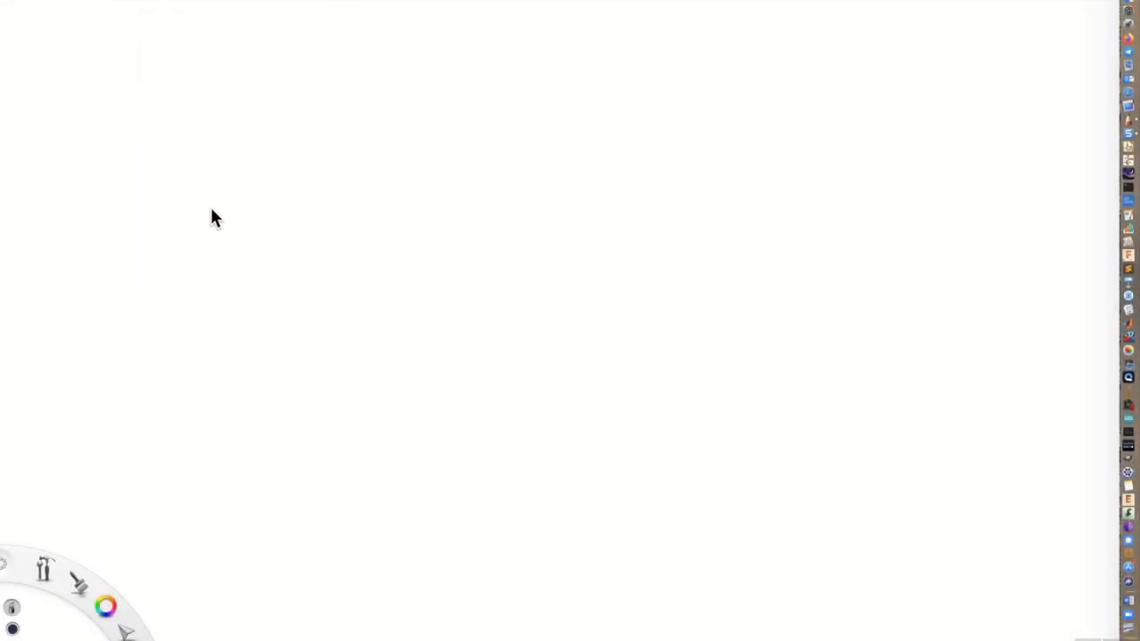
mouse_move(46, 26)
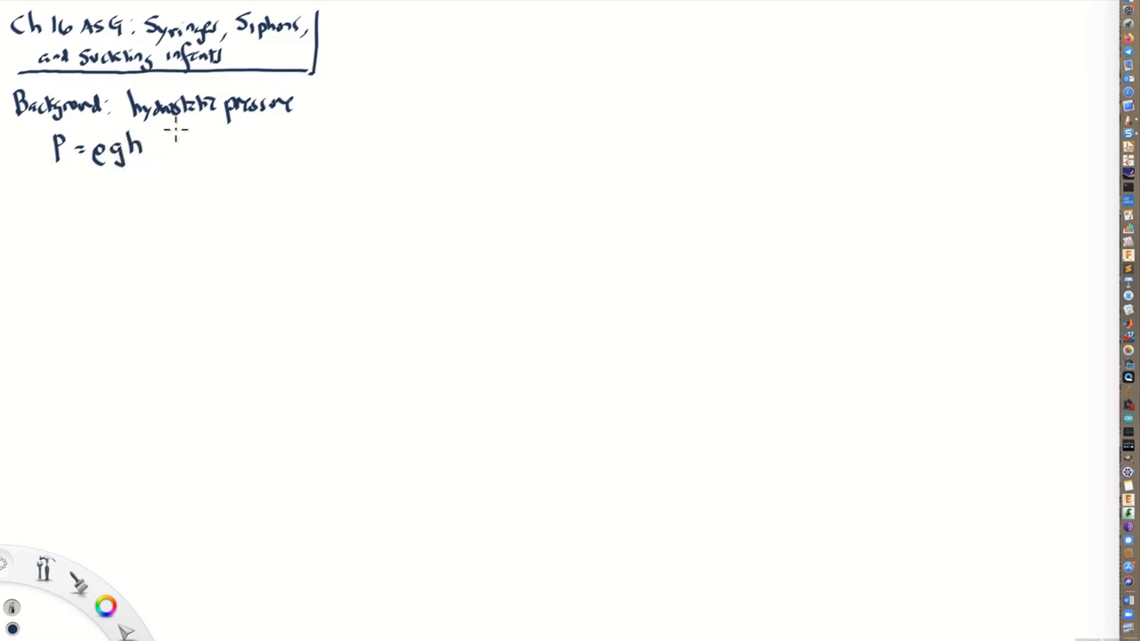
mouse_move(179, 143)
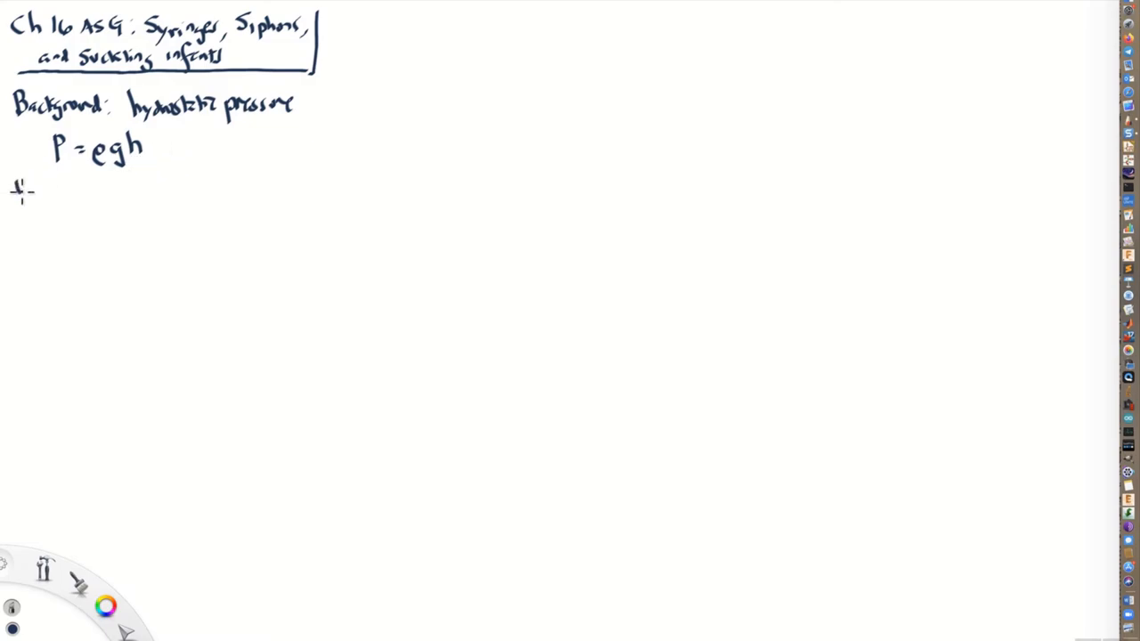
- Write the units line: force/area, 1 Newton/m² = 1 Pascal = 1 Pa
text(units: Force/area)
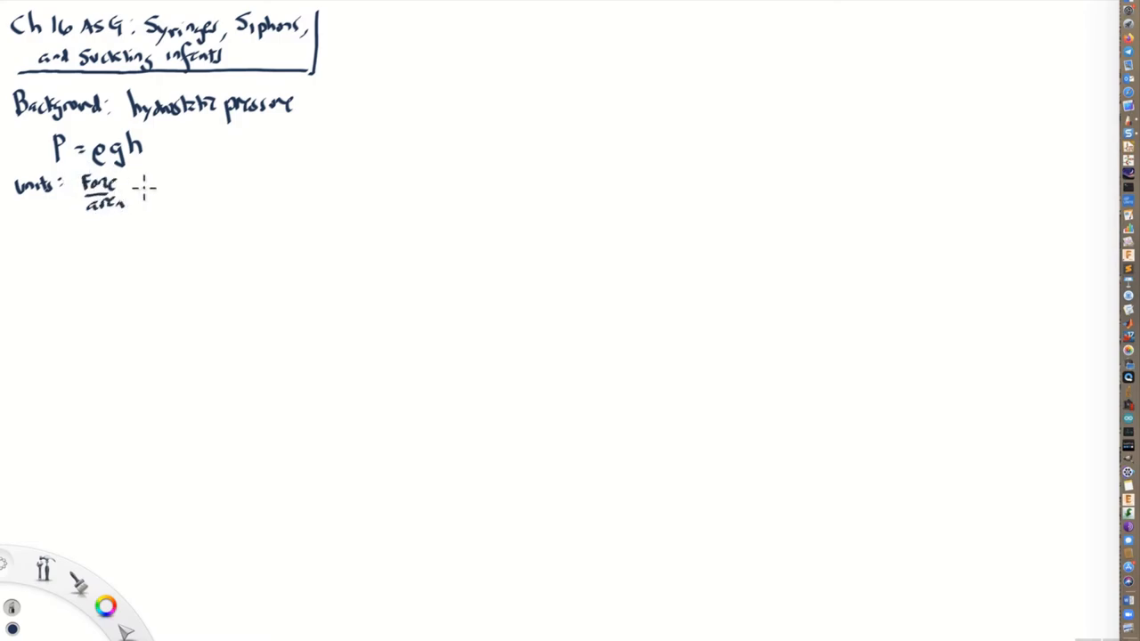
mouse_move(160, 181)
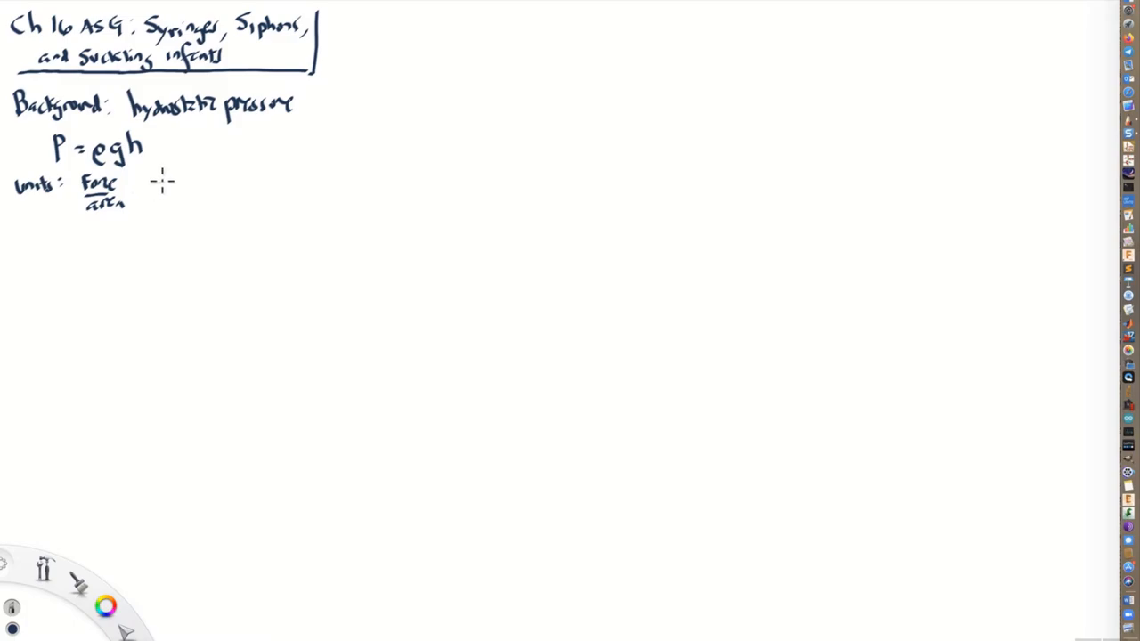
text(N)
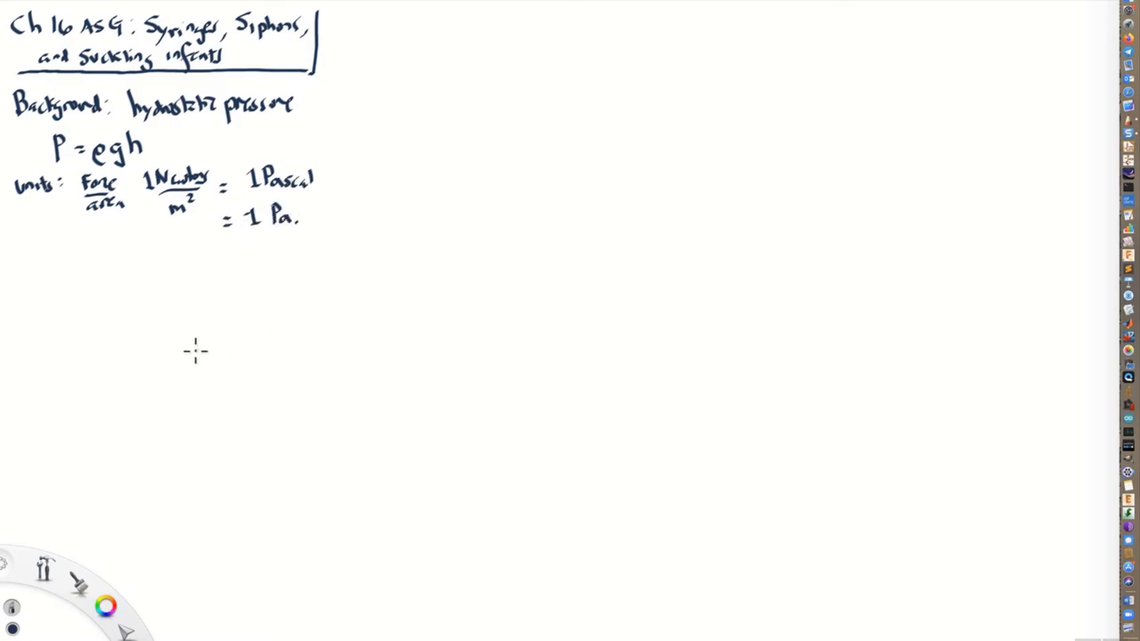
mouse_move(27, 264)
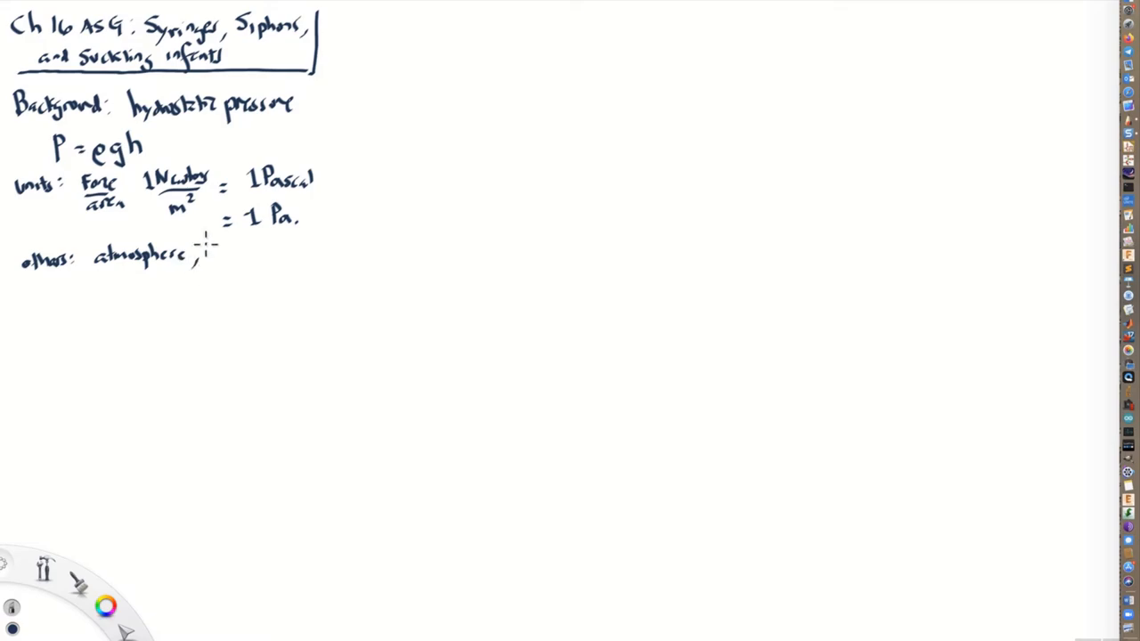
- Write 'others: atmosphere, bar' as the start of the other-units list
text(bar)
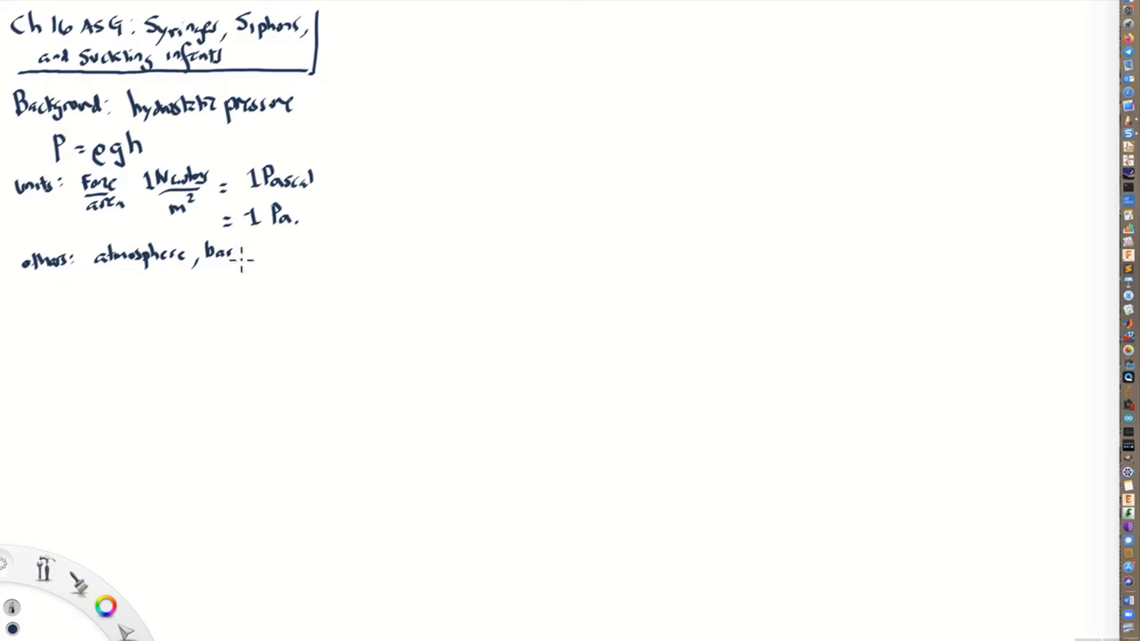
mouse_move(276, 253)
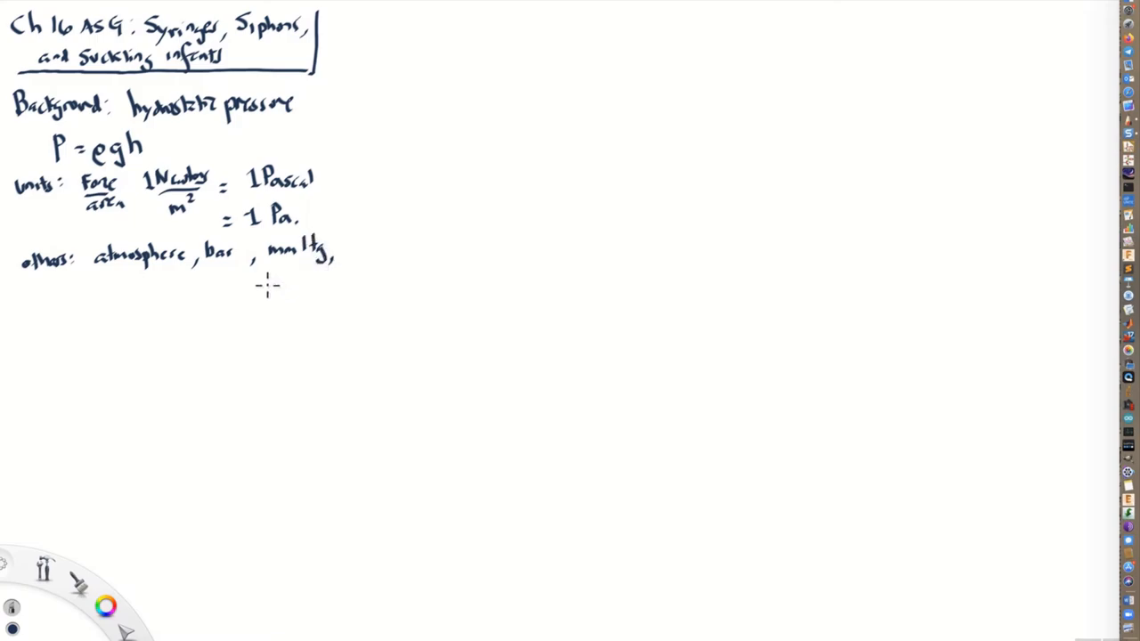
mouse_move(80, 283)
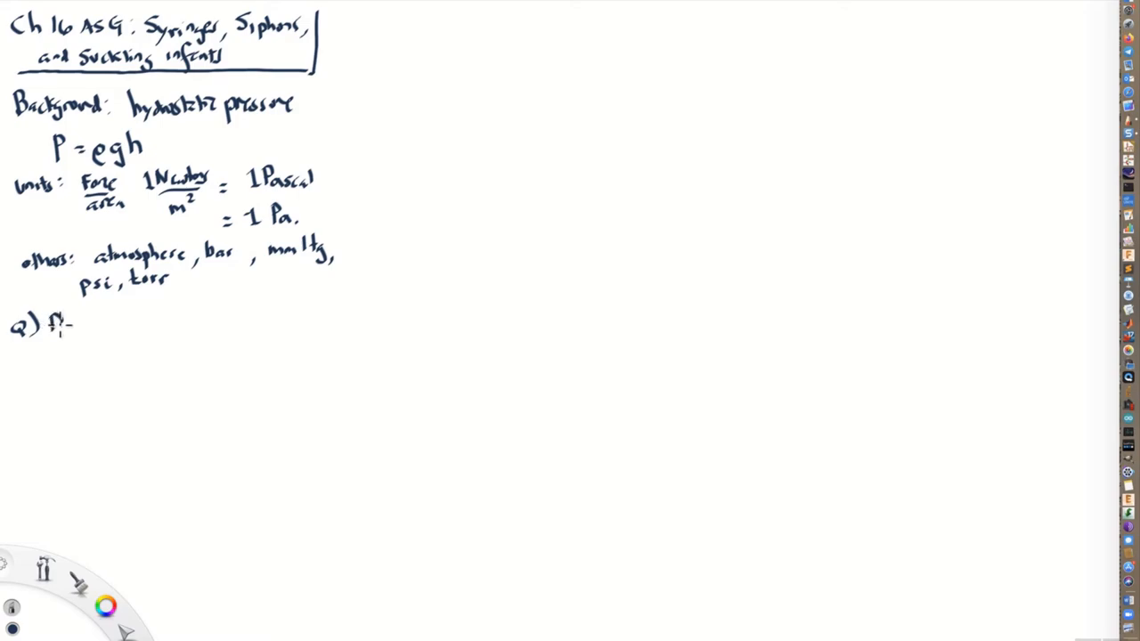
- Write question a) 'Does air have weight?' below the units list
text(Des)
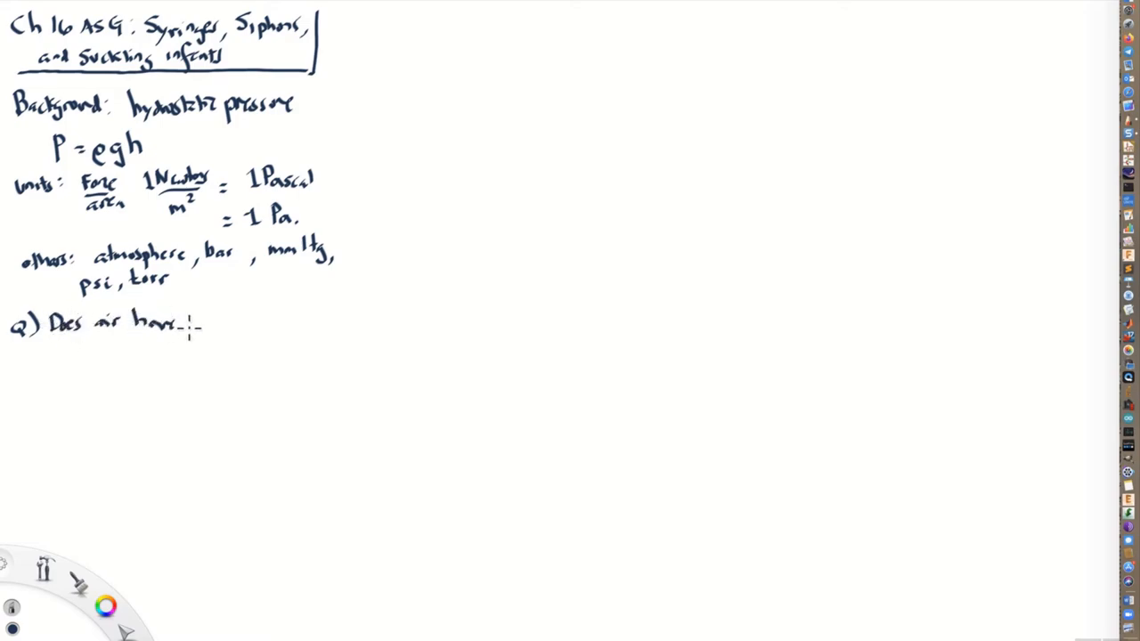
text(weight)
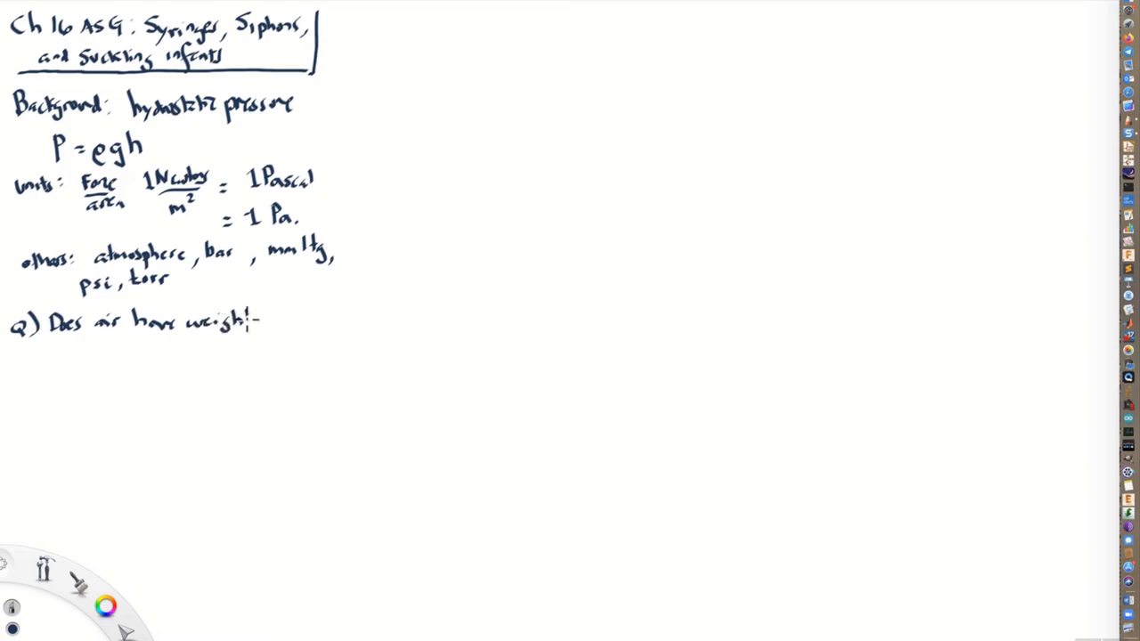
text(?)
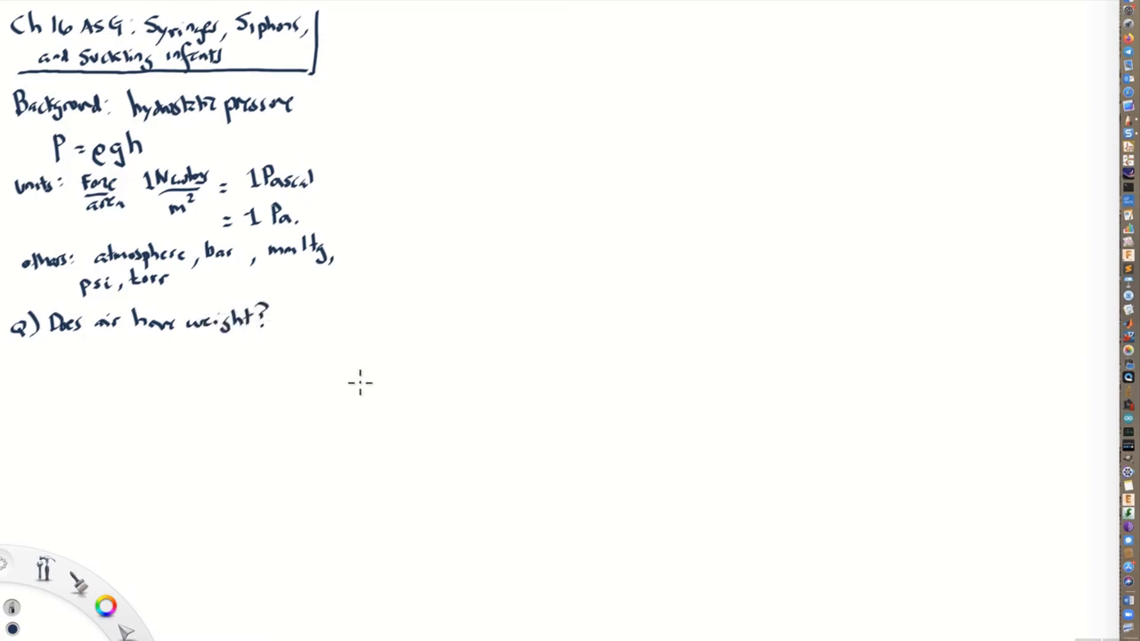
mouse_move(363, 381)
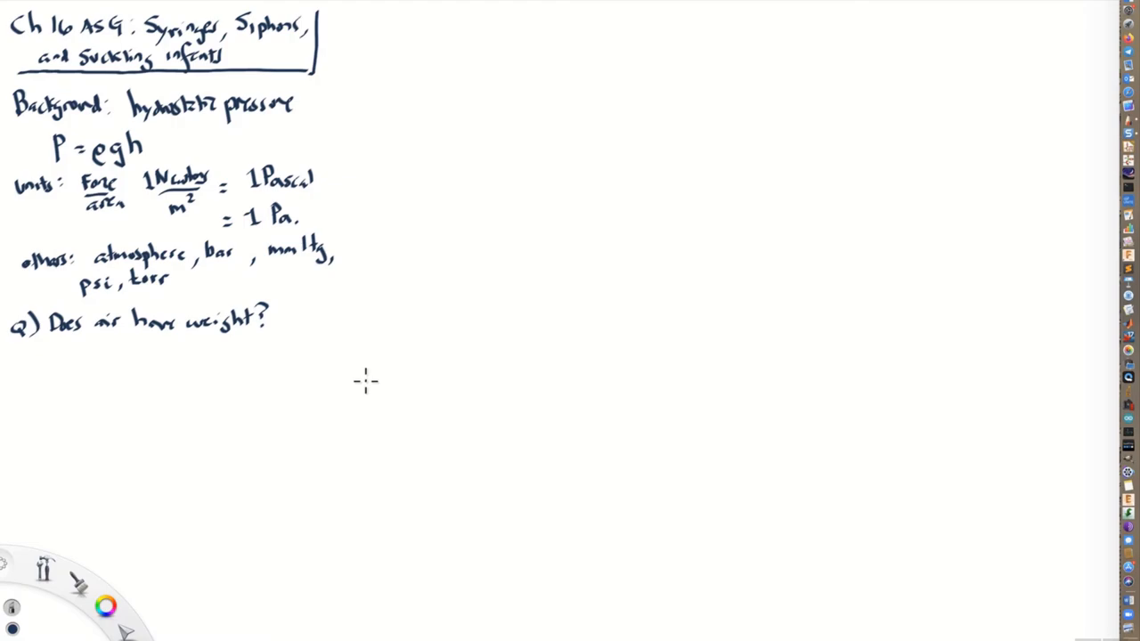
mouse_move(164, 180)
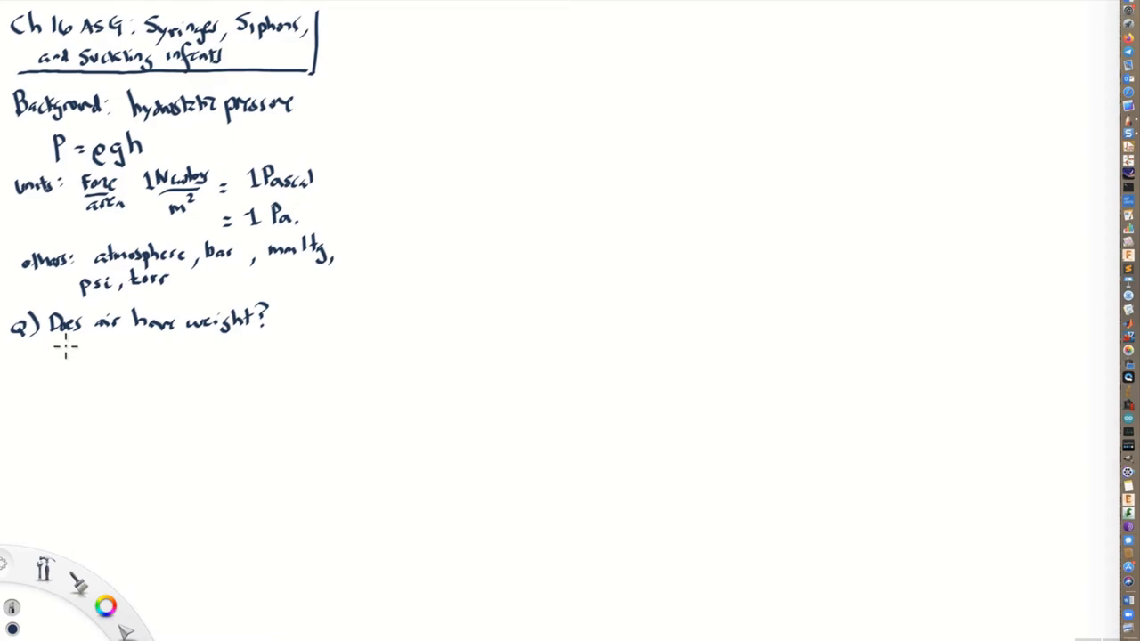
mouse_move(55, 354)
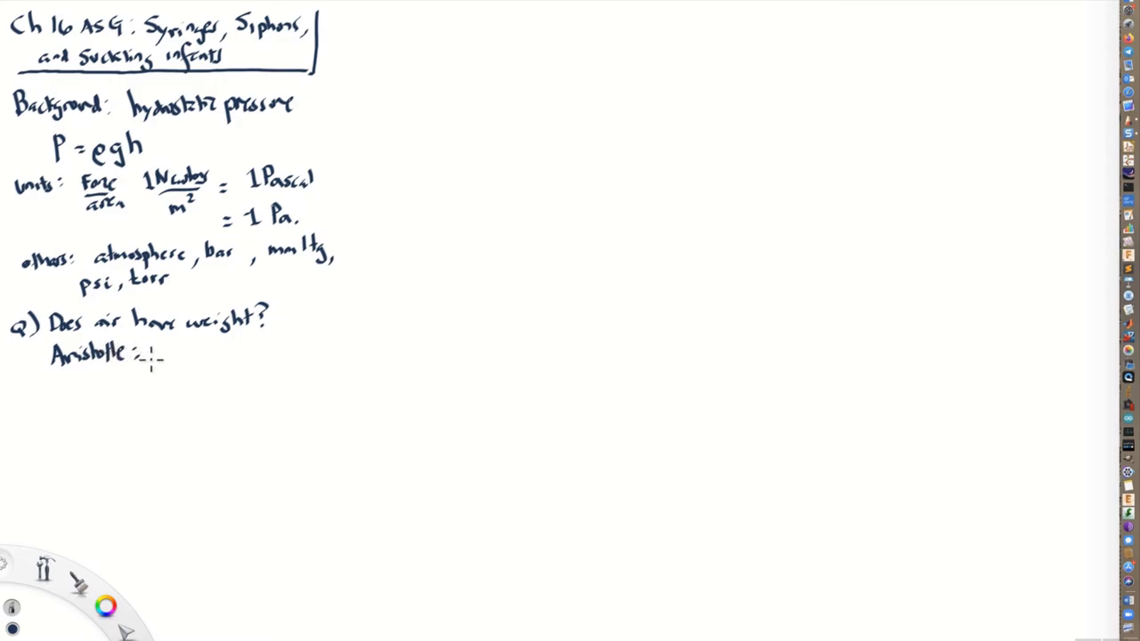
- Write 'Aristotle: air does not have gravity, ... levity' under question a)
text(air d)
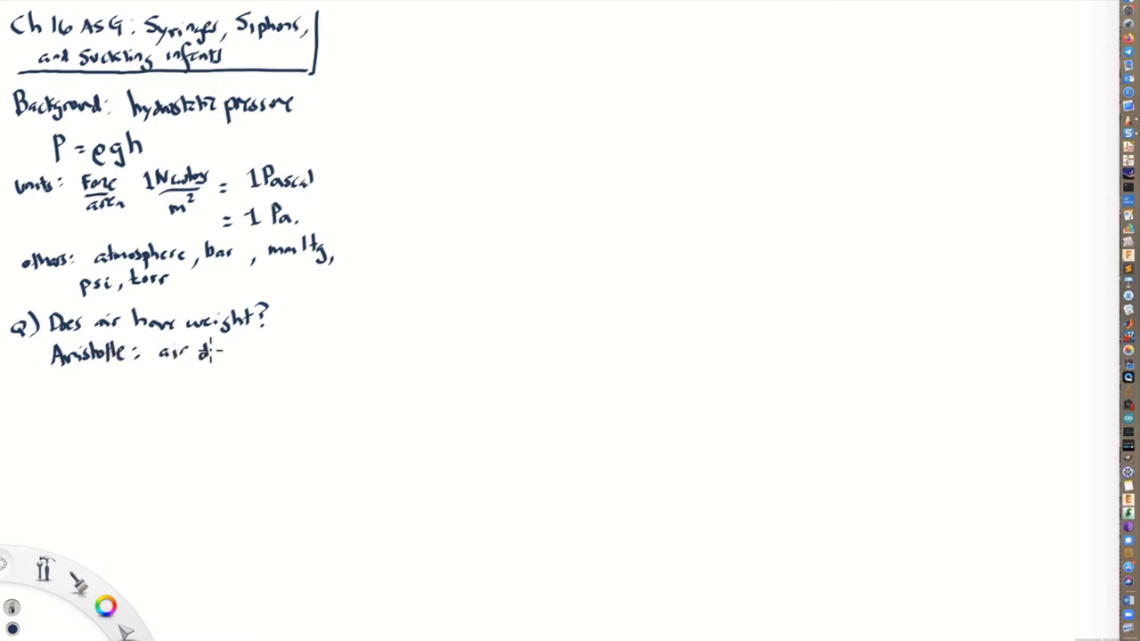
text(does not)
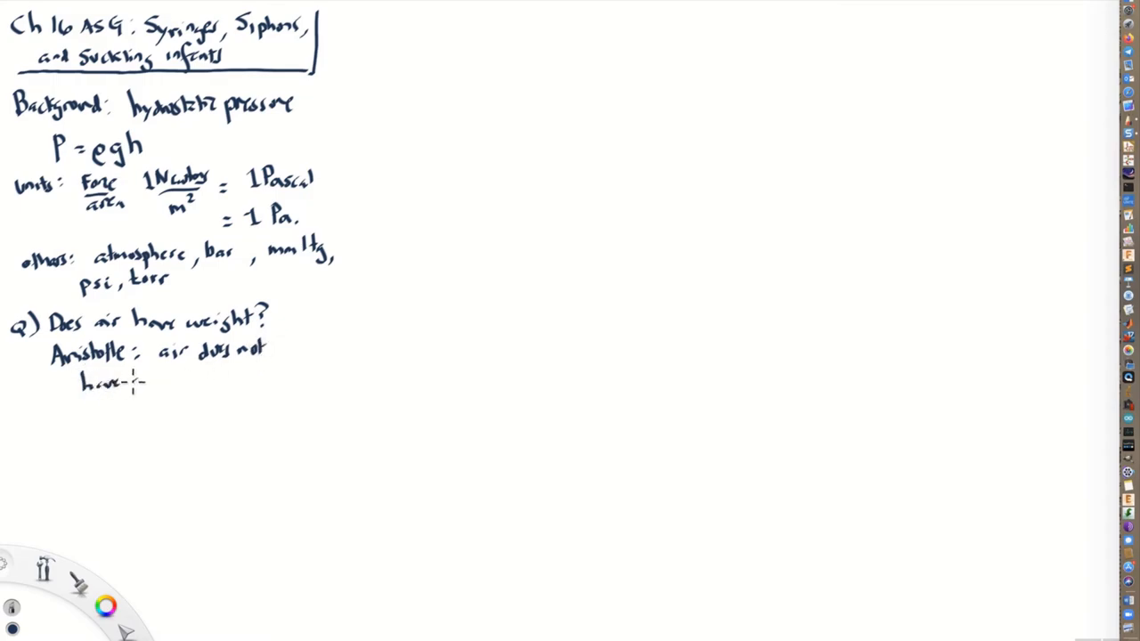
text(gravity, it ha)
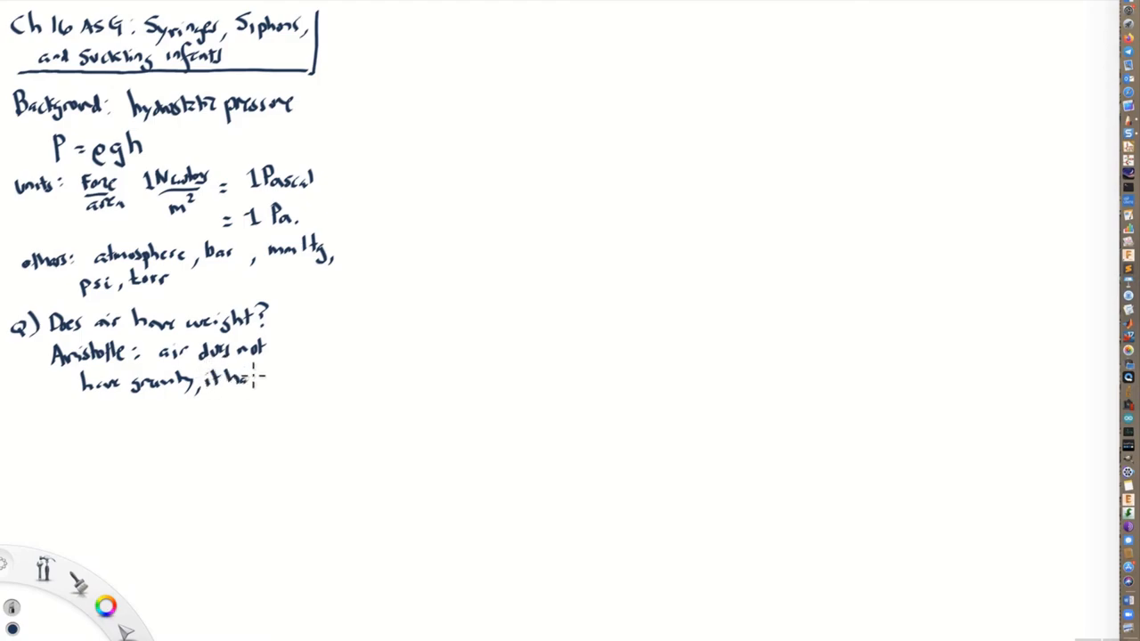
text(levit-)
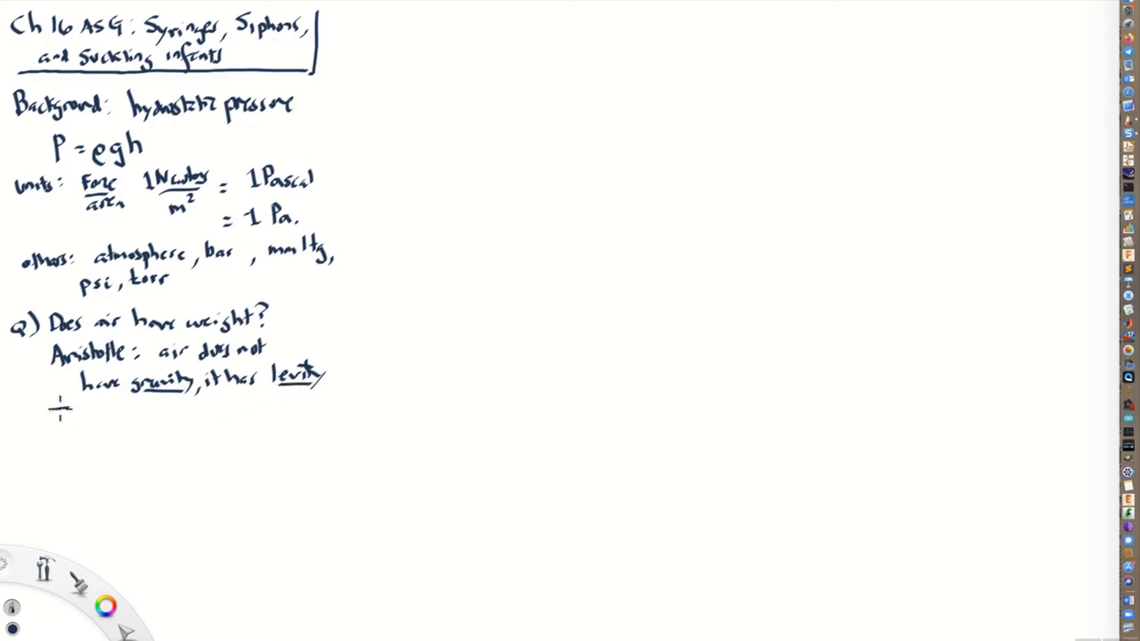
- Write 'Torricelli, Galileo's successor' noting that air has weight
text(T)
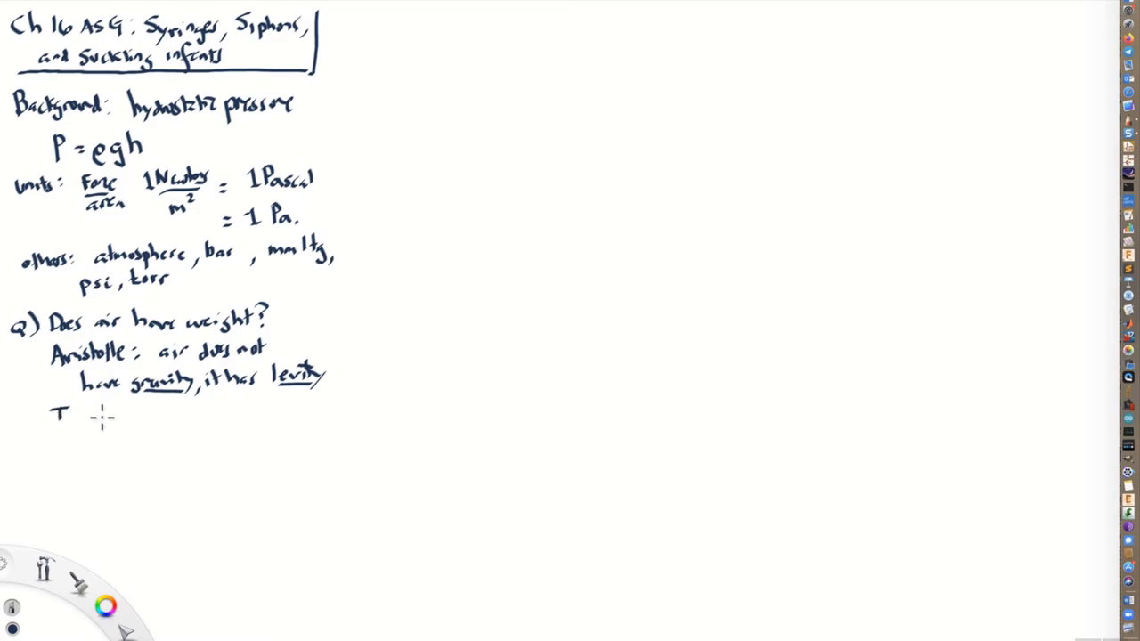
mouse_move(110, 435)
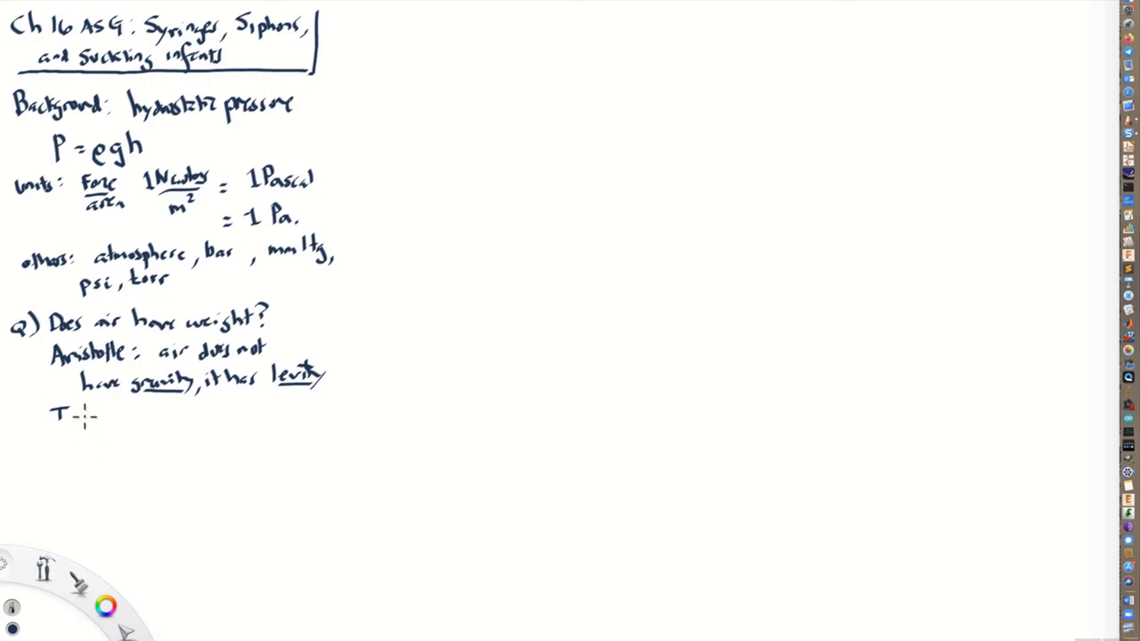
text(Tor)
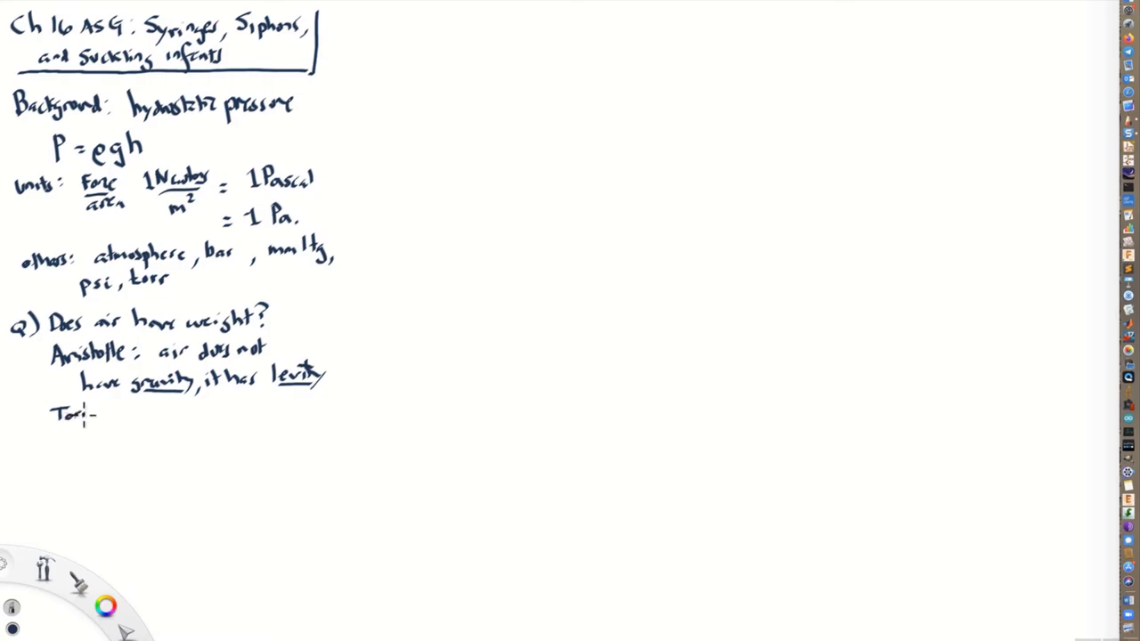
text(Torricelli)
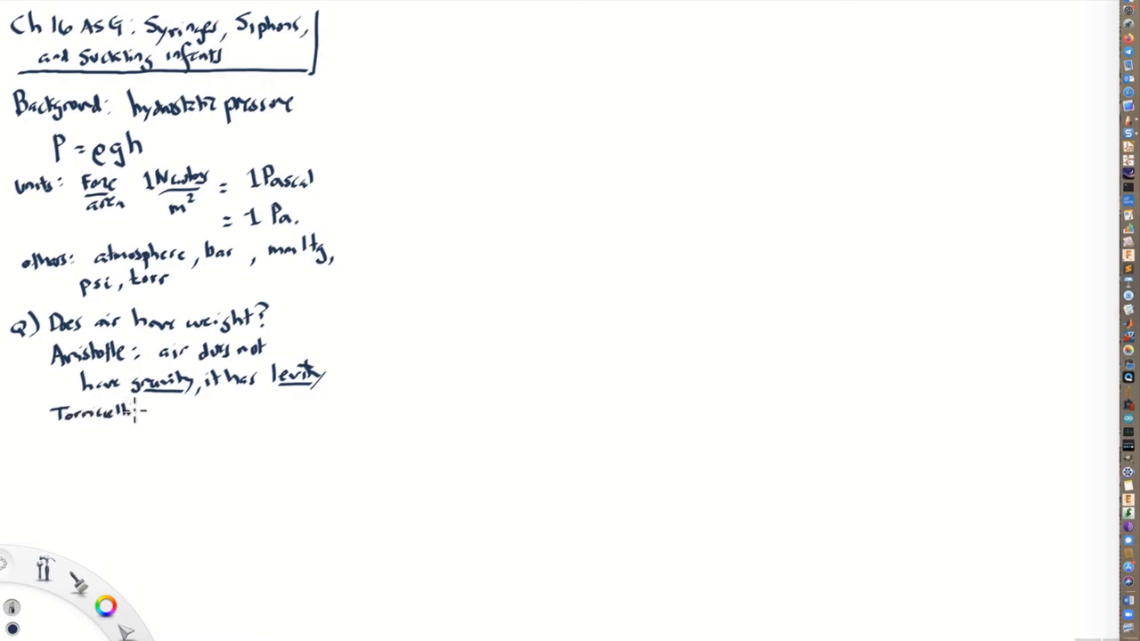
mouse_move(153, 413)
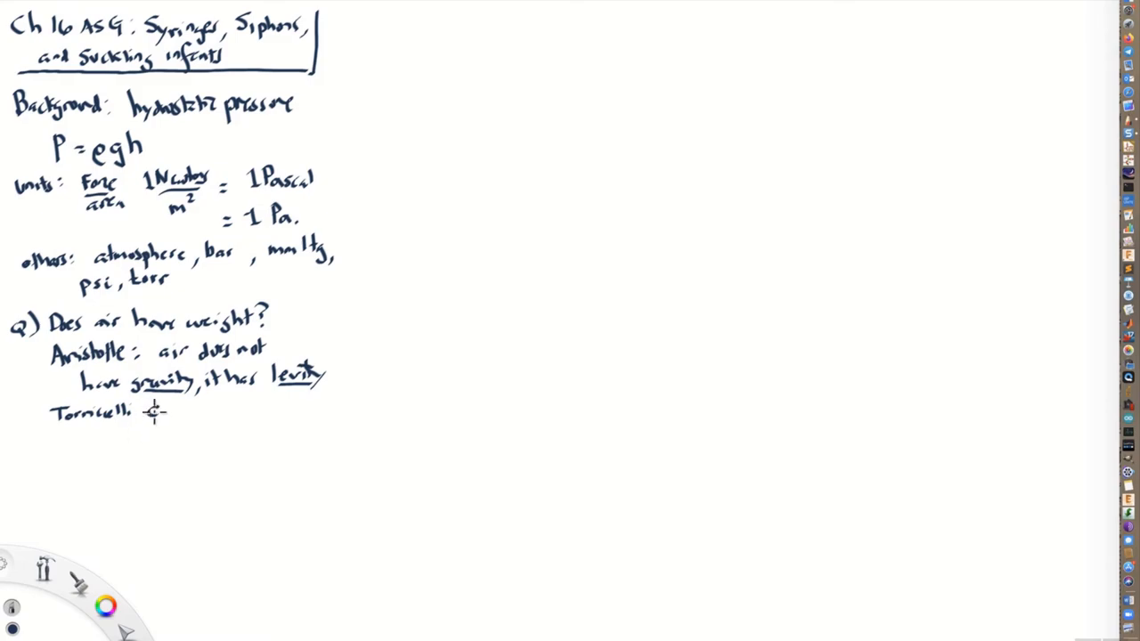
text(Galileo)
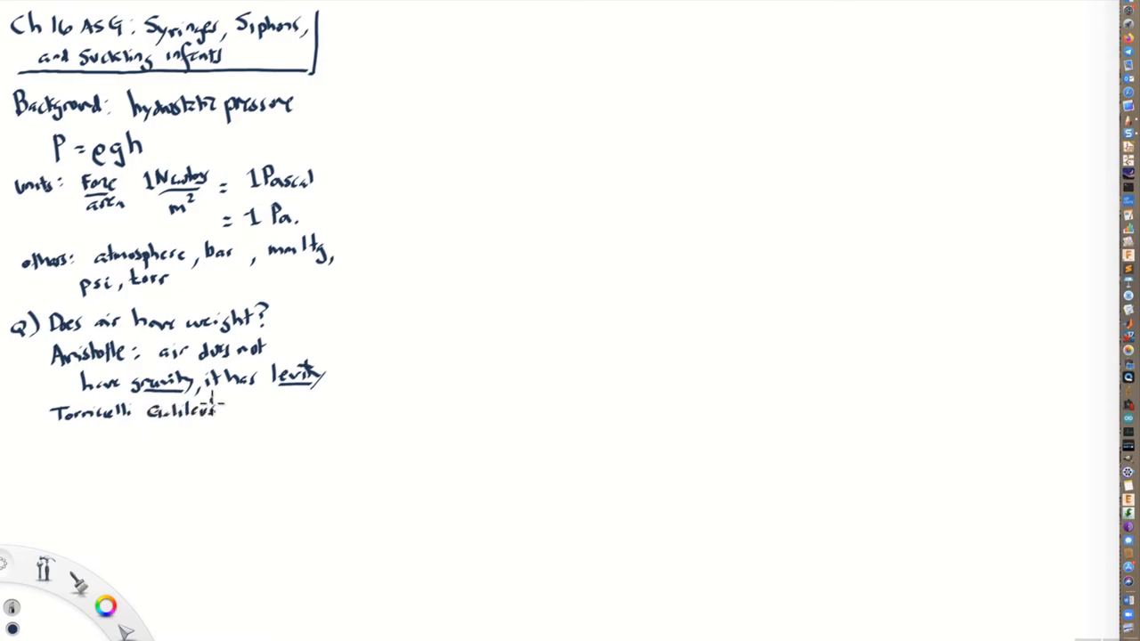
text(successor)
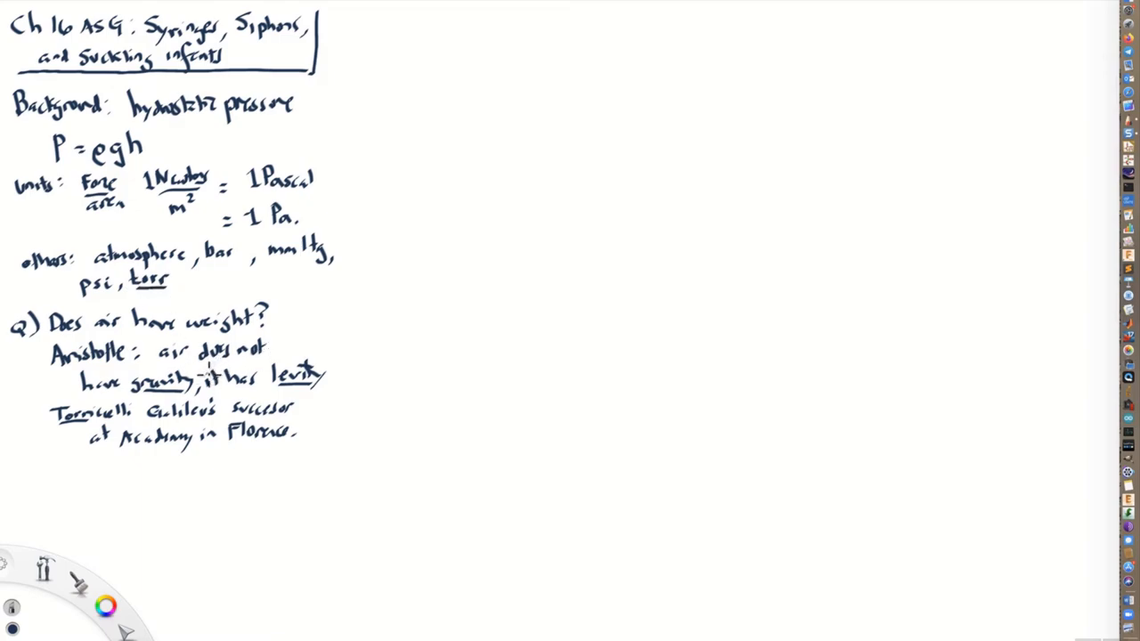
mouse_move(150, 463)
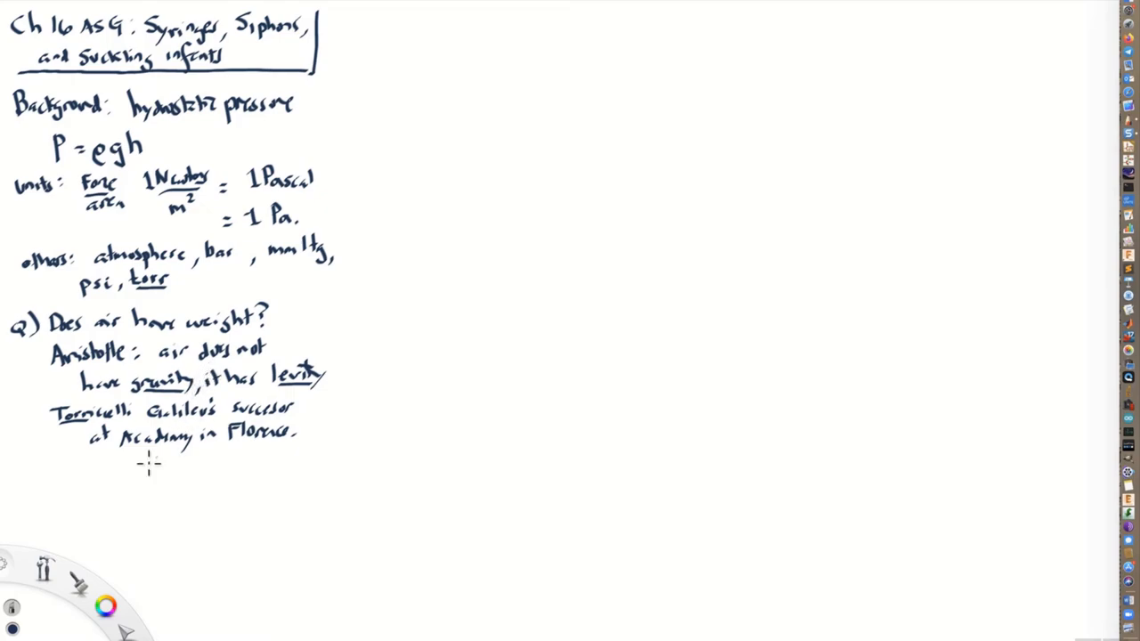
mouse_move(69, 461)
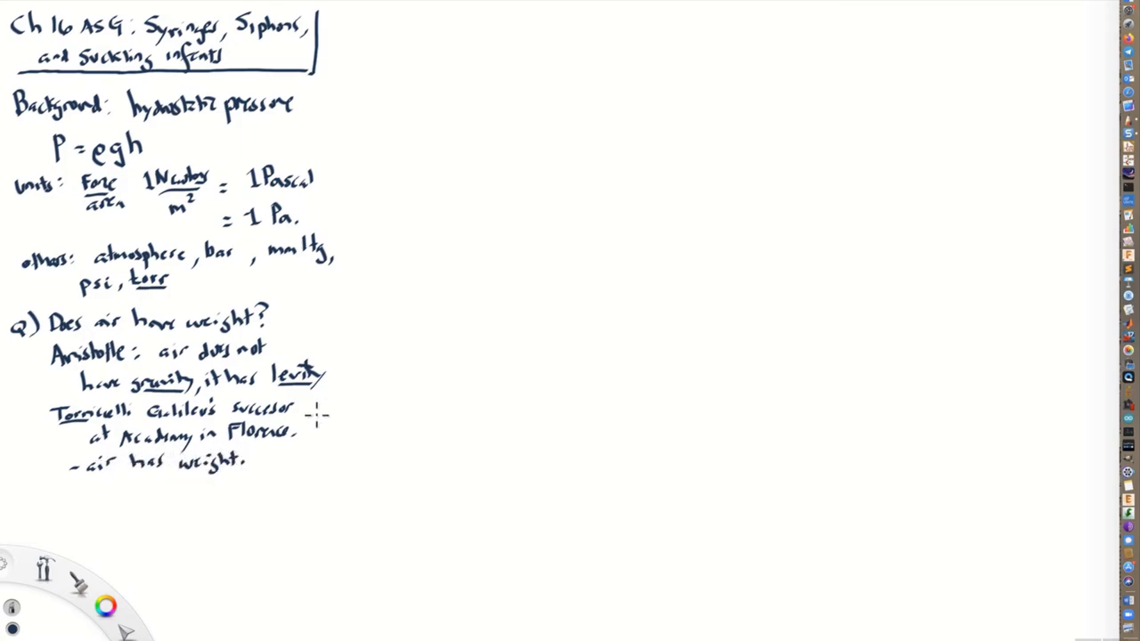
mouse_move(337, 401)
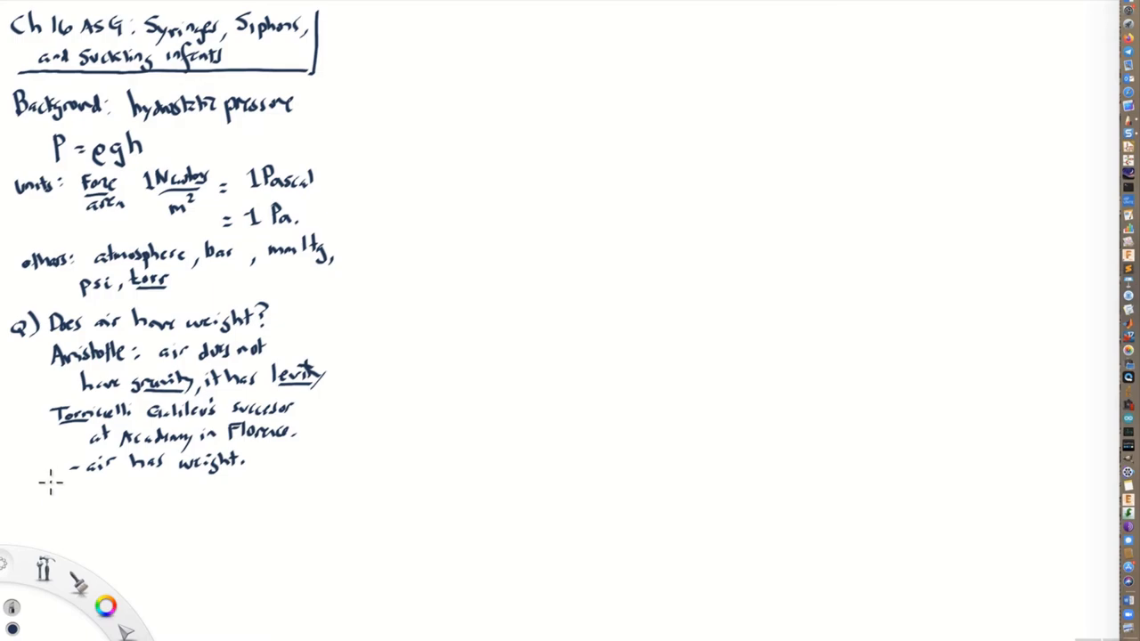
mouse_move(49, 488)
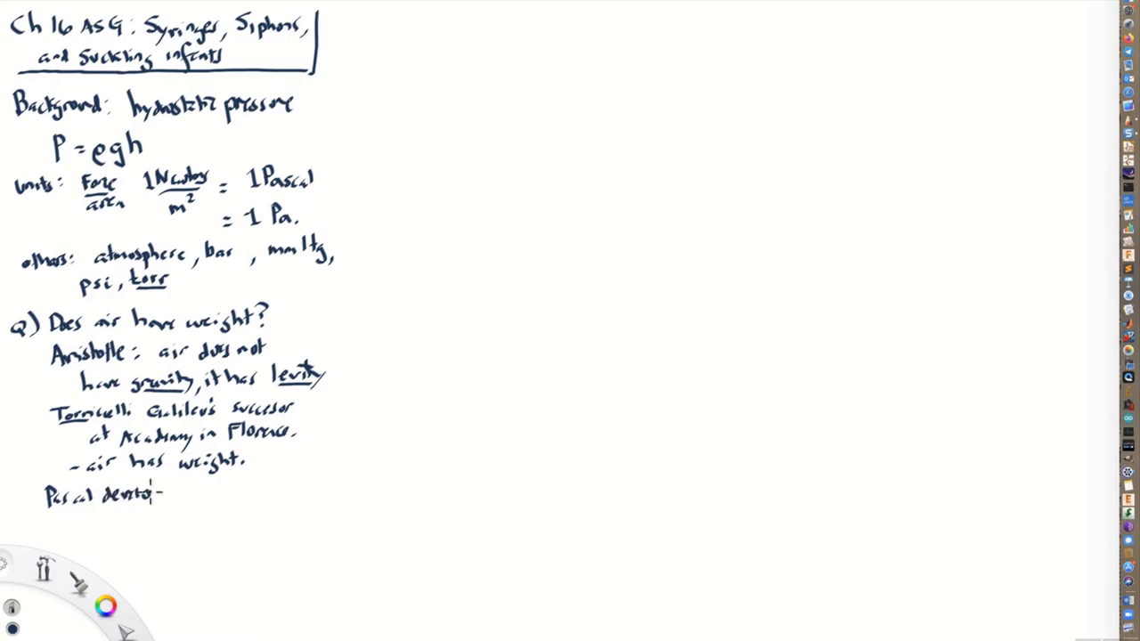
- Write that Pascal develops Torricelli's thoughts: air has weight
text(Tool)
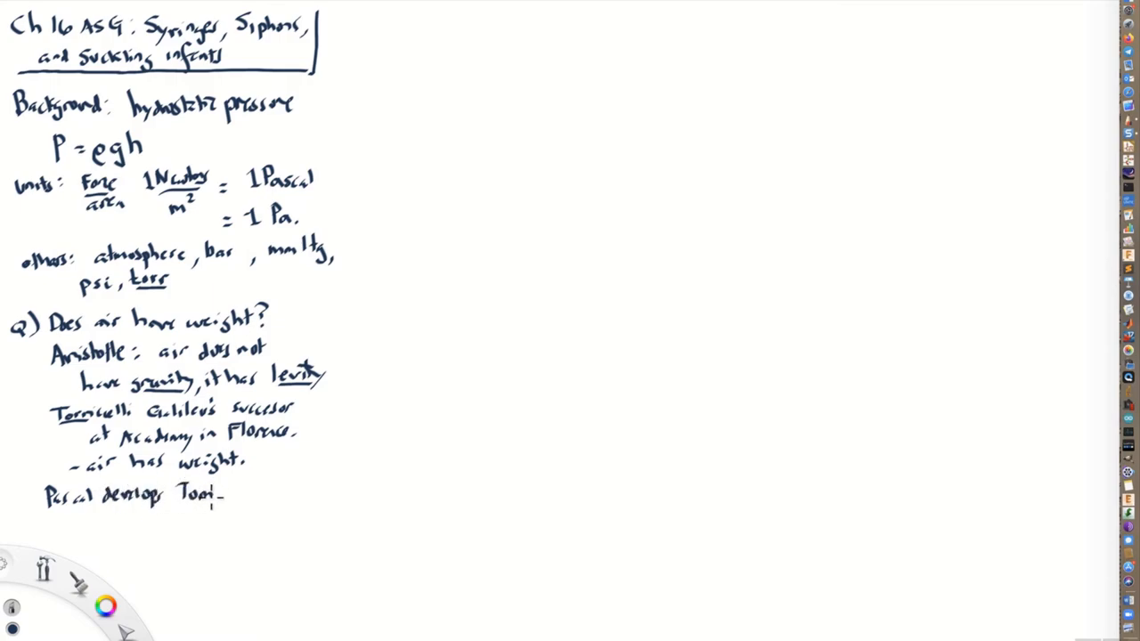
text(Torricellis)
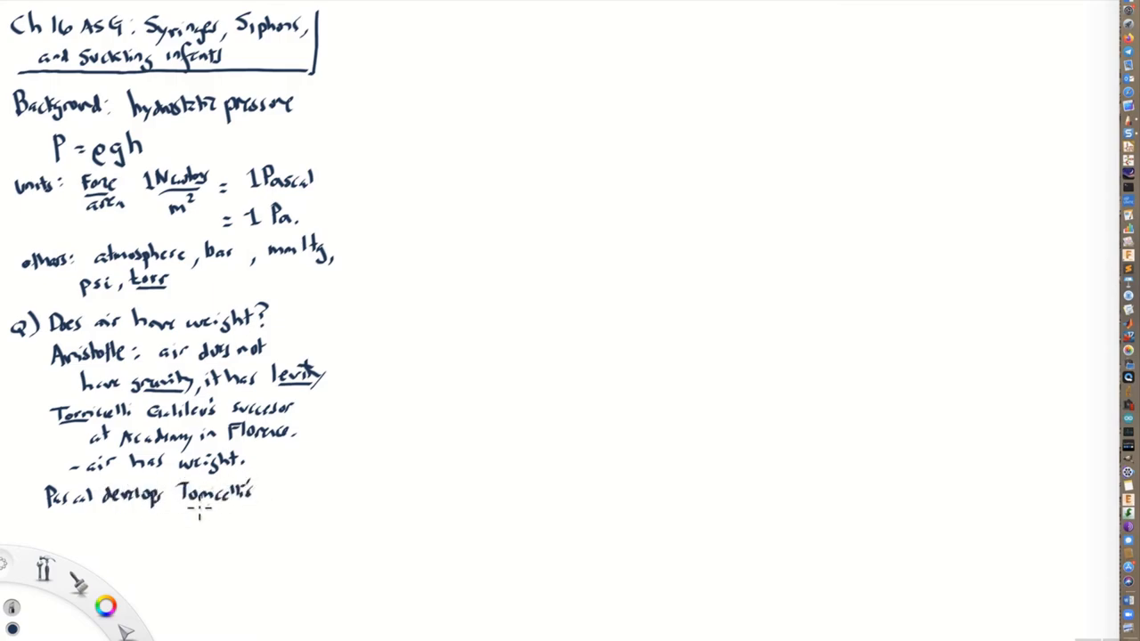
text(thoughts)
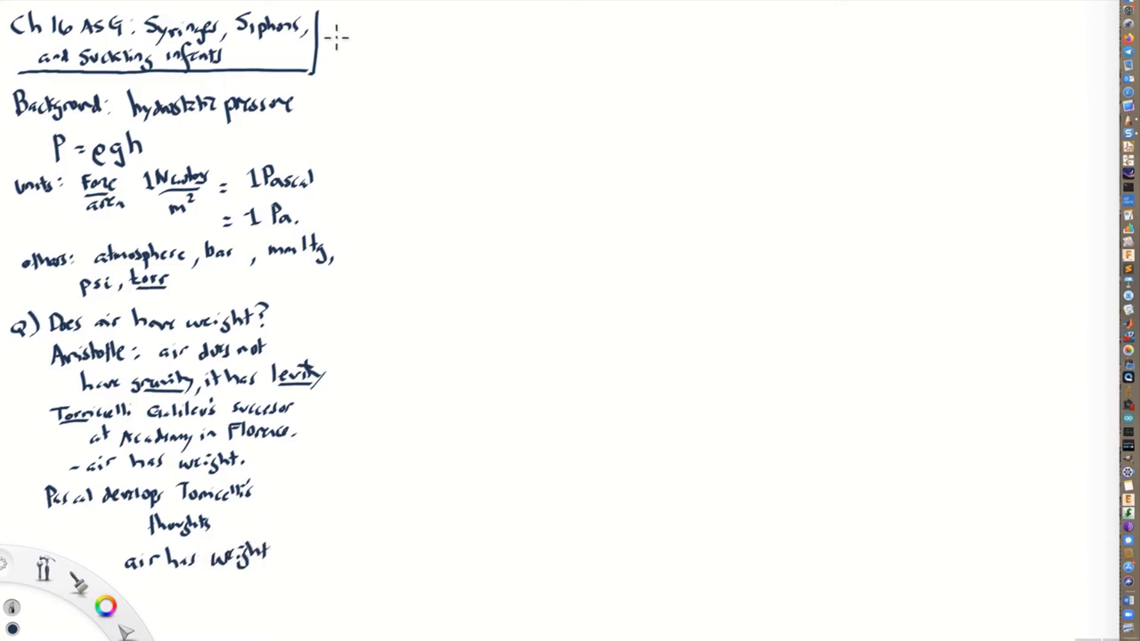
- Draw a vertical divider and start the right column with 'Assertion: air is heavy,'
drag(337, 38, 345, 498)
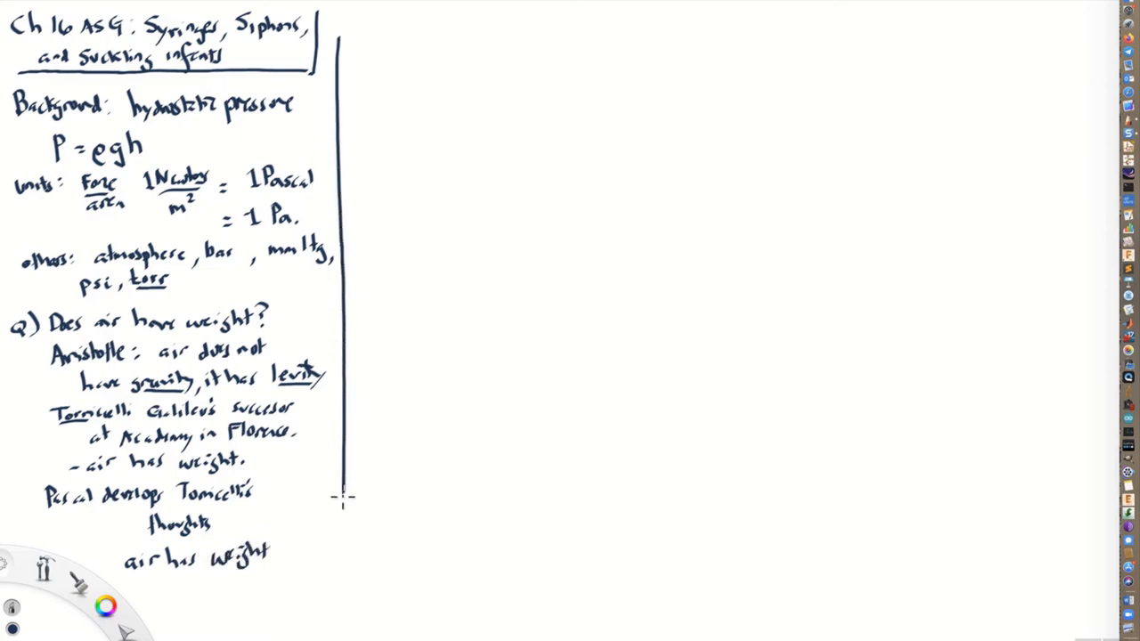
drag(342, 499, 347, 624)
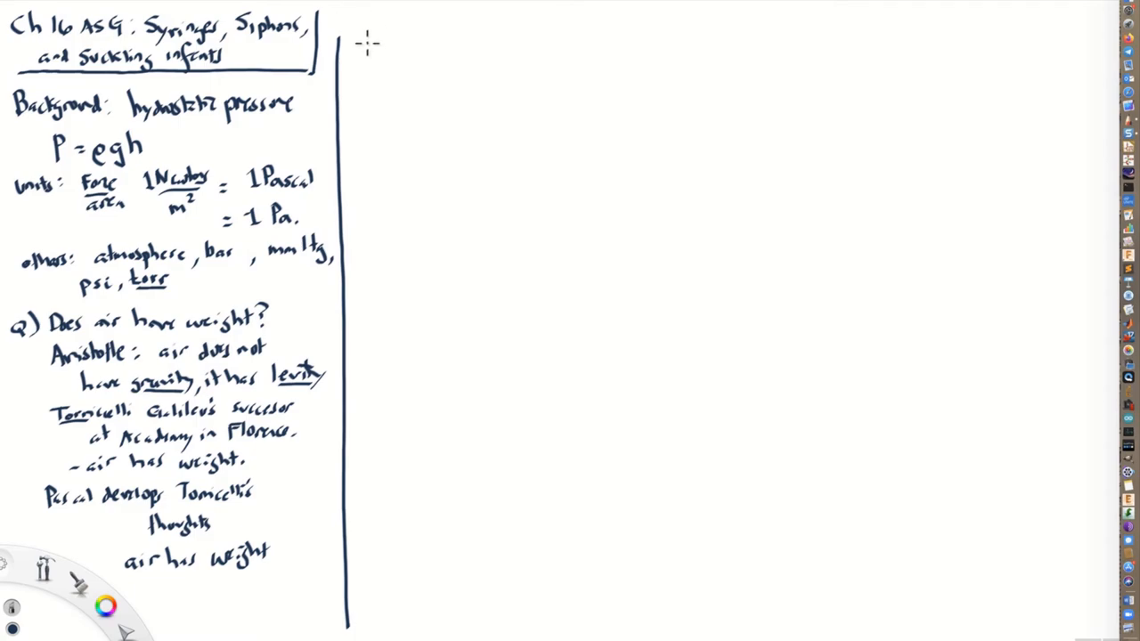
mouse_move(372, 28)
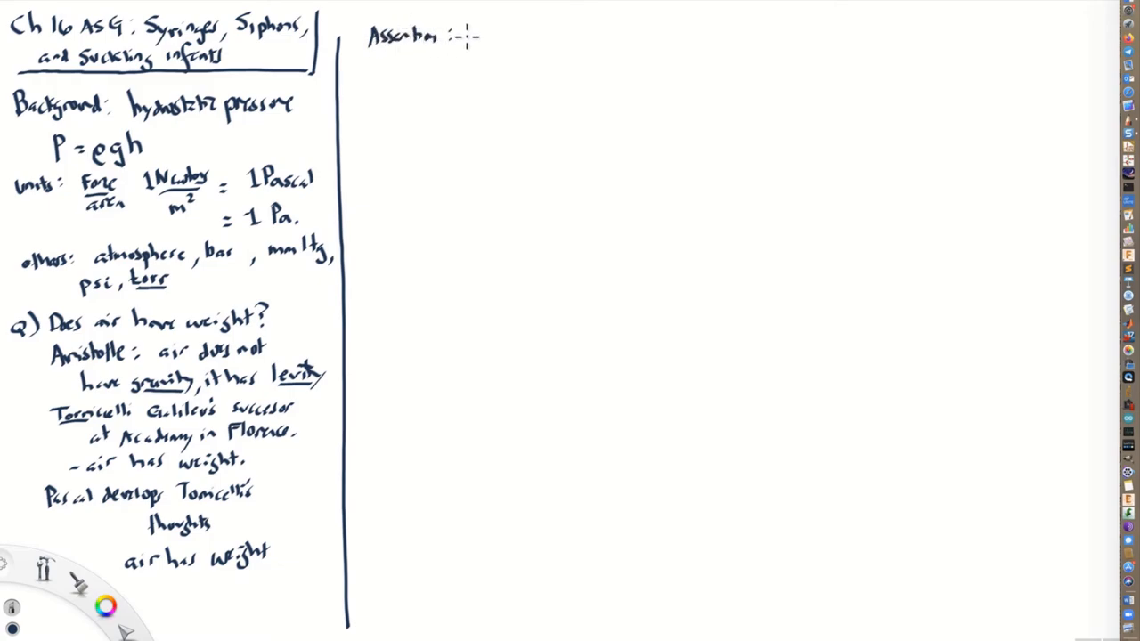
text(air is)
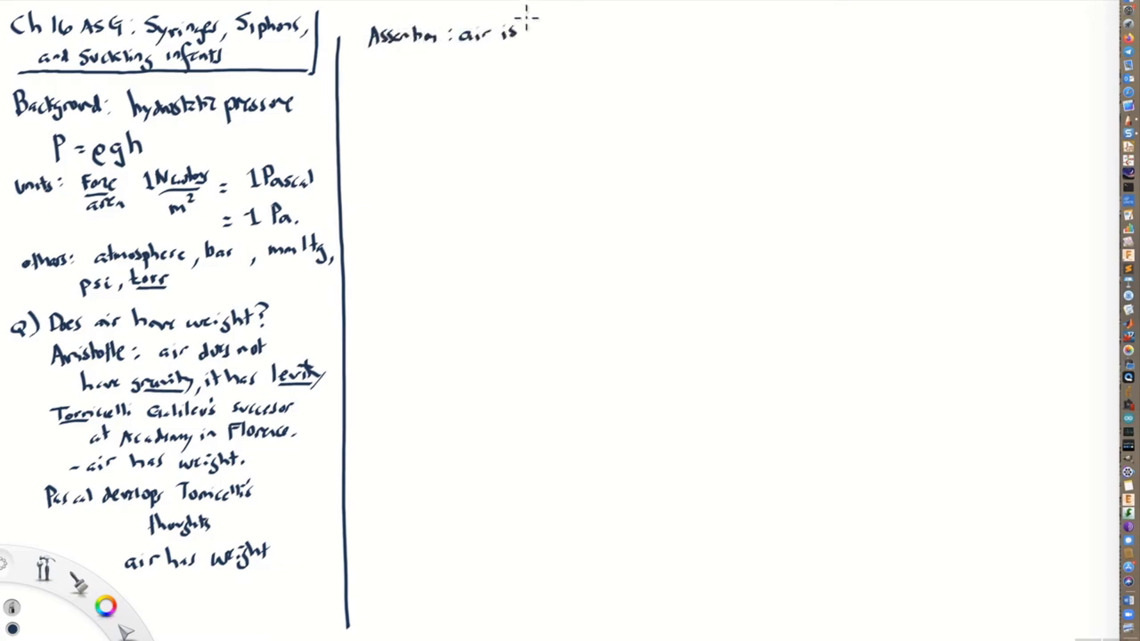
text(heavy,)
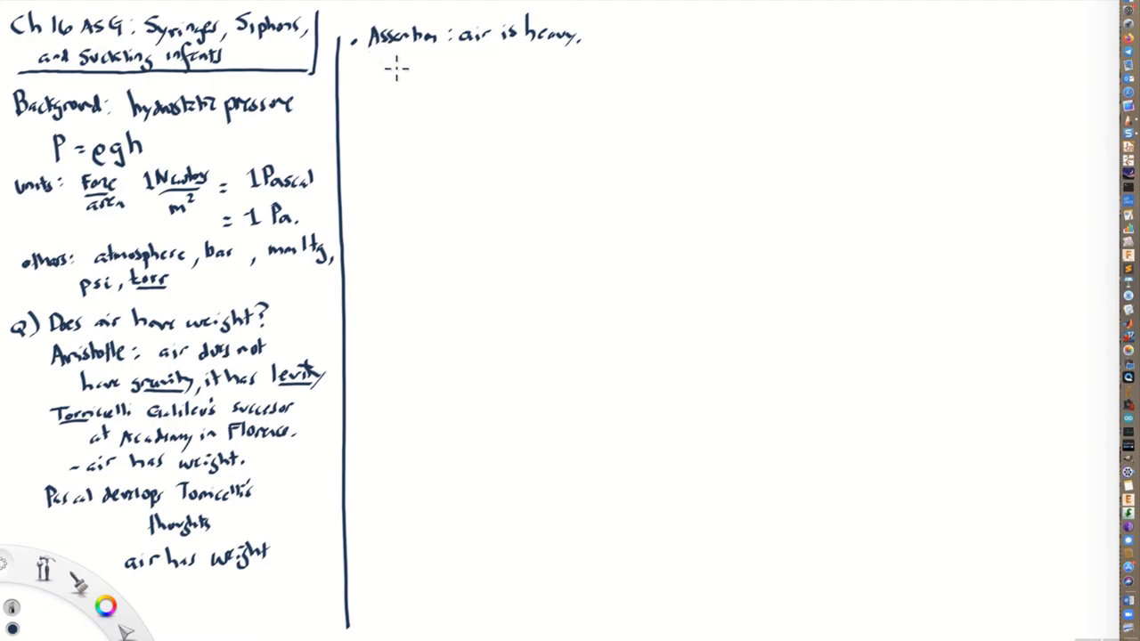
mouse_move(397, 66)
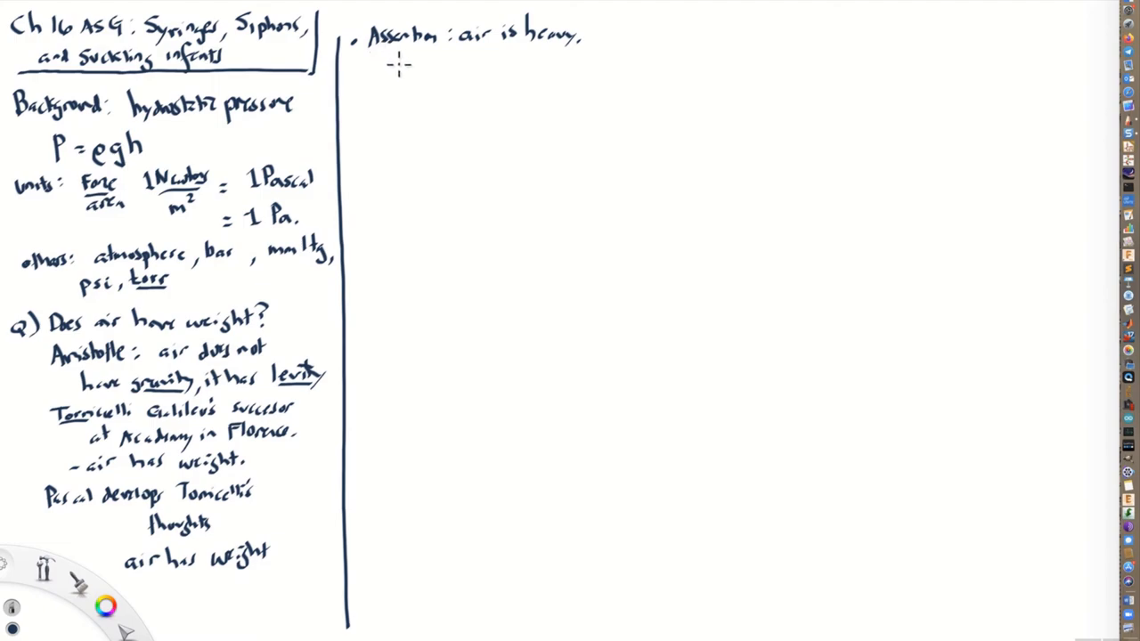
mouse_move(401, 71)
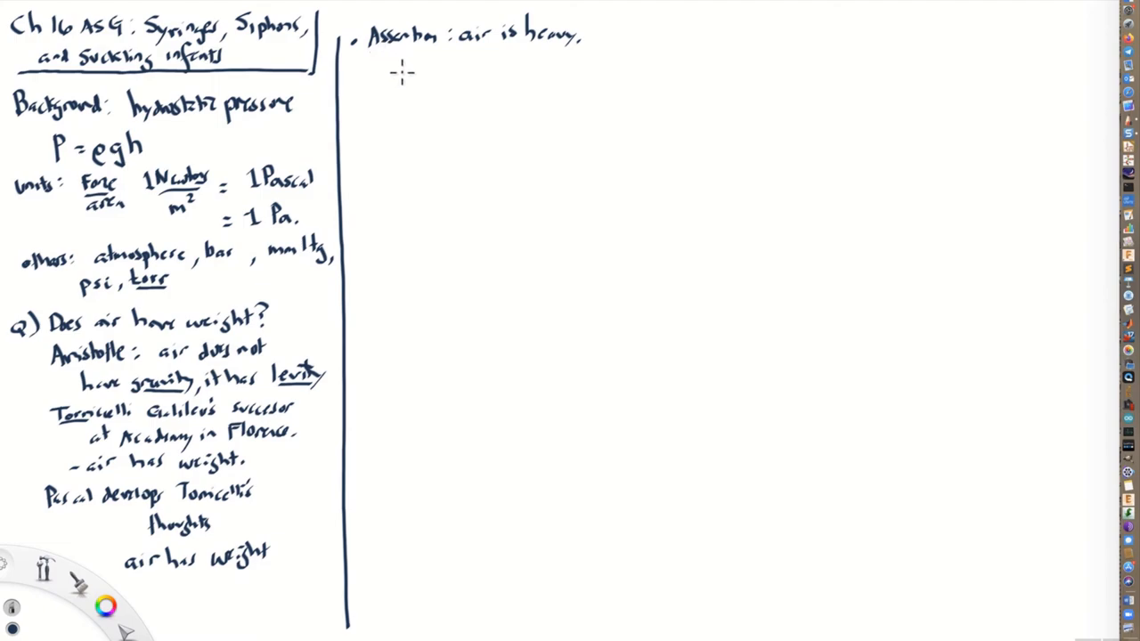
mouse_move(406, 75)
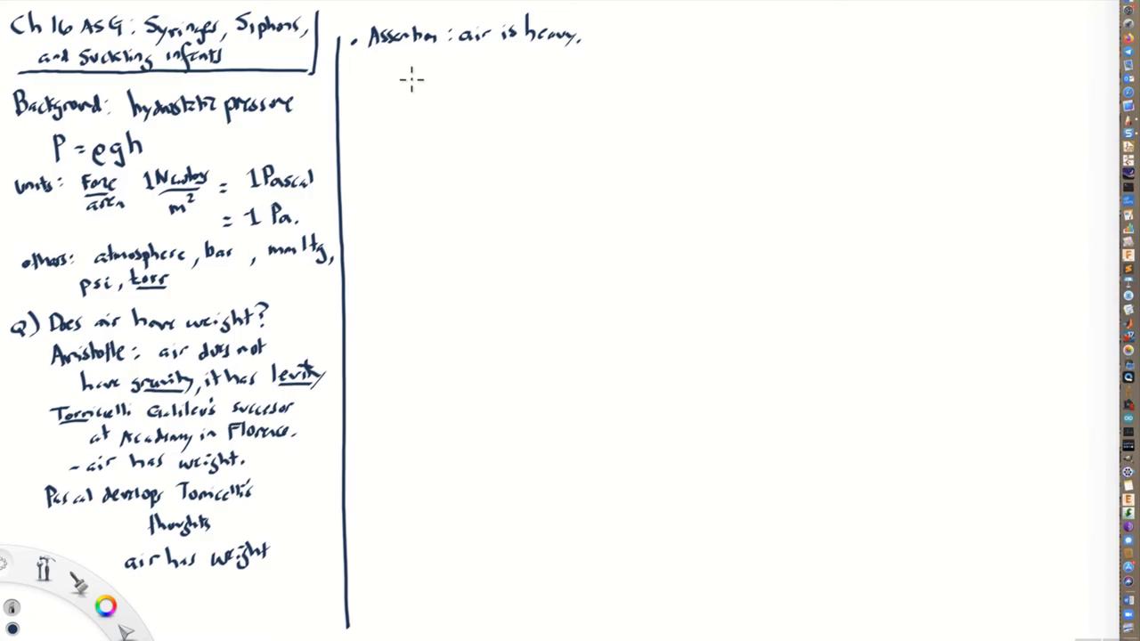
mouse_move(396, 79)
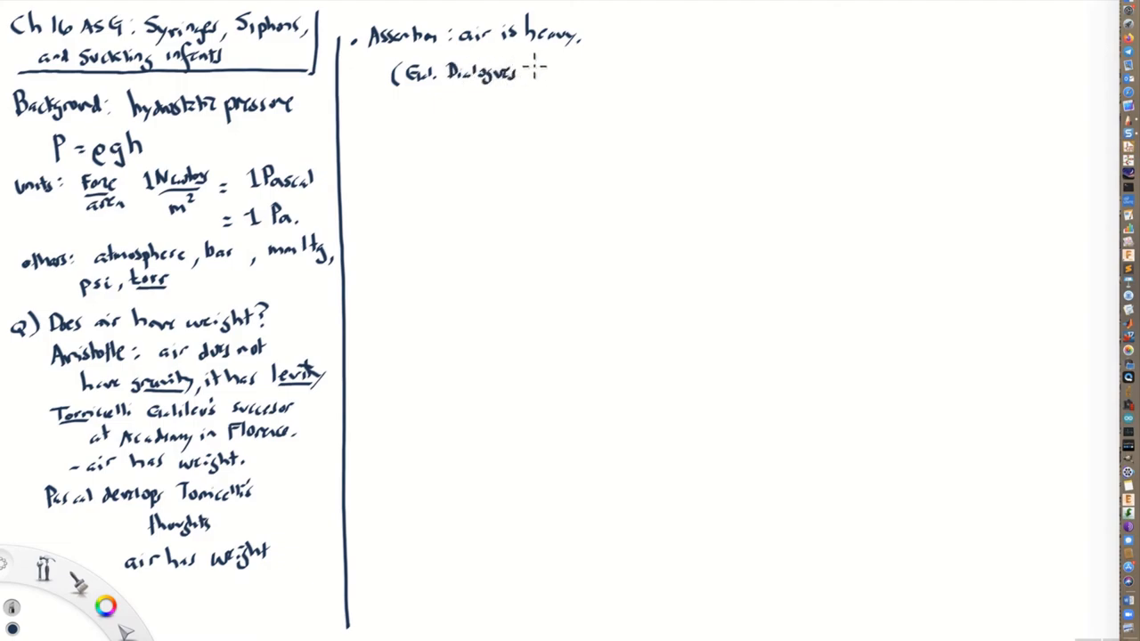
- Sketch a small balance beside the Dialogues reference
drag(524, 80, 567, 80)
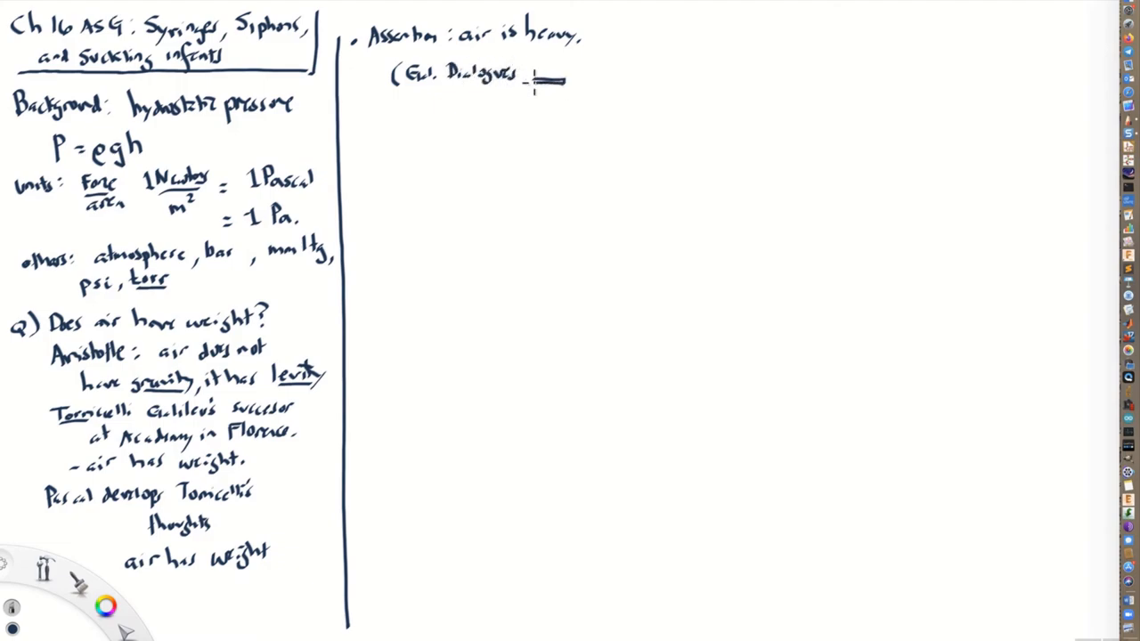
drag(534, 85, 596, 93)
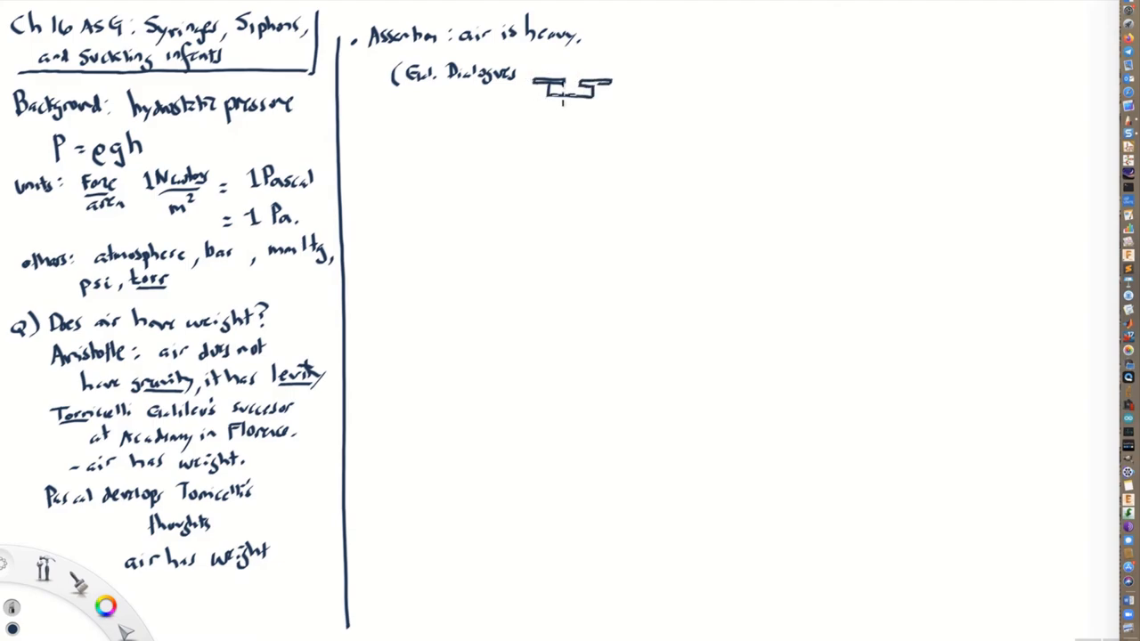
drag(549, 57, 567, 102)
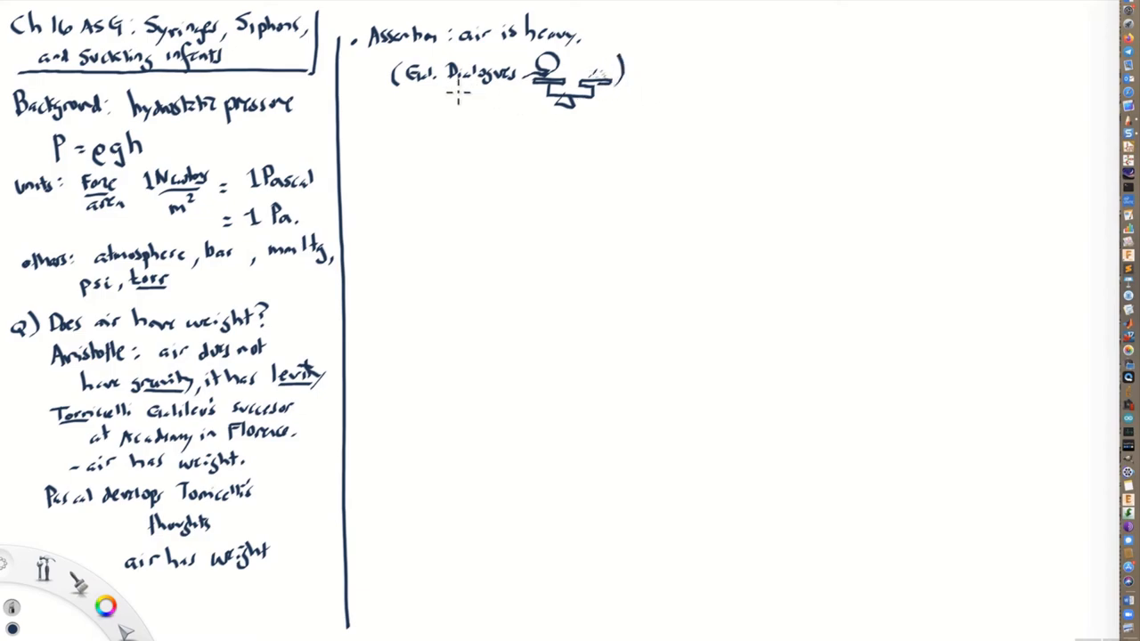
mouse_move(466, 134)
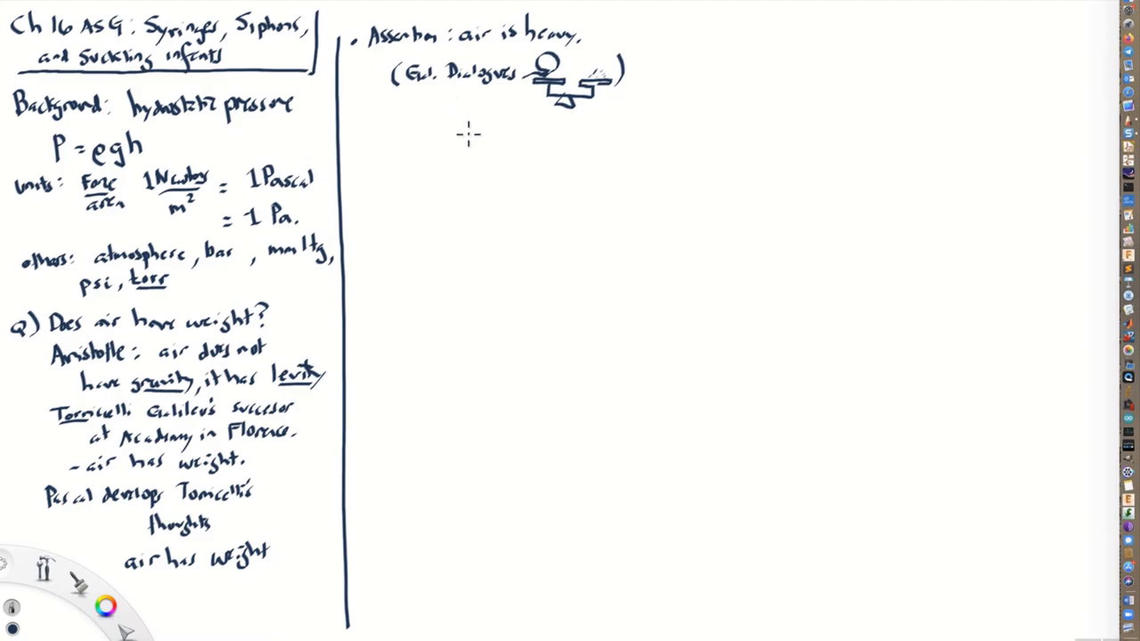
mouse_move(395, 52)
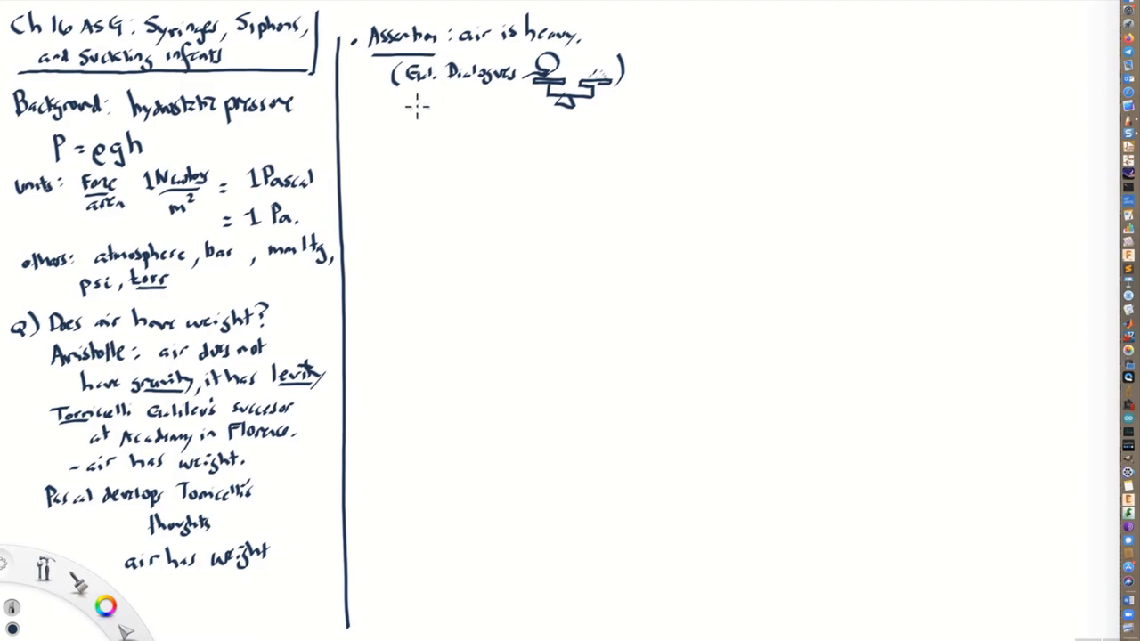
mouse_move(388, 187)
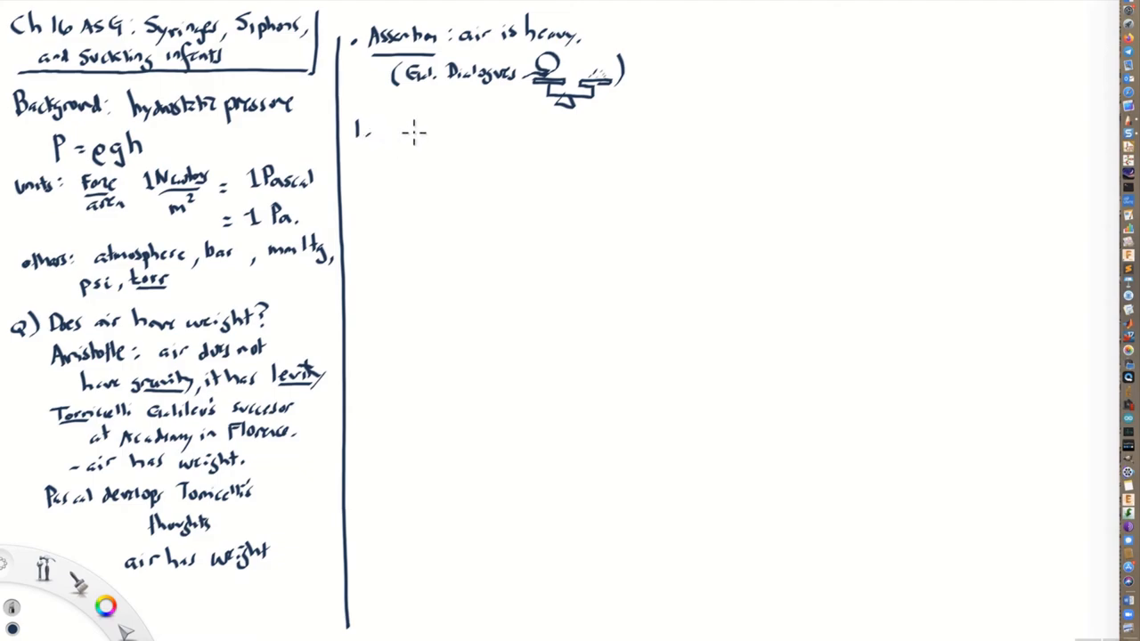
- Write point 1: if air has weight then our entire atmosphere has weight, albeit limited
text(If air has weigh)
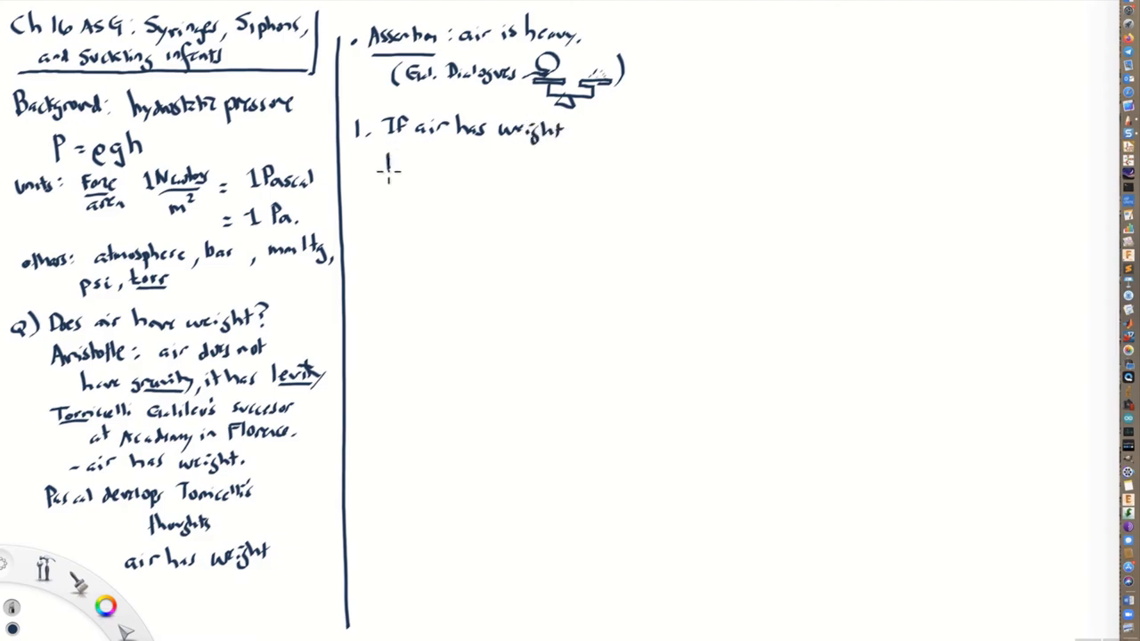
text(then)
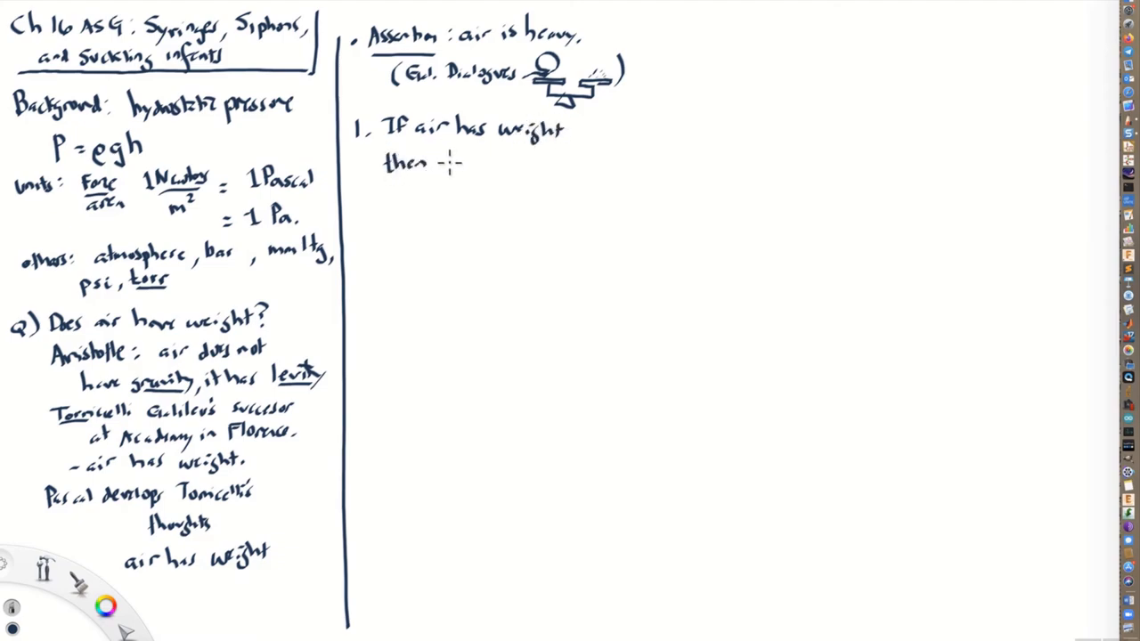
text(our entire atmo)
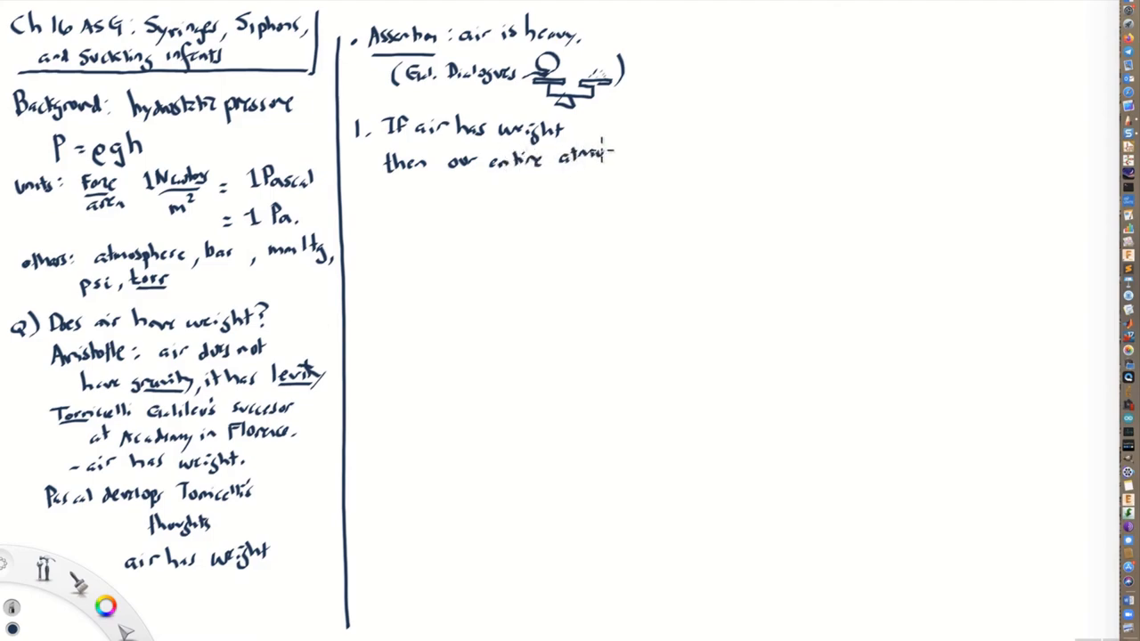
text(sphere)
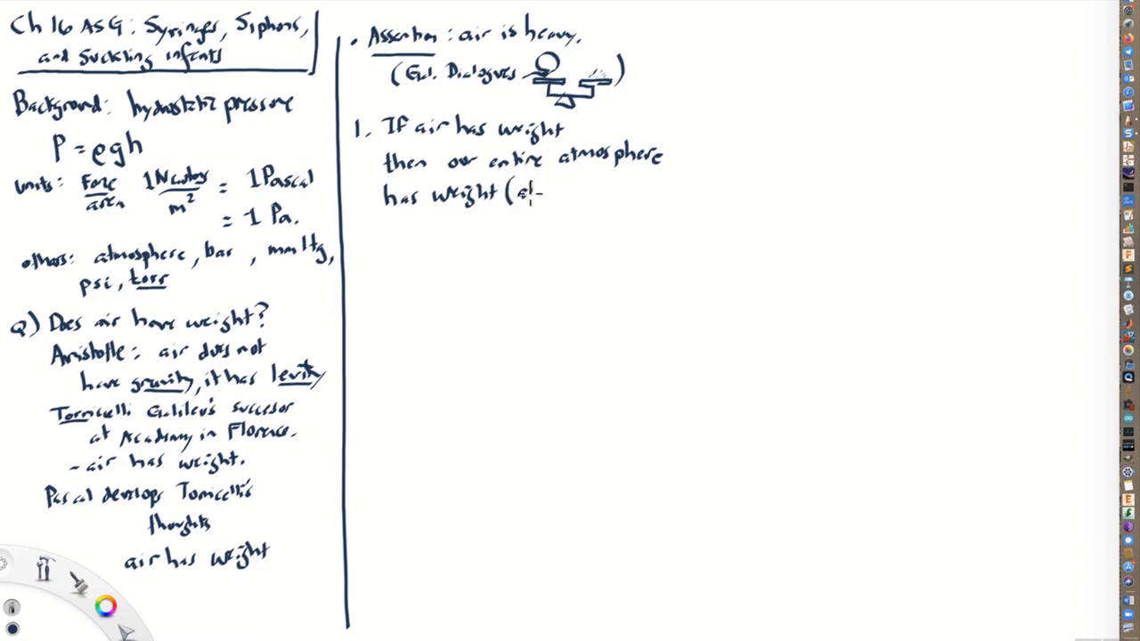
text(albeit limited)
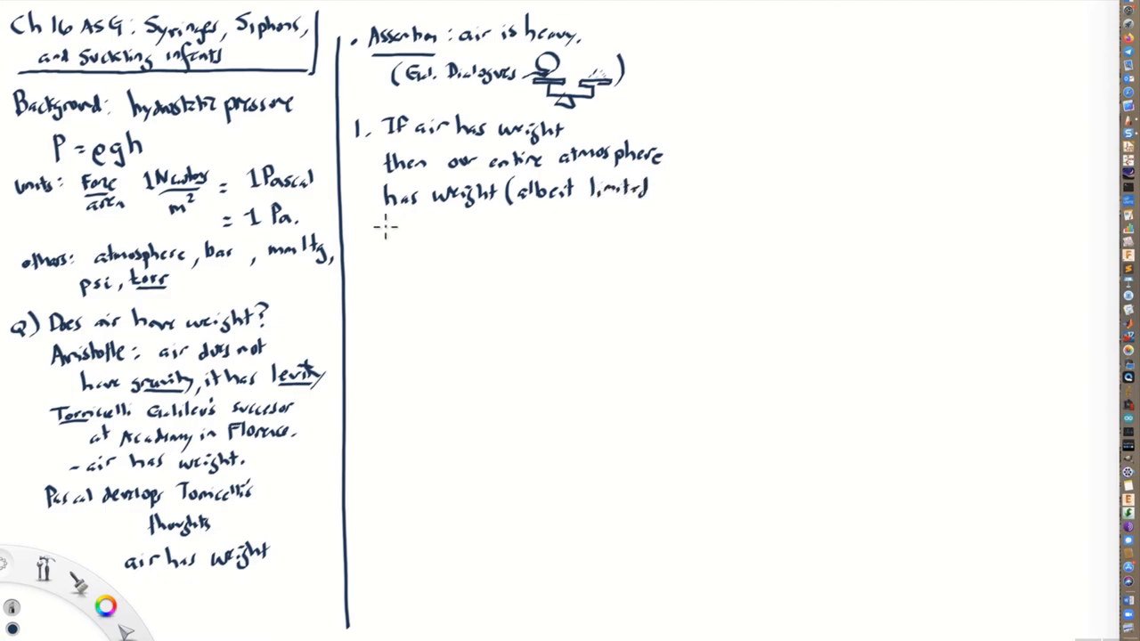
text(weight))
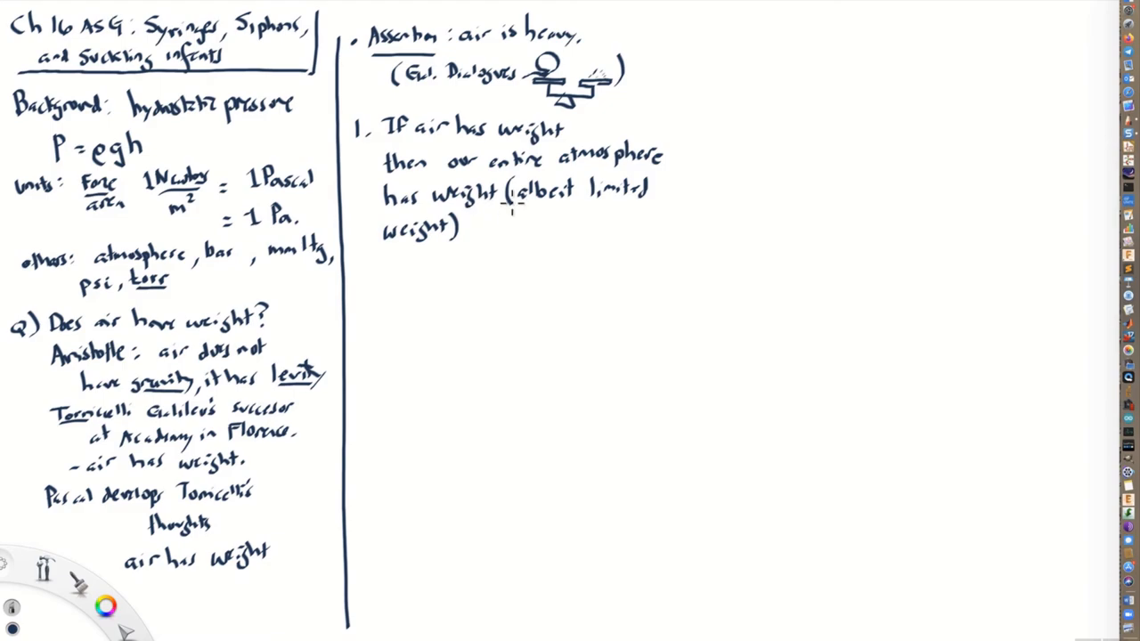
mouse_move(599, 299)
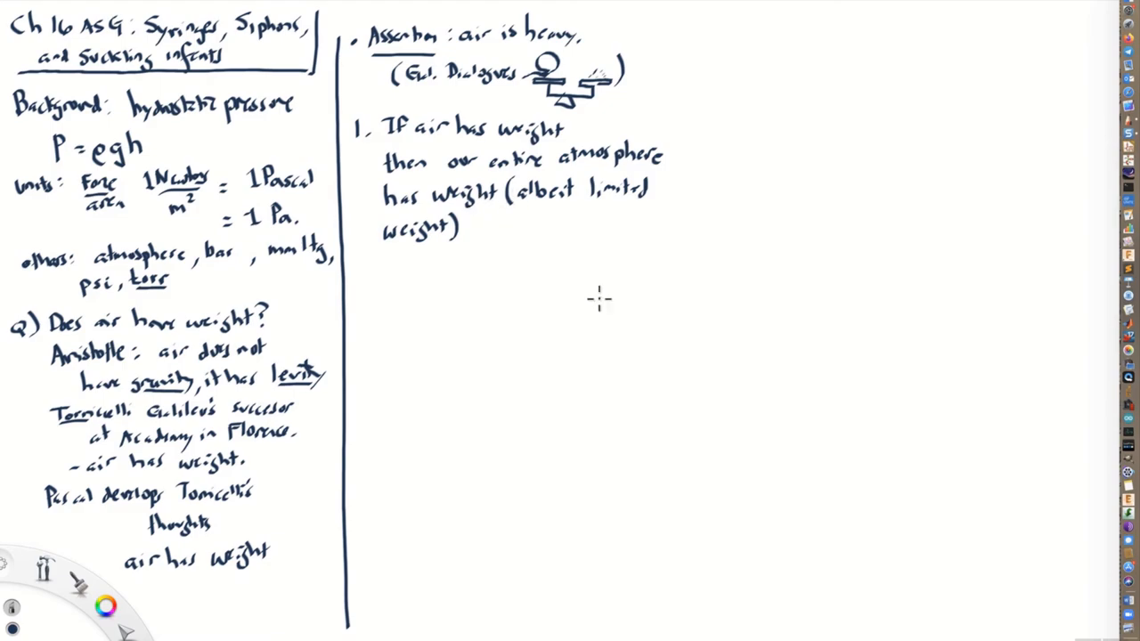
mouse_move(841, 338)
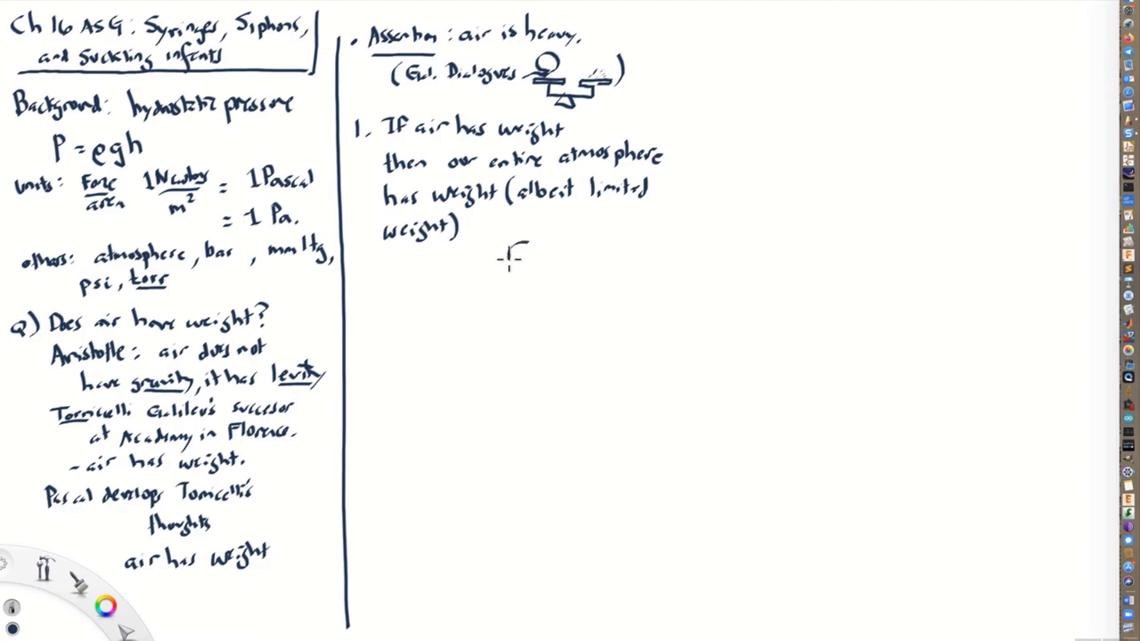
- Sketch a small Earth with a dashed atmosphere ring labelled 'atm'
drag(507, 258, 531, 252)
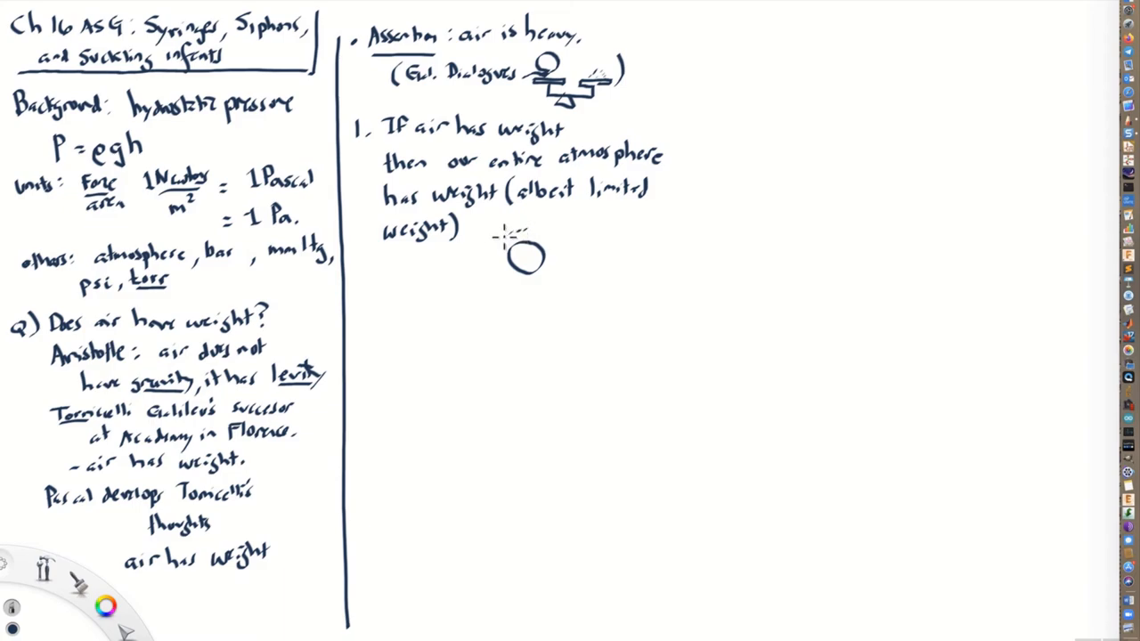
drag(498, 235, 556, 249)
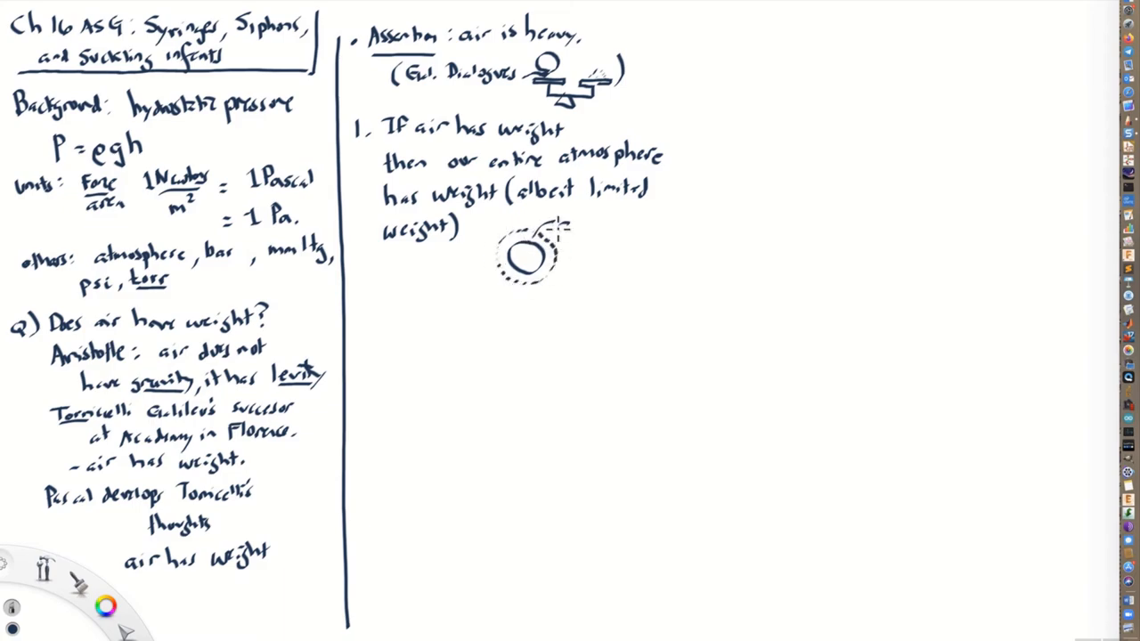
text(atm)
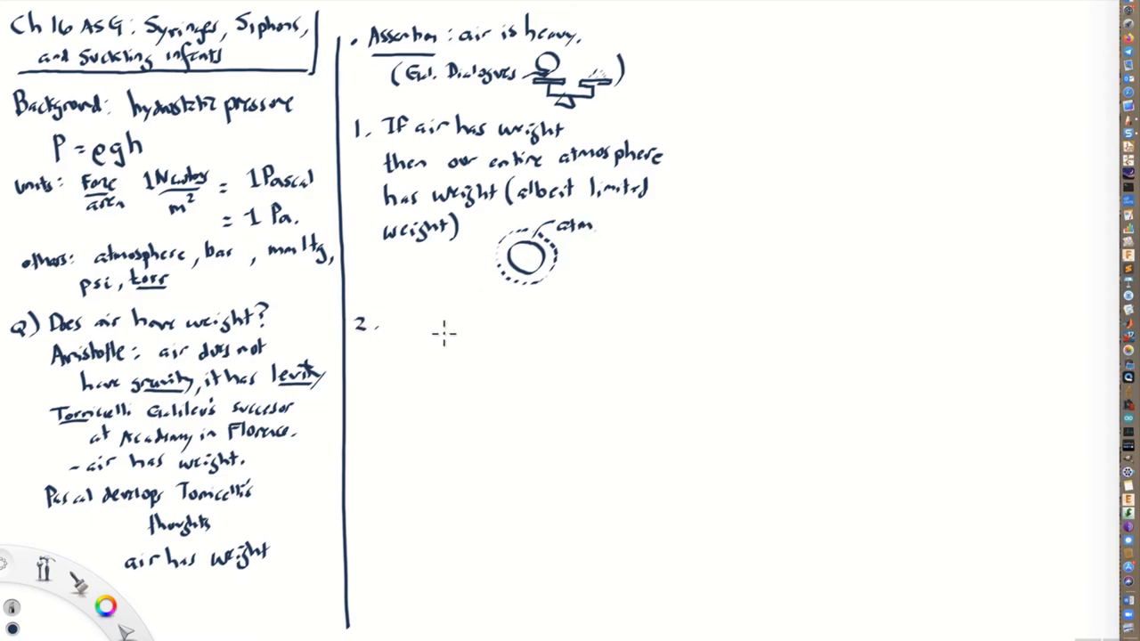
mouse_move(406, 317)
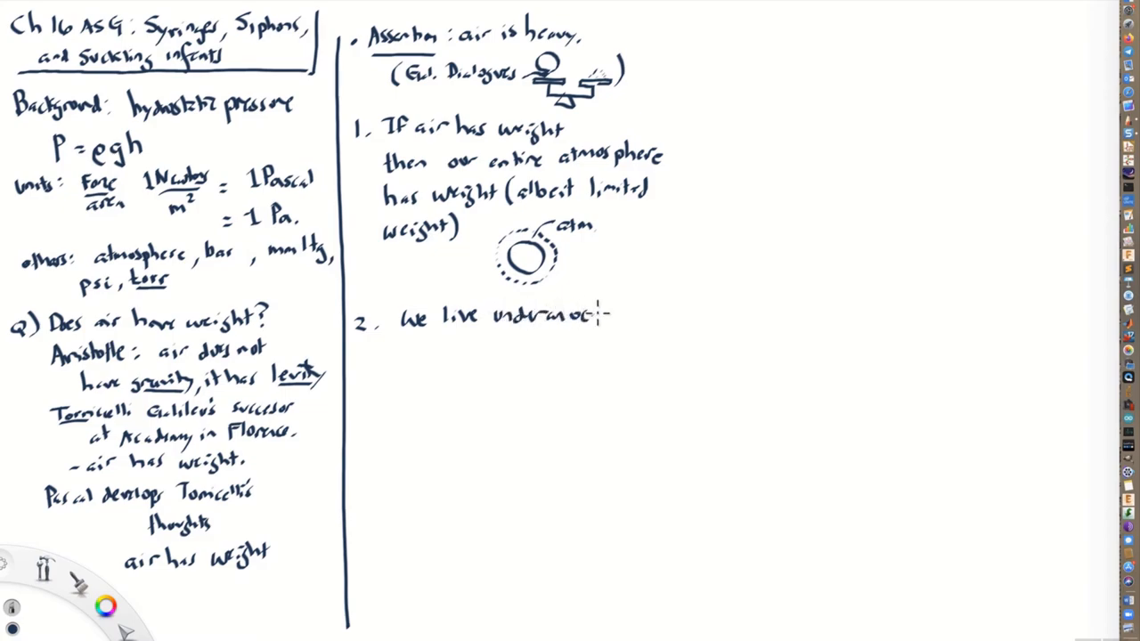
- Write 'ocean of air, which covers earth and presses down upon us' for point 2
text(ocean)
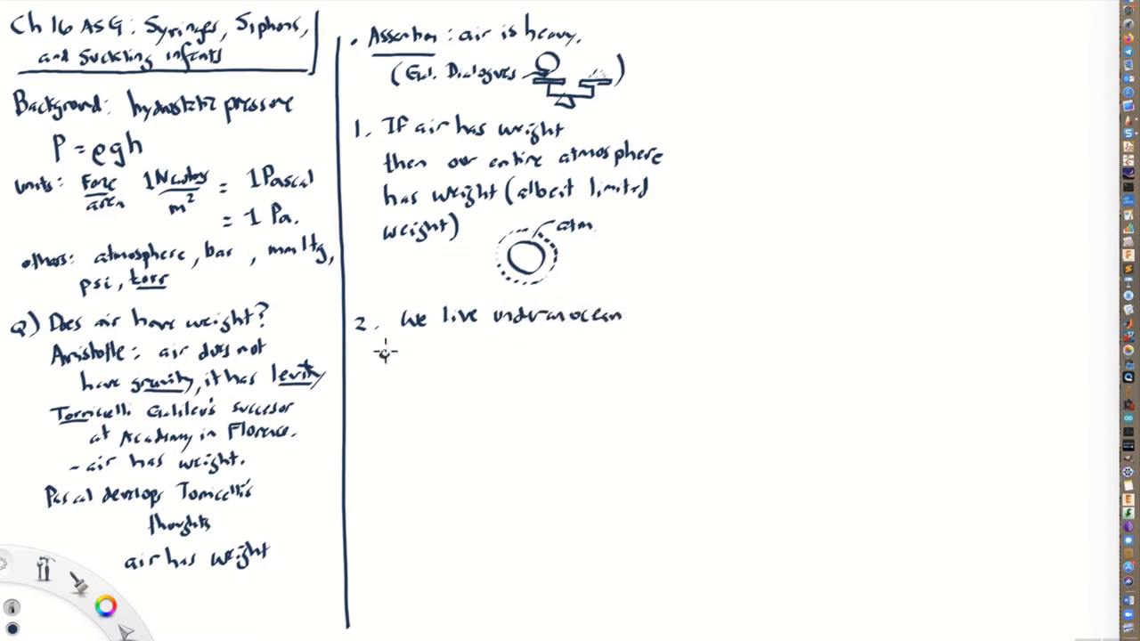
text(of air,)
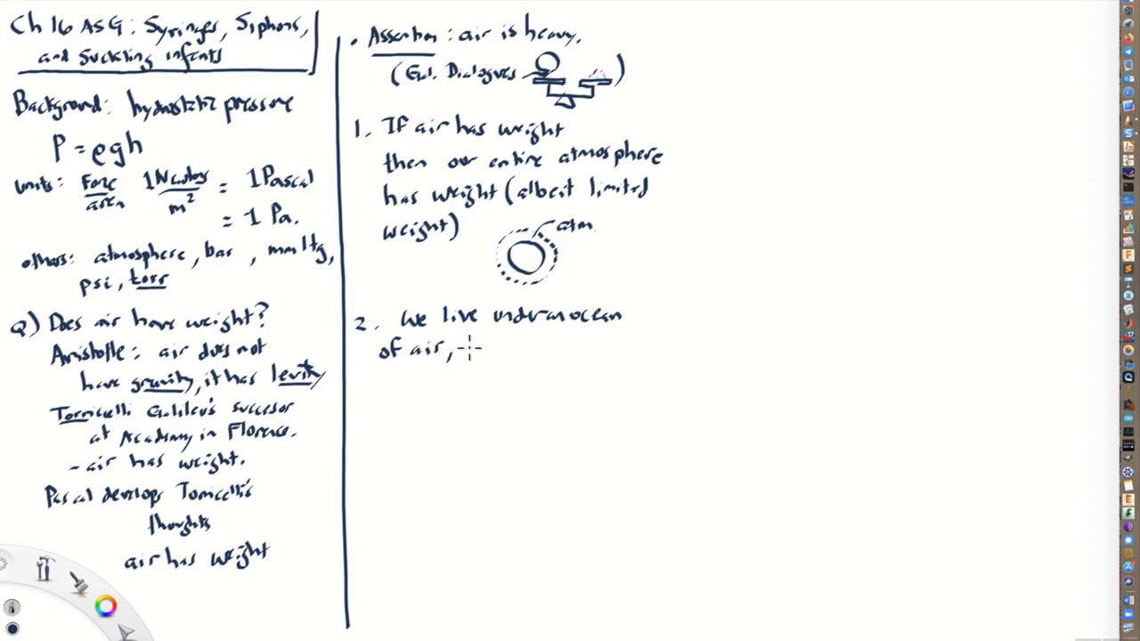
text(which co)
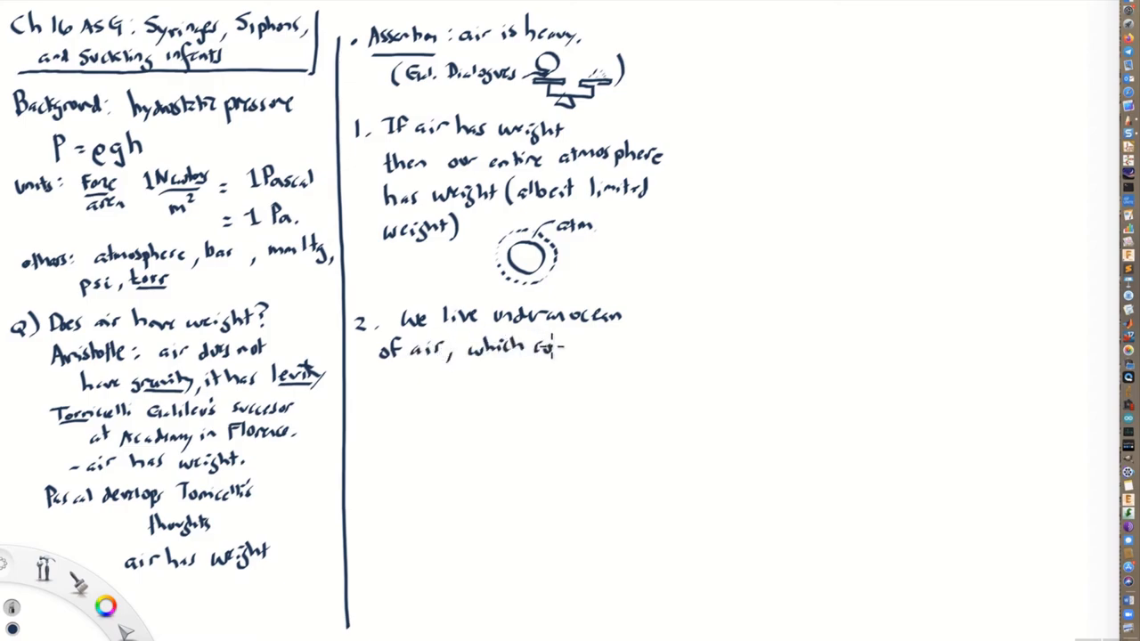
text(covers earth)
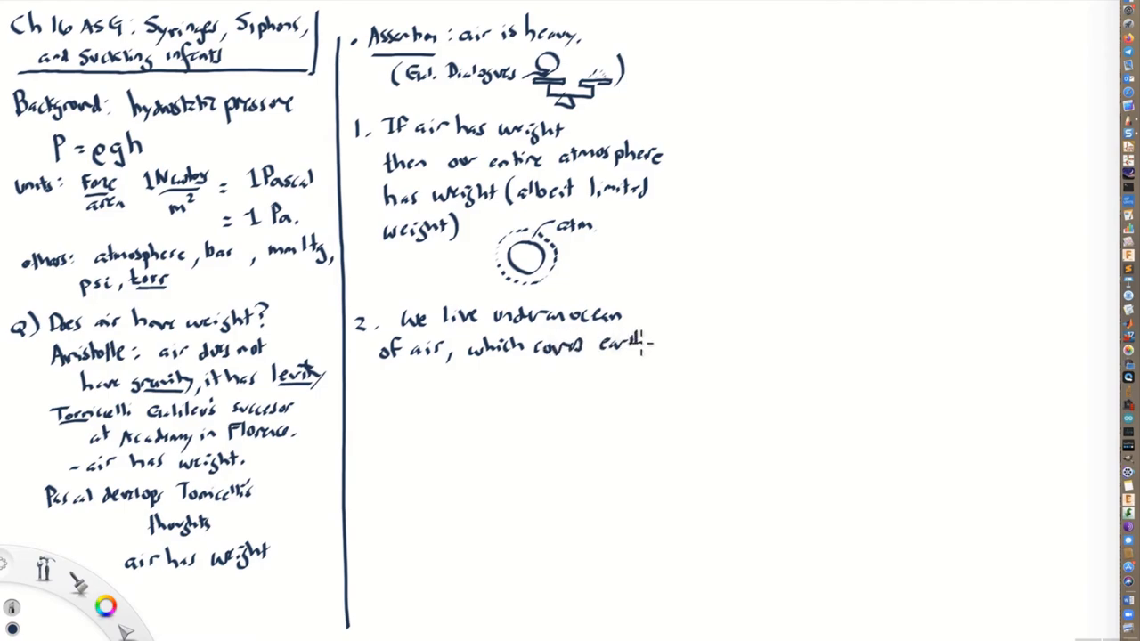
text(and presses down)
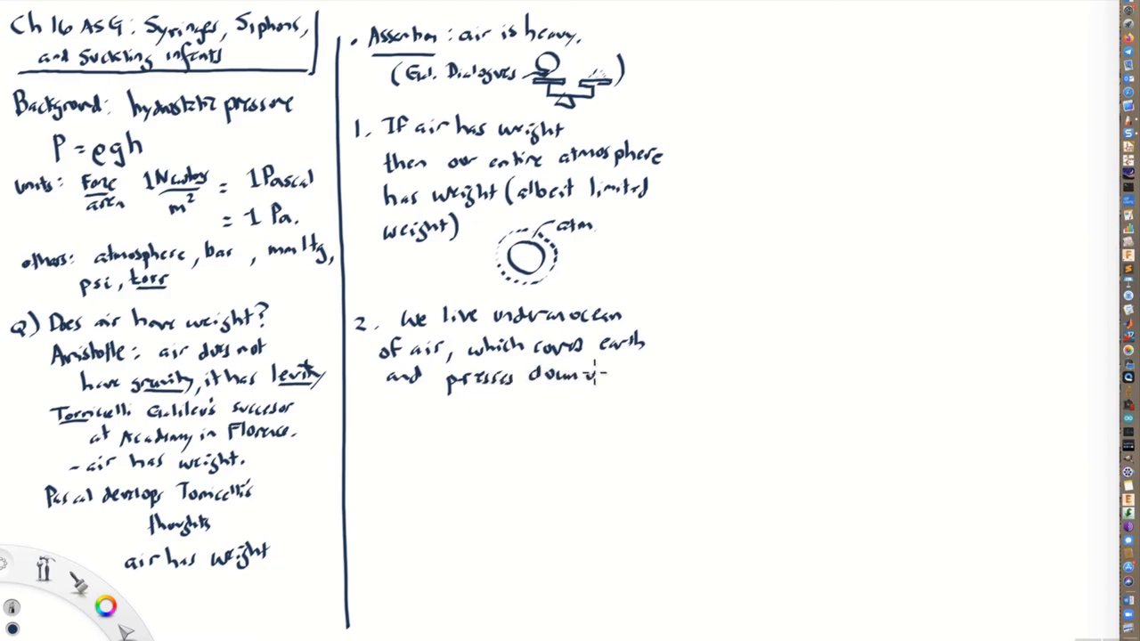
text(upon us.)
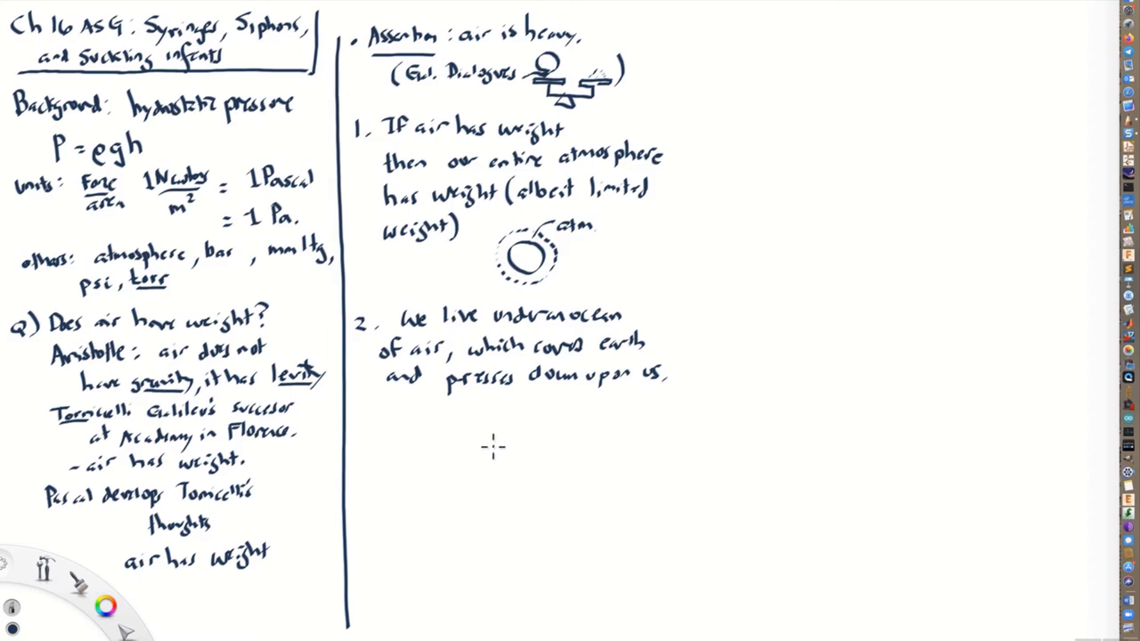
mouse_move(399, 470)
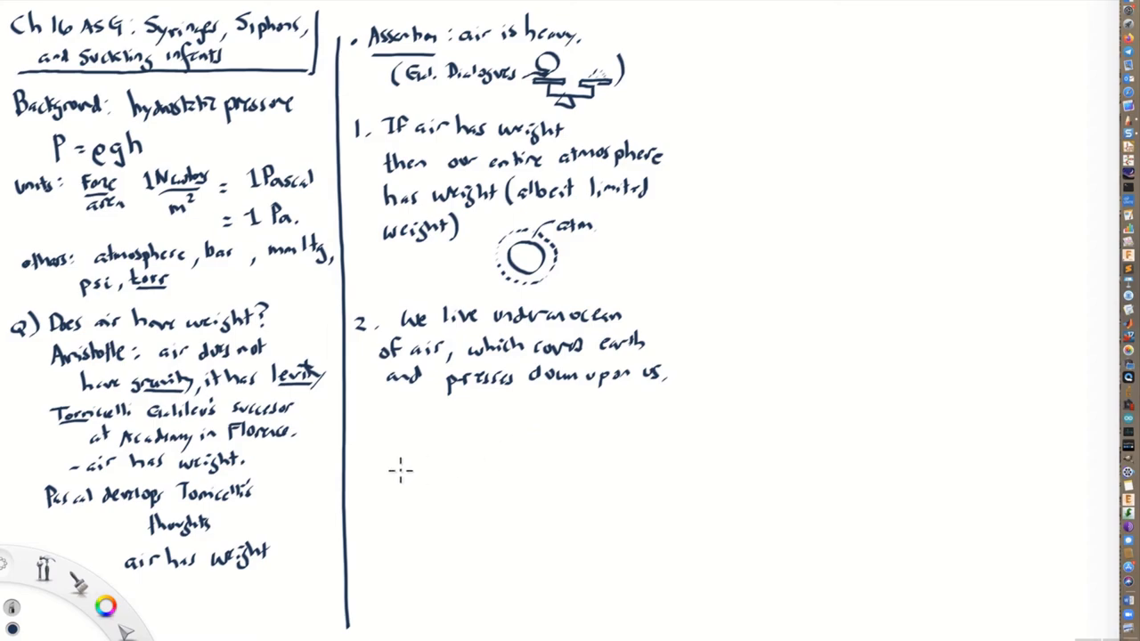
mouse_move(390, 488)
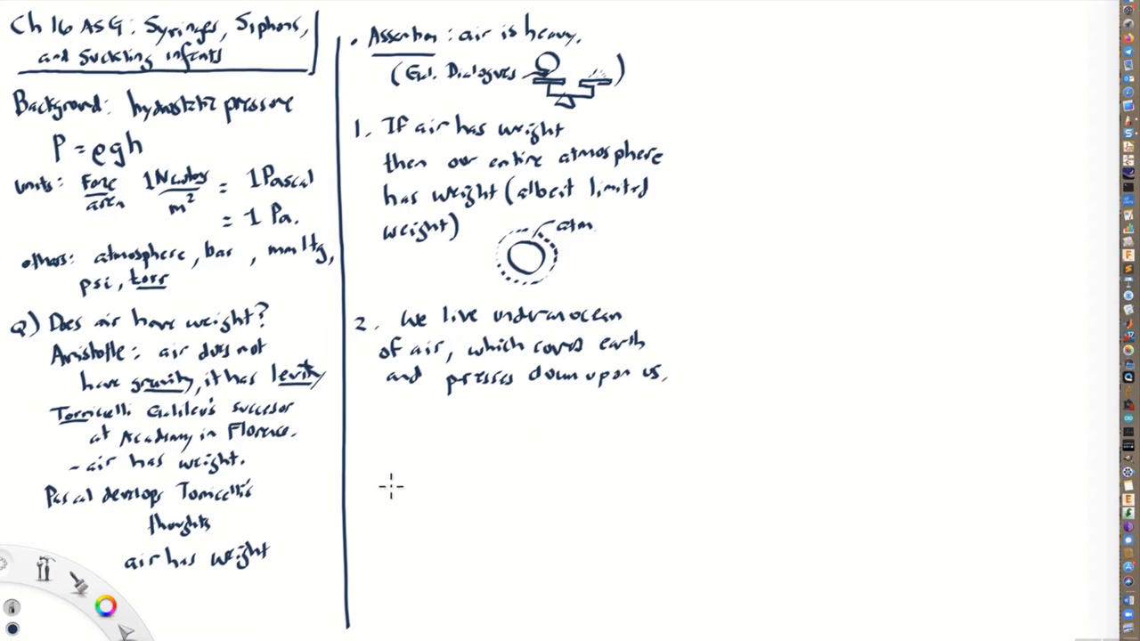
mouse_move(388, 495)
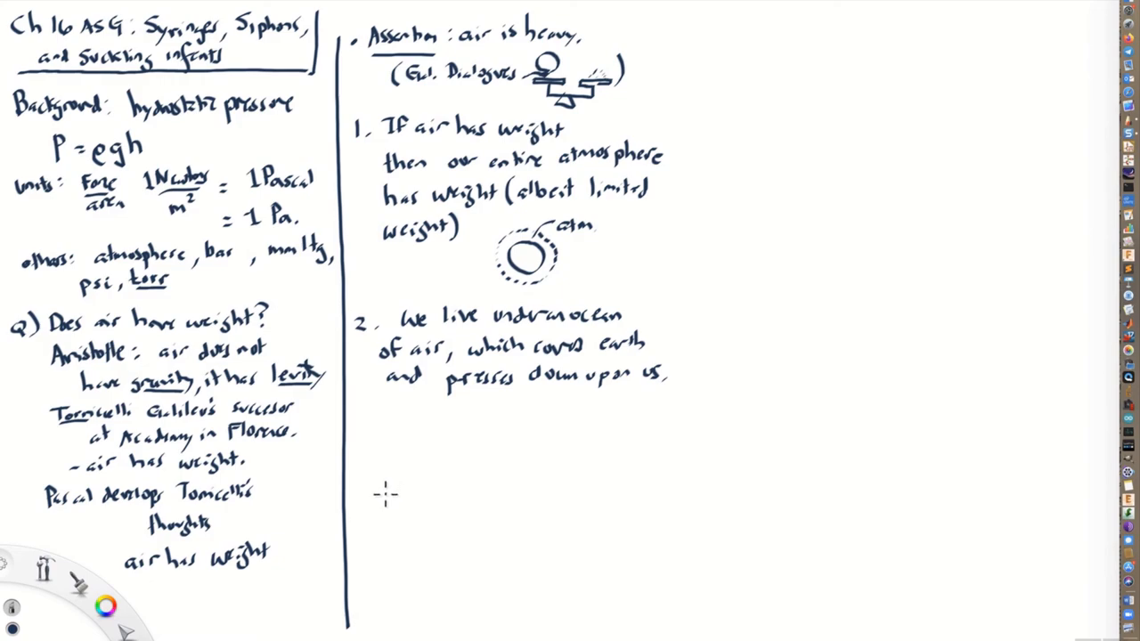
- Draw a ground line, a wavy blue air surface and a tube with a bulb beneath it
drag(385, 517, 484, 516)
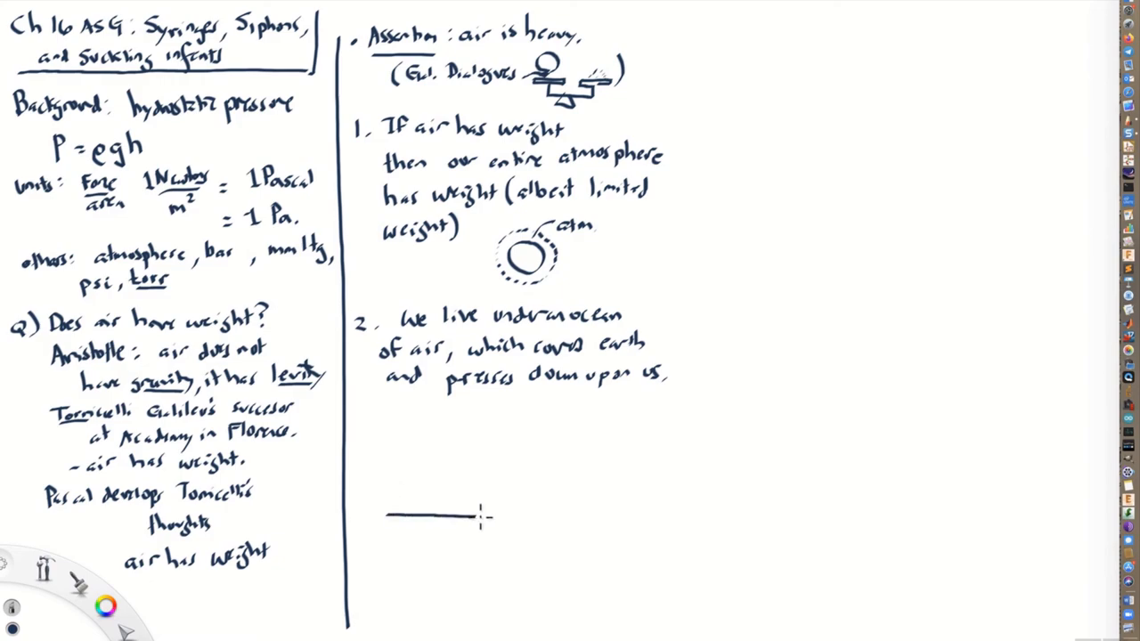
drag(481, 516, 544, 517)
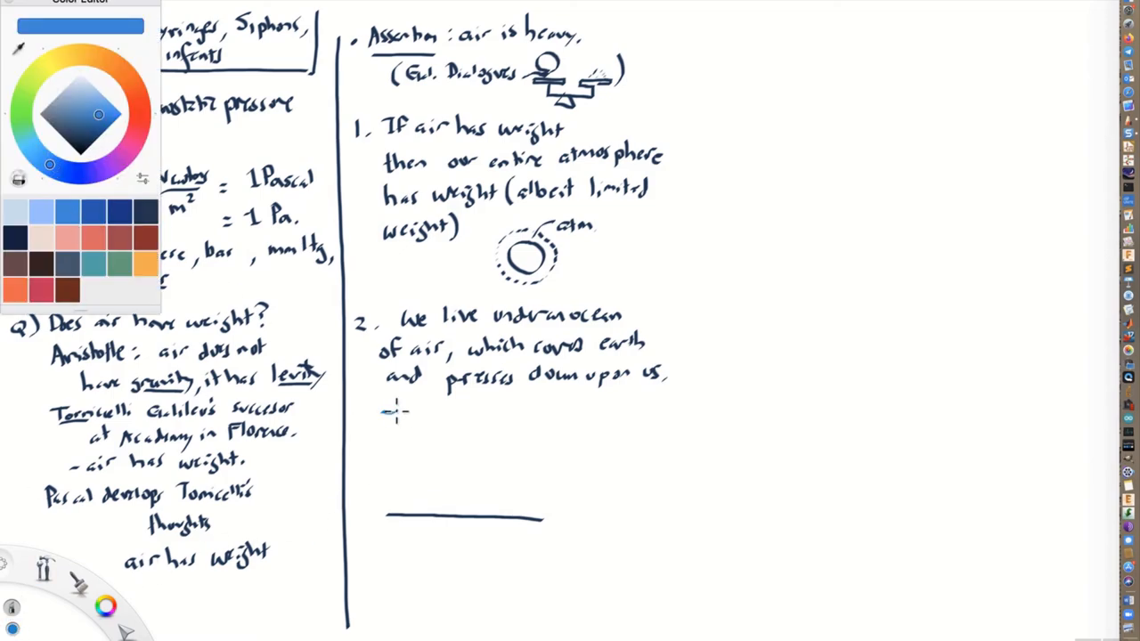
drag(384, 413, 488, 413)
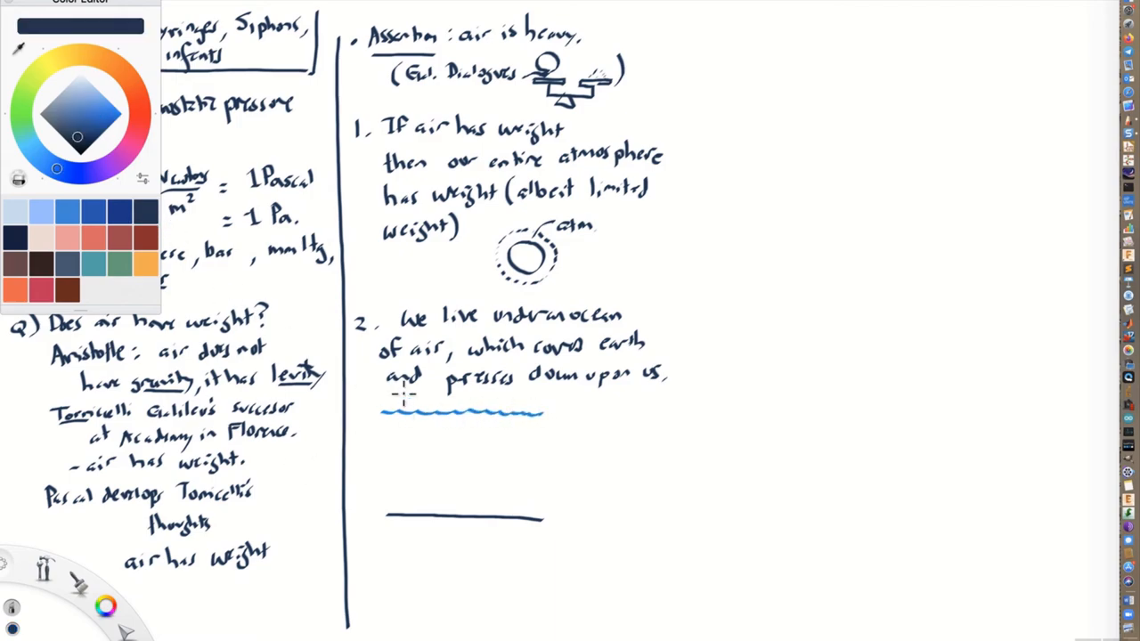
drag(401, 402, 399, 499)
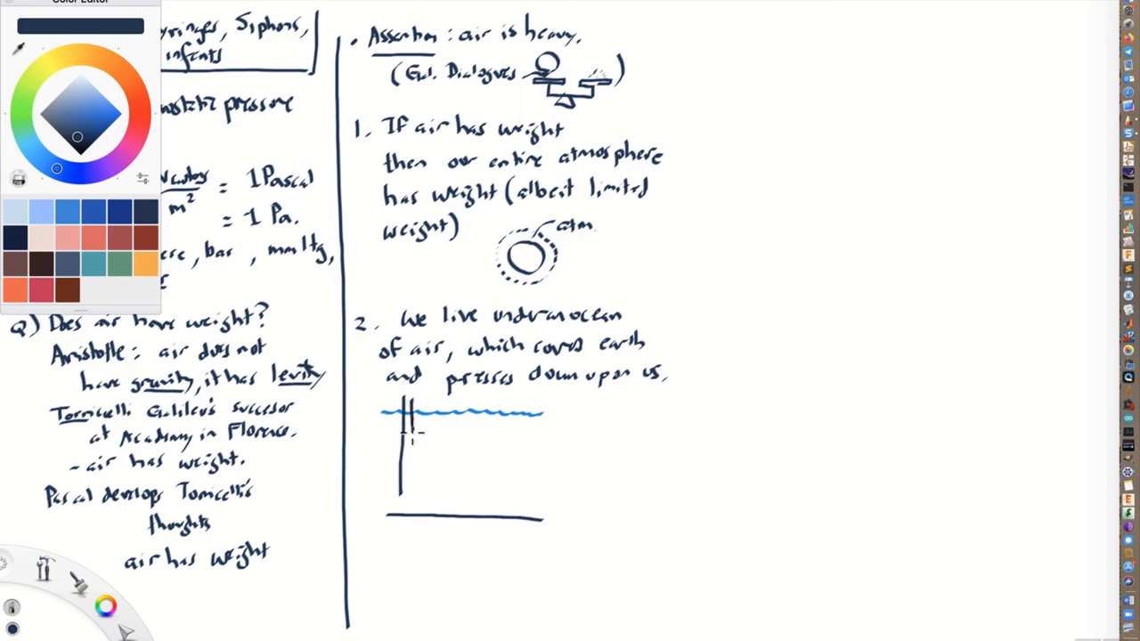
drag(406, 424, 402, 495)
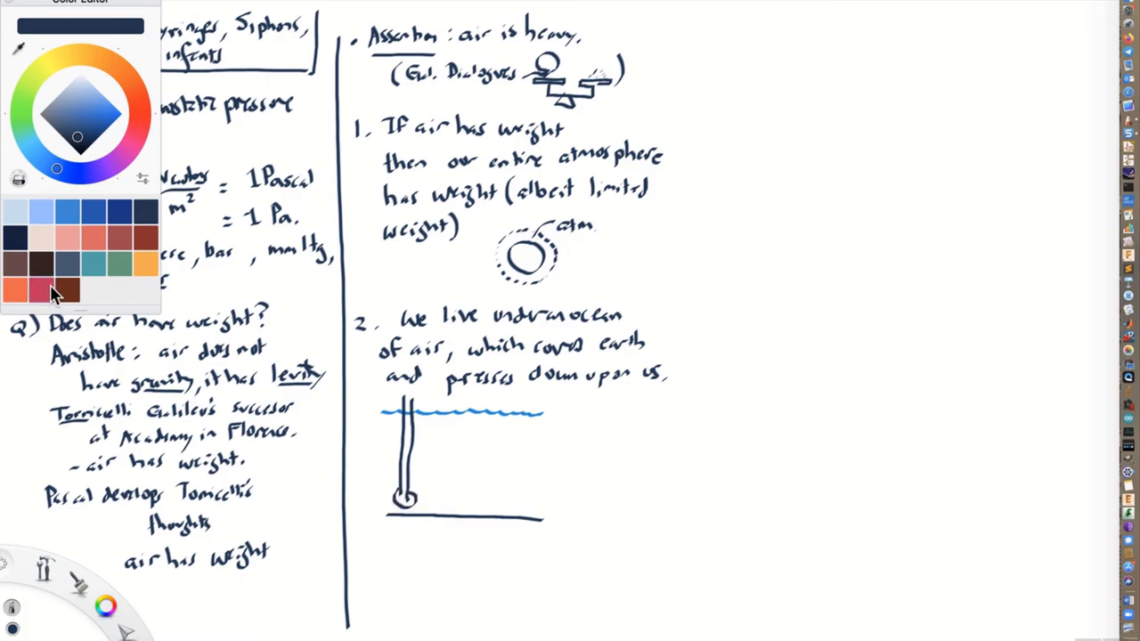
- In red, draw an arrow marking the column height and label it h
click(50, 289)
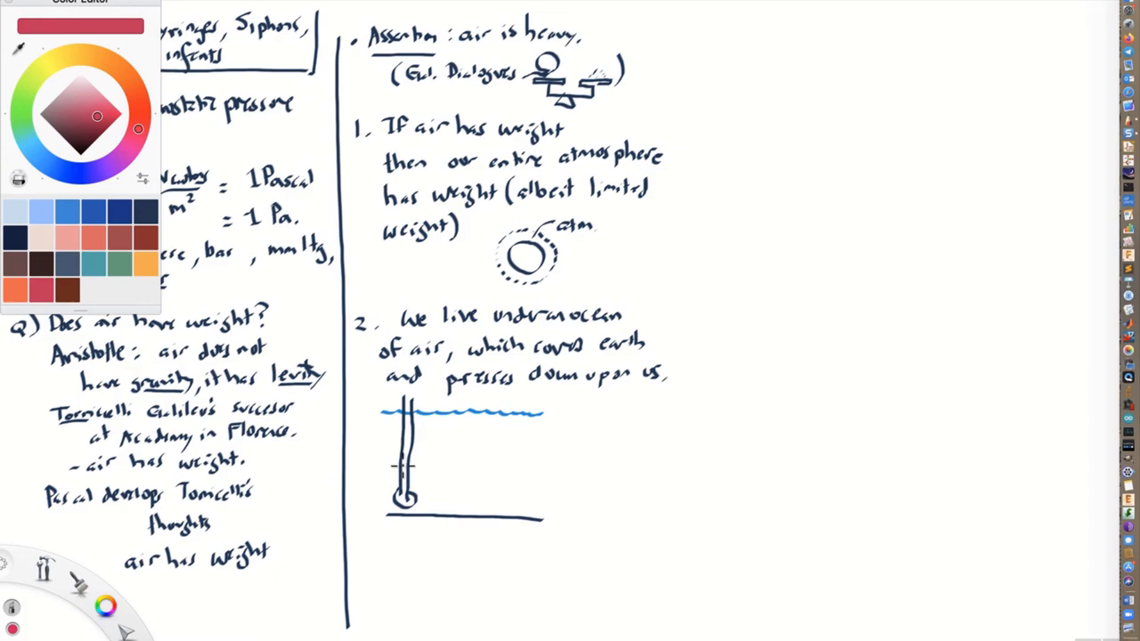
drag(401, 466, 401, 498)
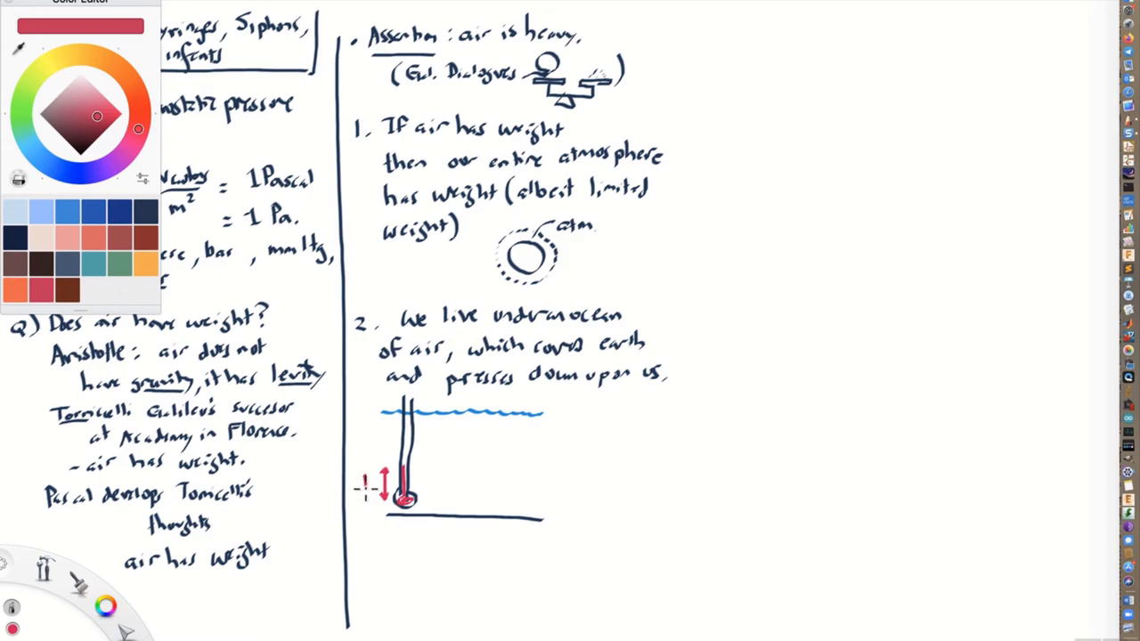
text(h)
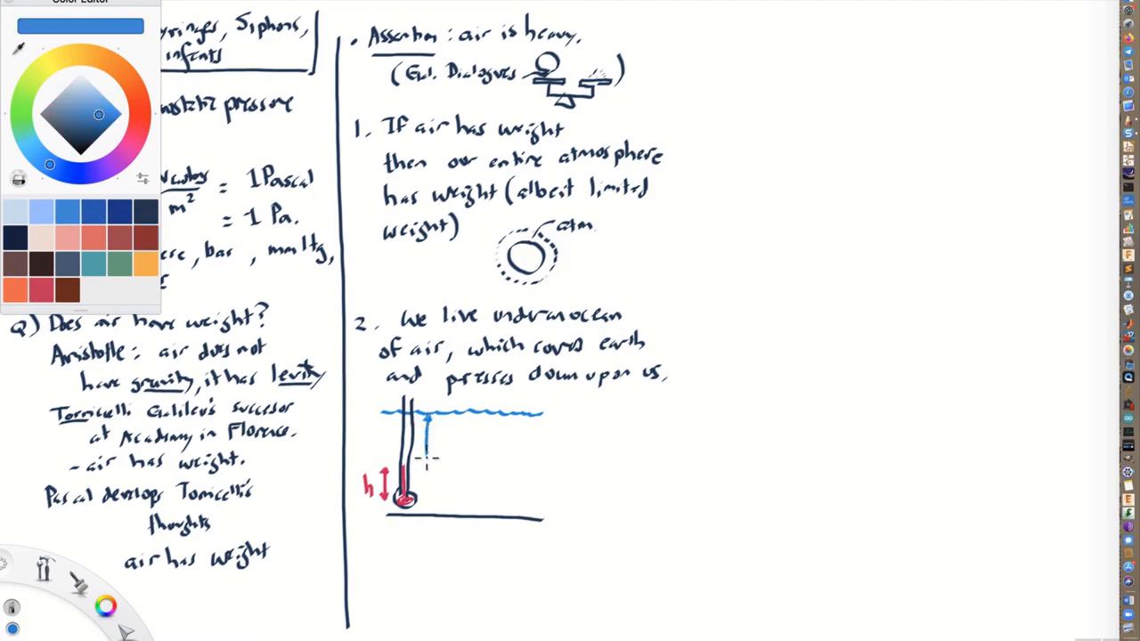
- Draw a blue height arrow and a second tube with its own height arrow
drag(428, 418, 427, 499)
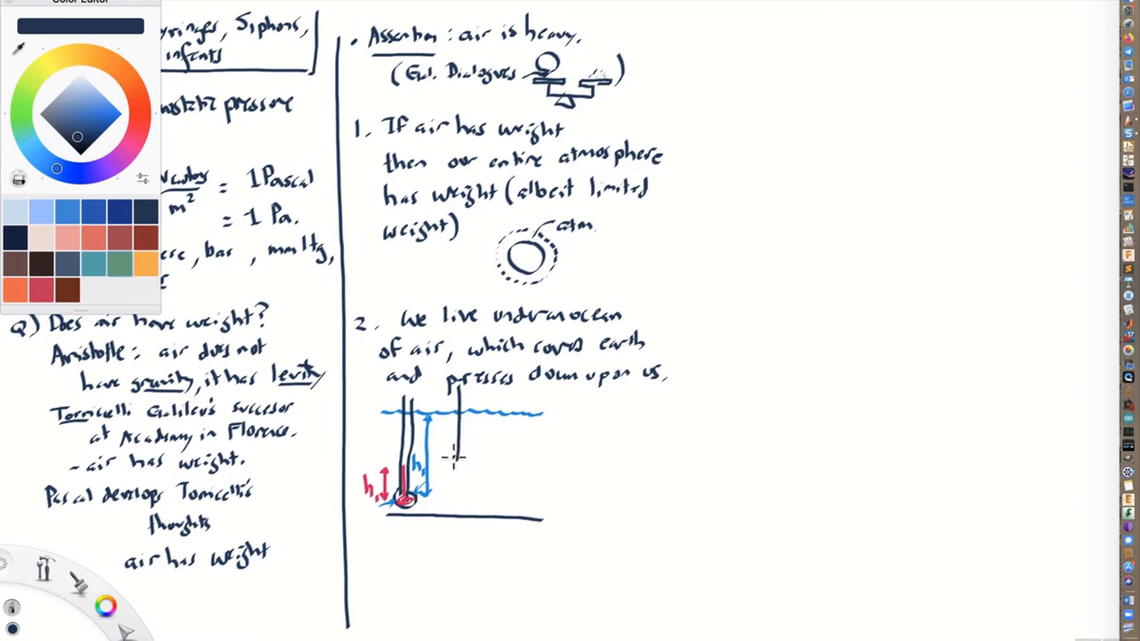
drag(449, 448, 466, 472)
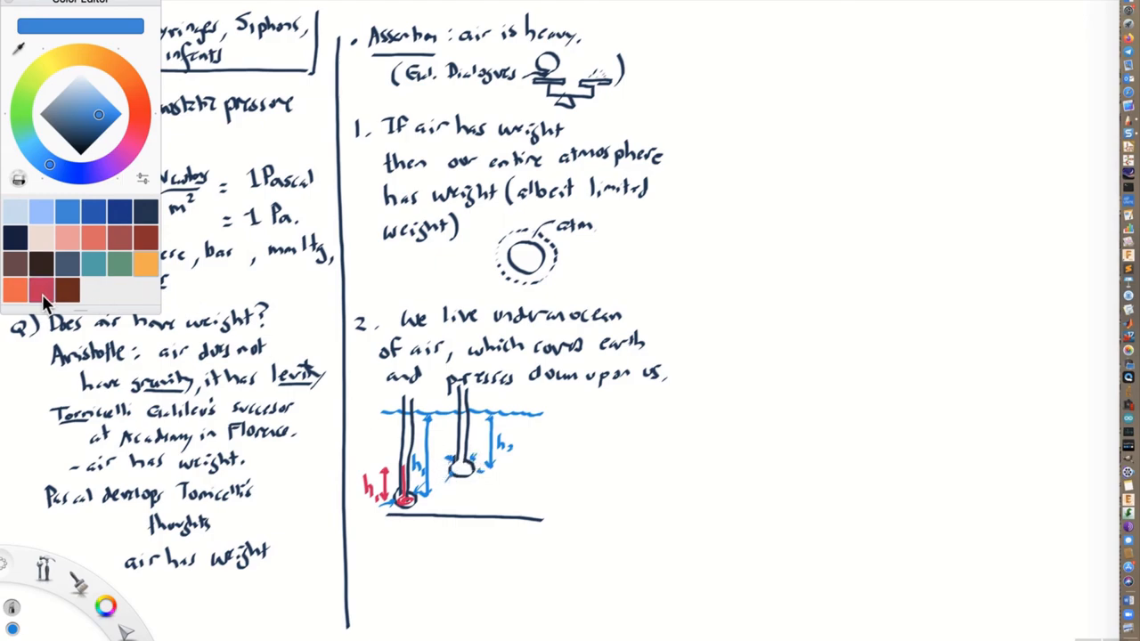
- In red, mark the heights and write h2 < h1 under the diagram
click(43, 288)
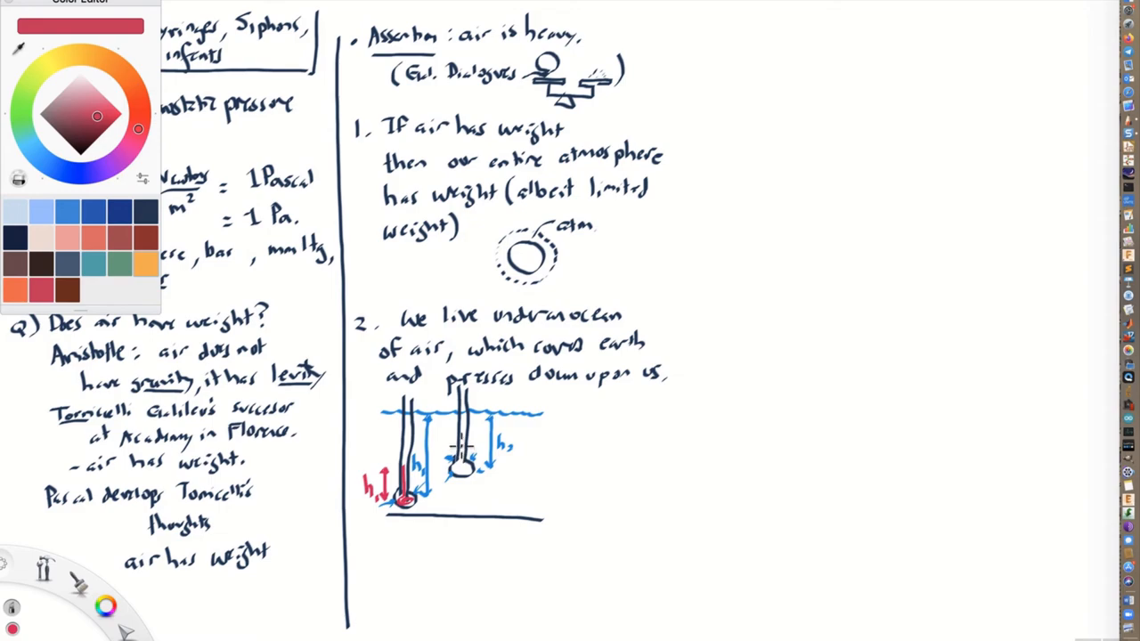
click(462, 470)
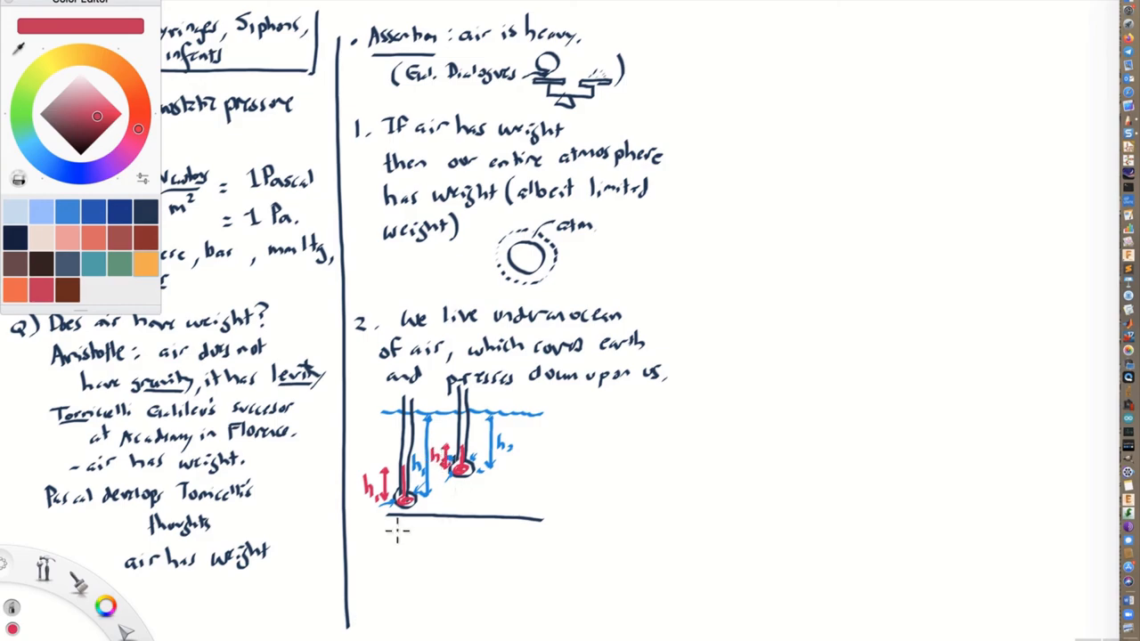
drag(395, 534, 431, 549)
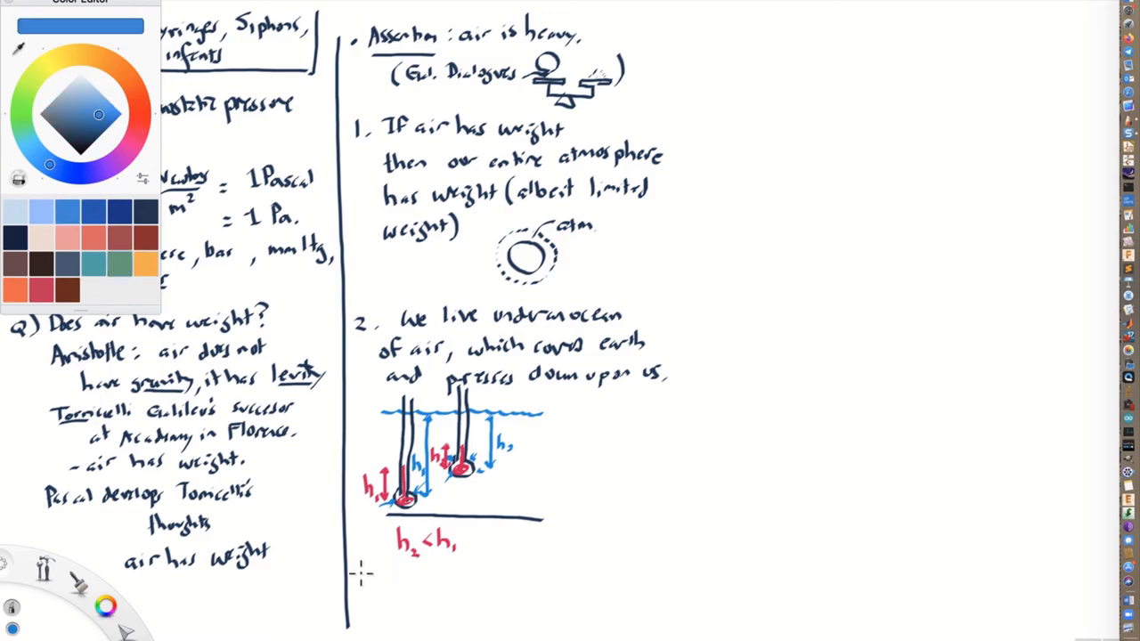
- Handwrite 'since h2 < h1' in blue beneath the red comparison
text(since)
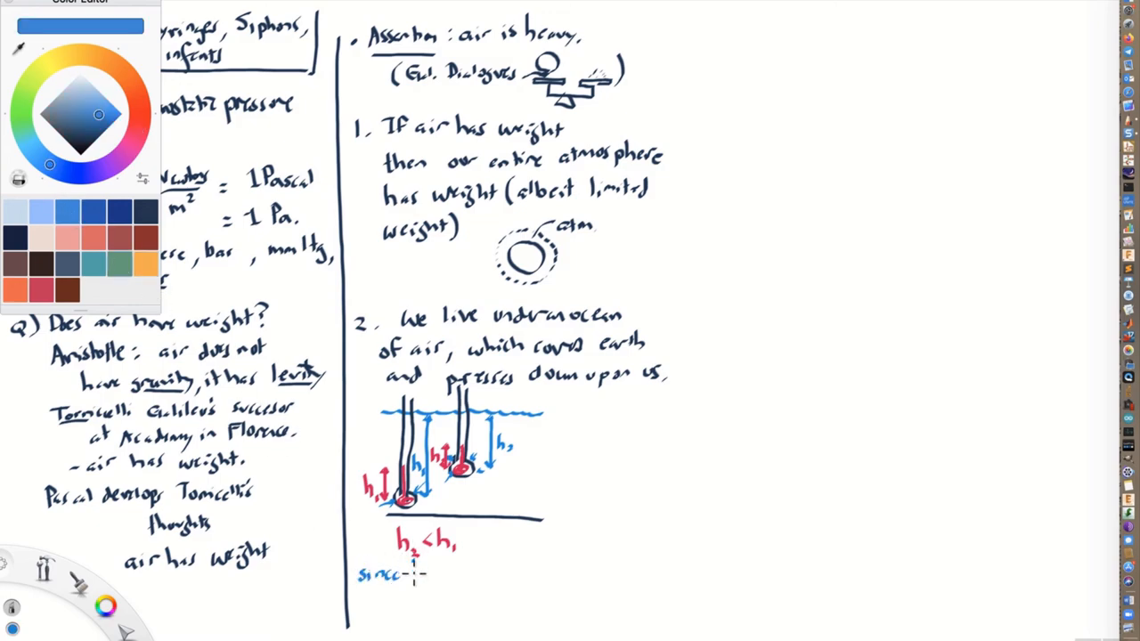
text(h2<h1)
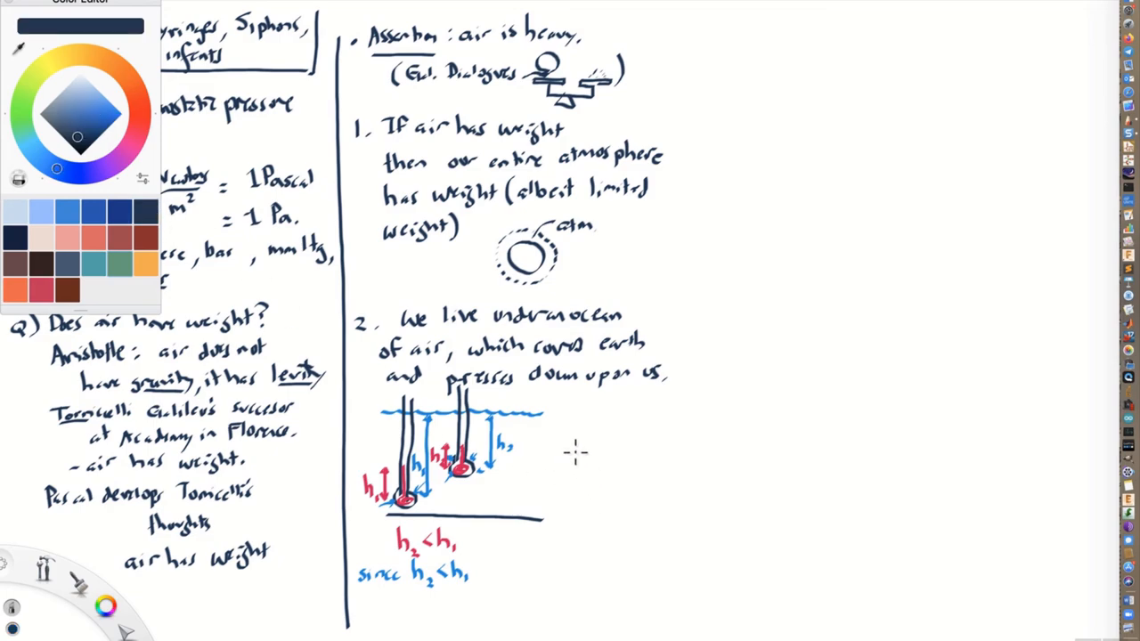
mouse_move(573, 477)
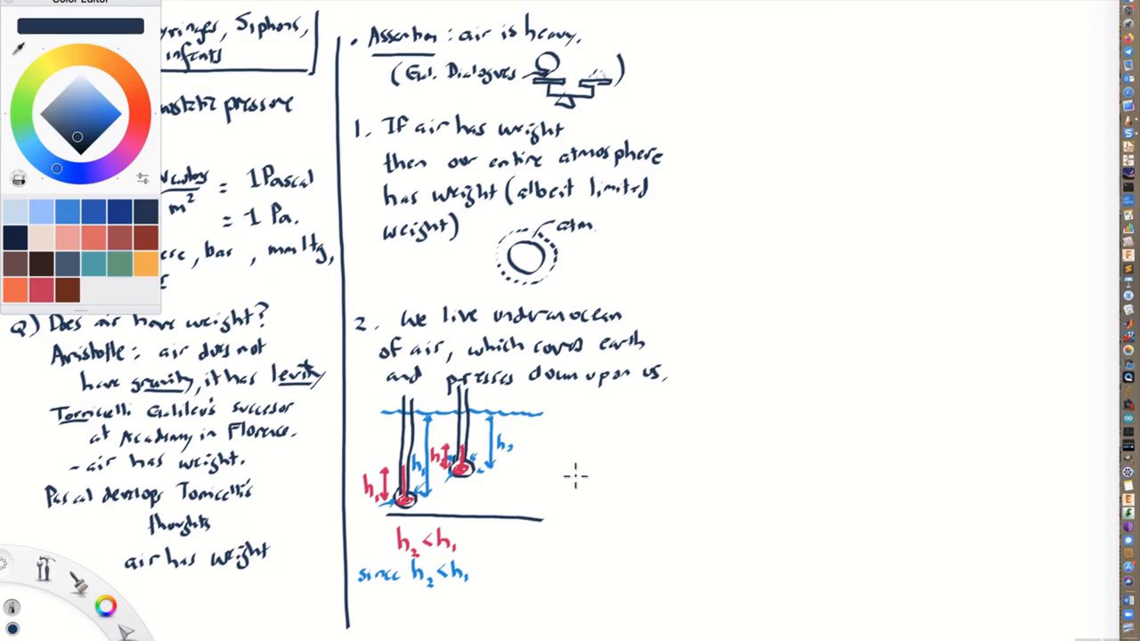
mouse_move(585, 490)
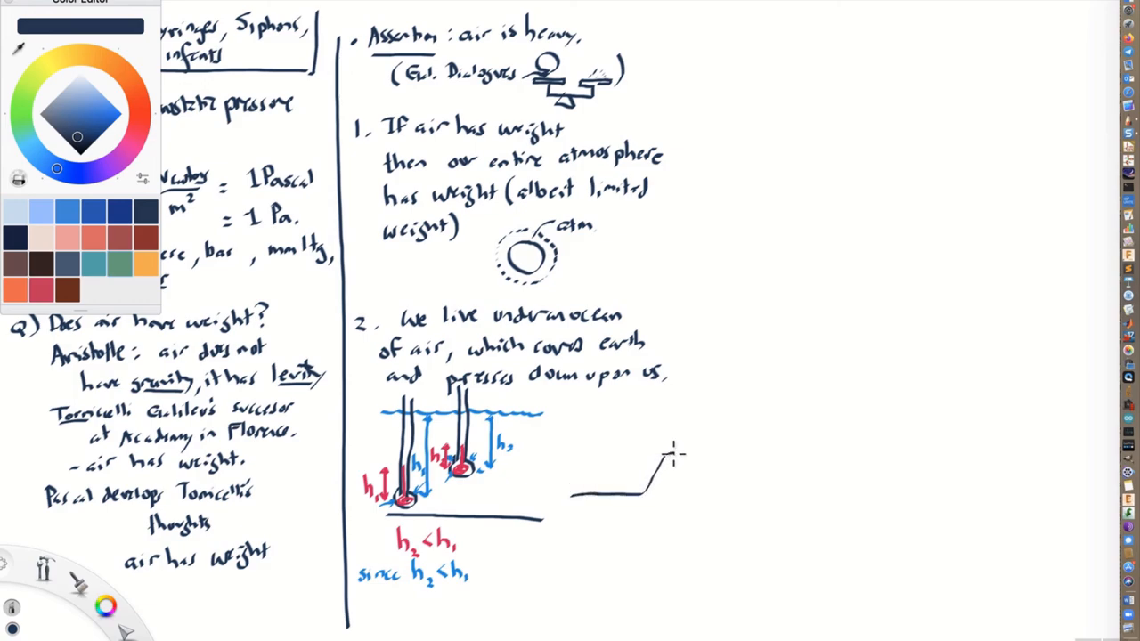
- Draw the ground rising into a mountain, the dashed air line, and a tube with reservoir at its foot
drag(662, 448, 730, 495)
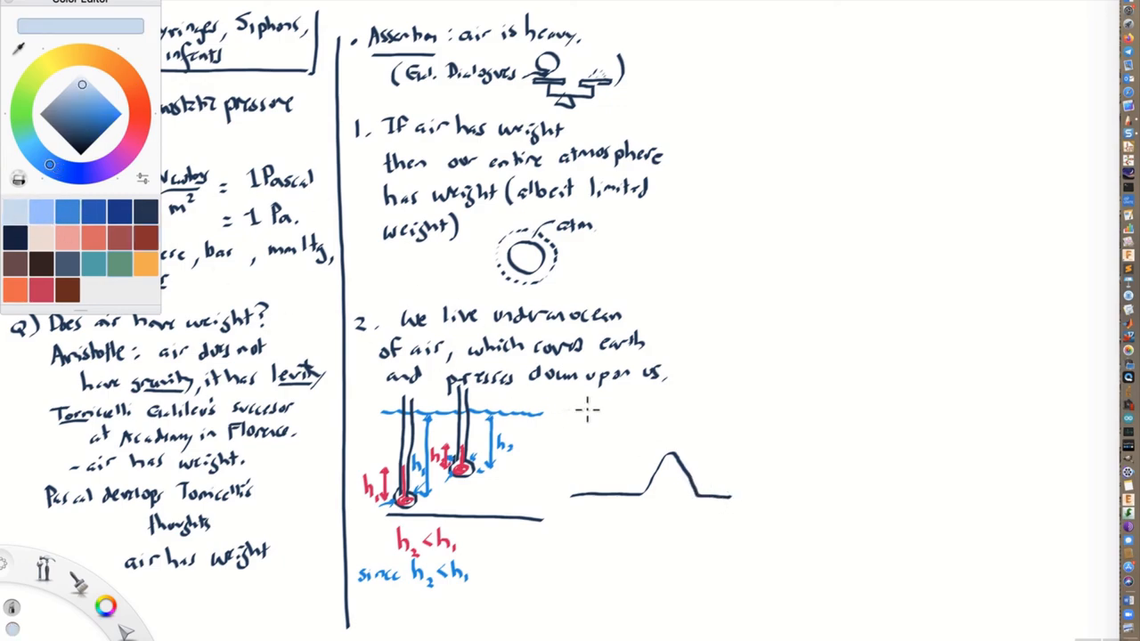
click(92, 210)
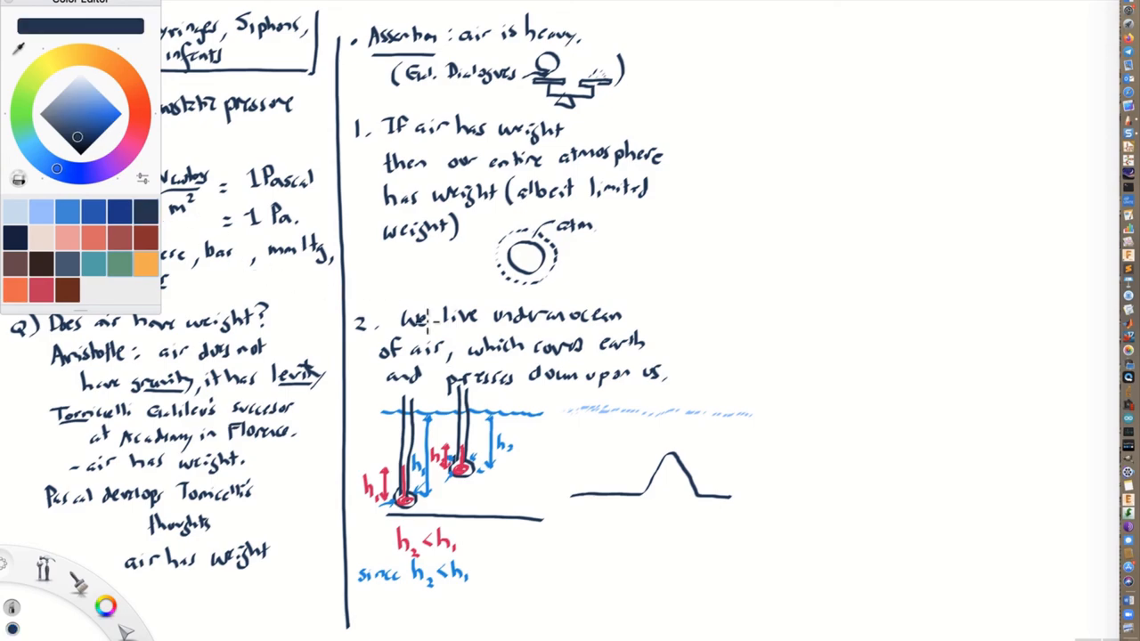
mouse_move(591, 402)
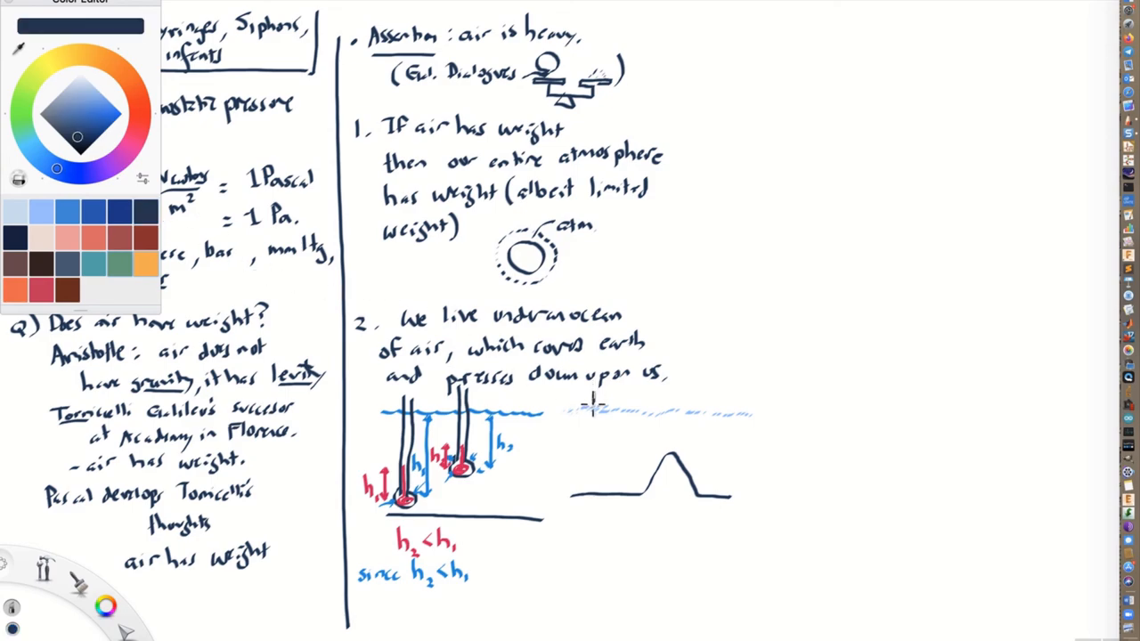
drag(591, 406, 592, 495)
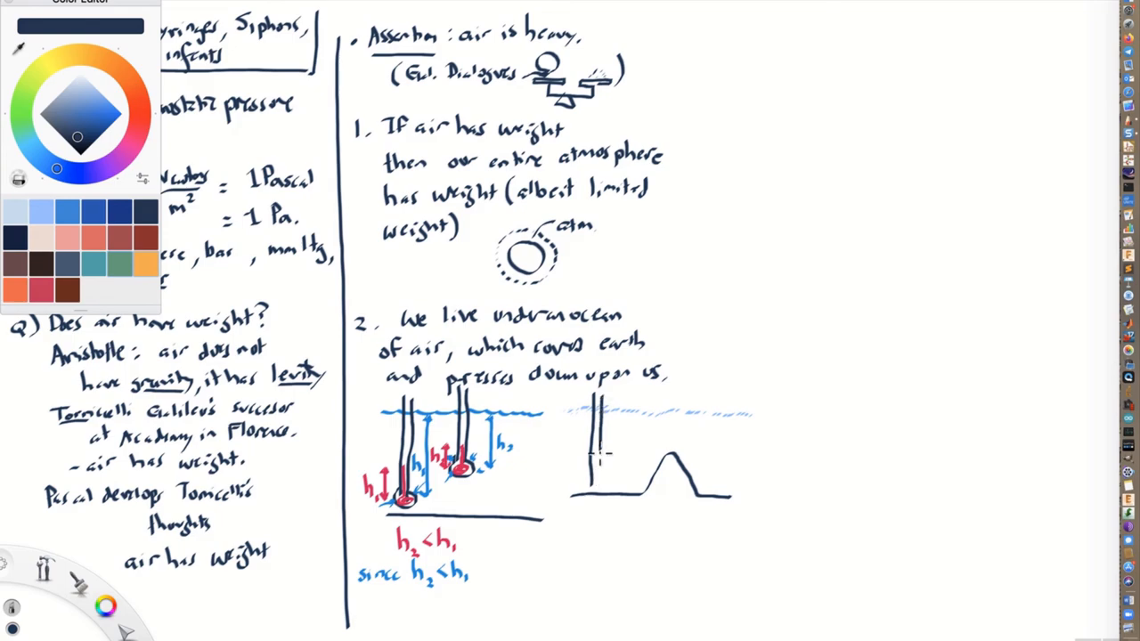
drag(596, 454, 588, 495)
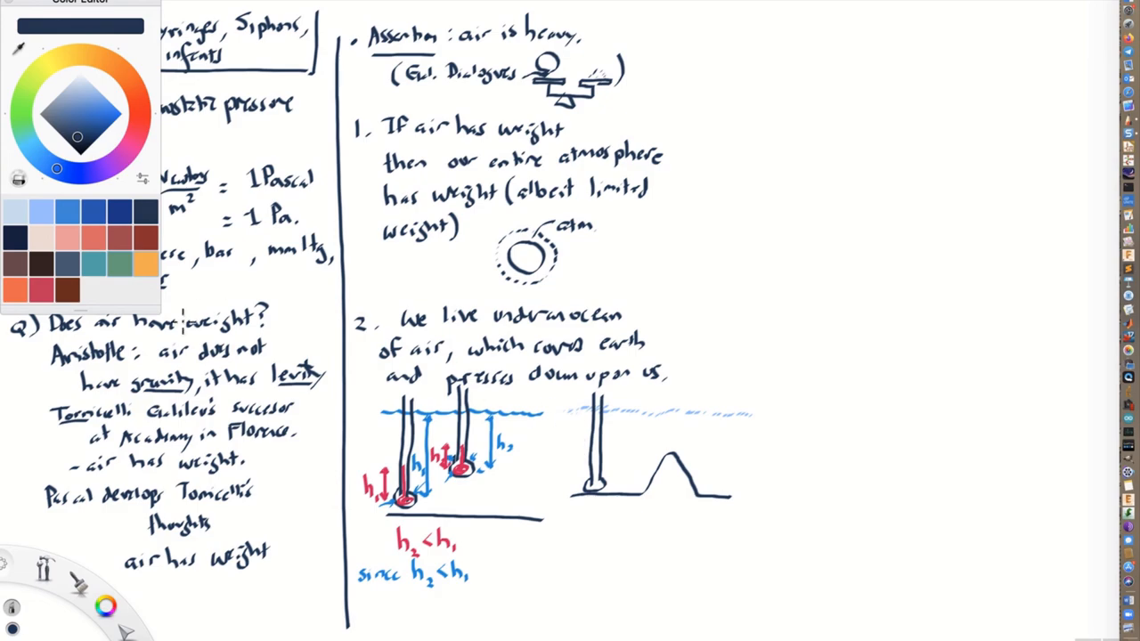
- Add red mercury to the ground tube, label 'air', and draw a second tube on the slope with mercury
click(98, 116)
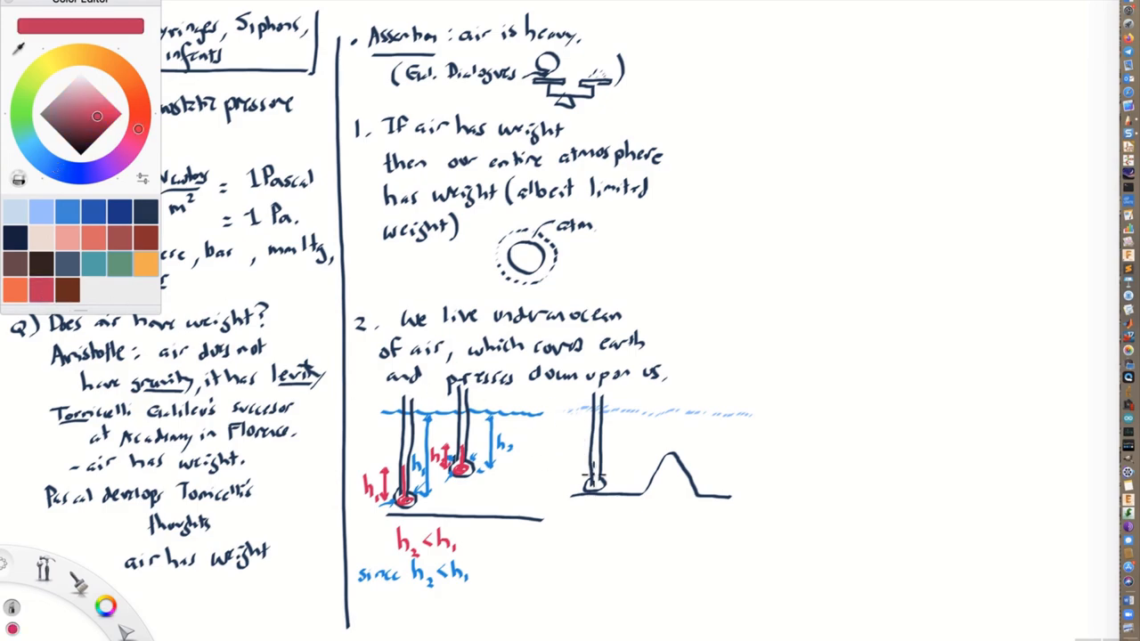
click(591, 466)
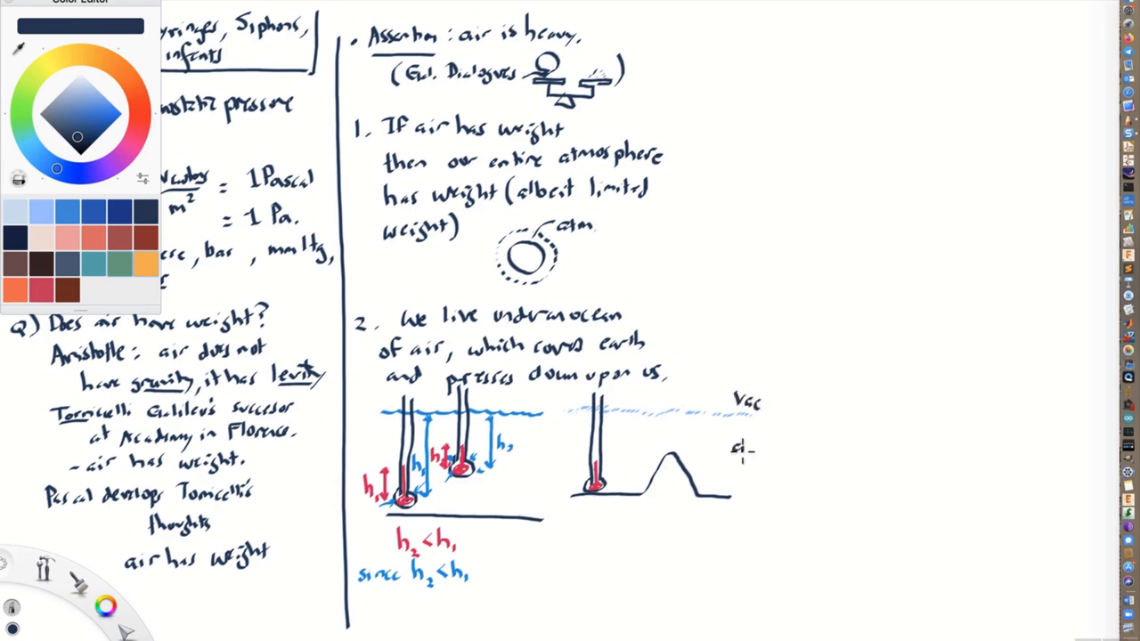
text(air)
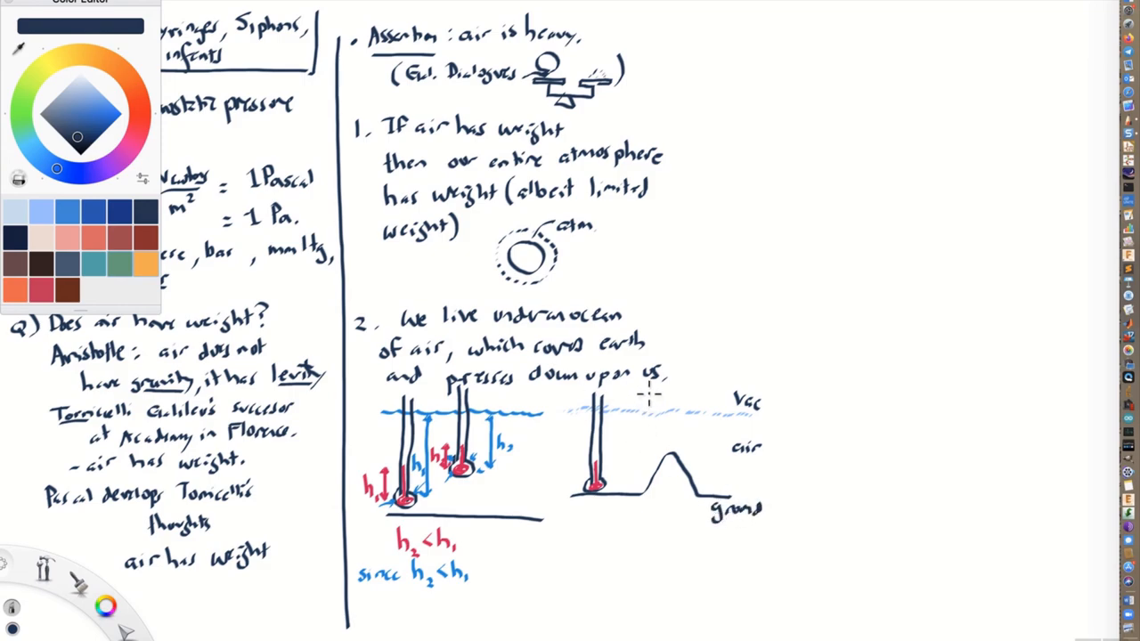
drag(652, 408, 650, 445)
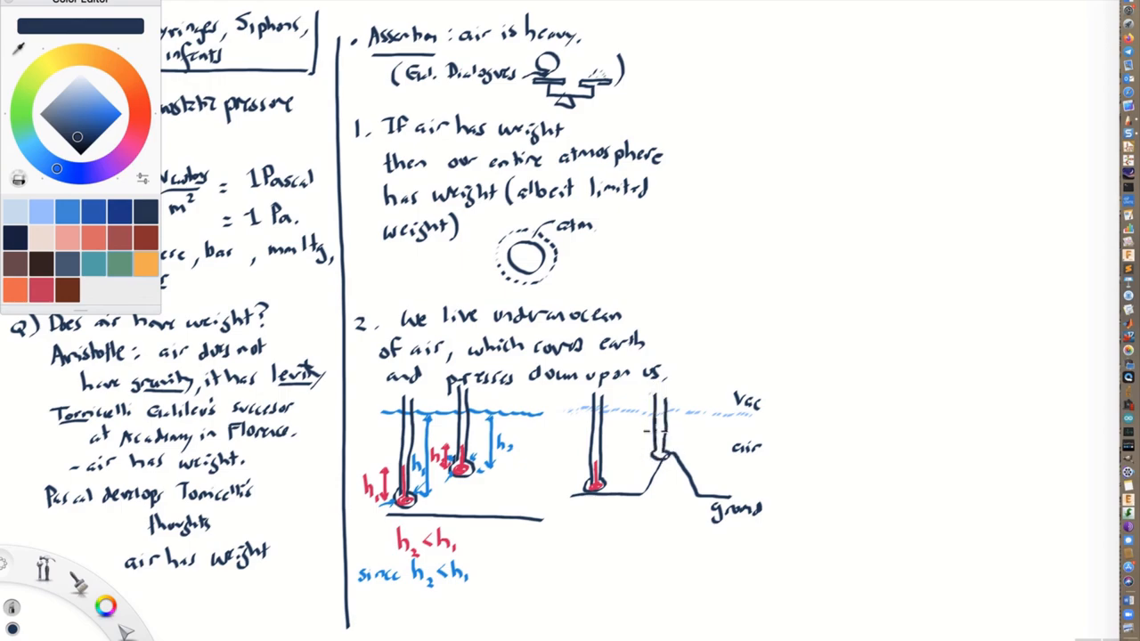
click(39, 289)
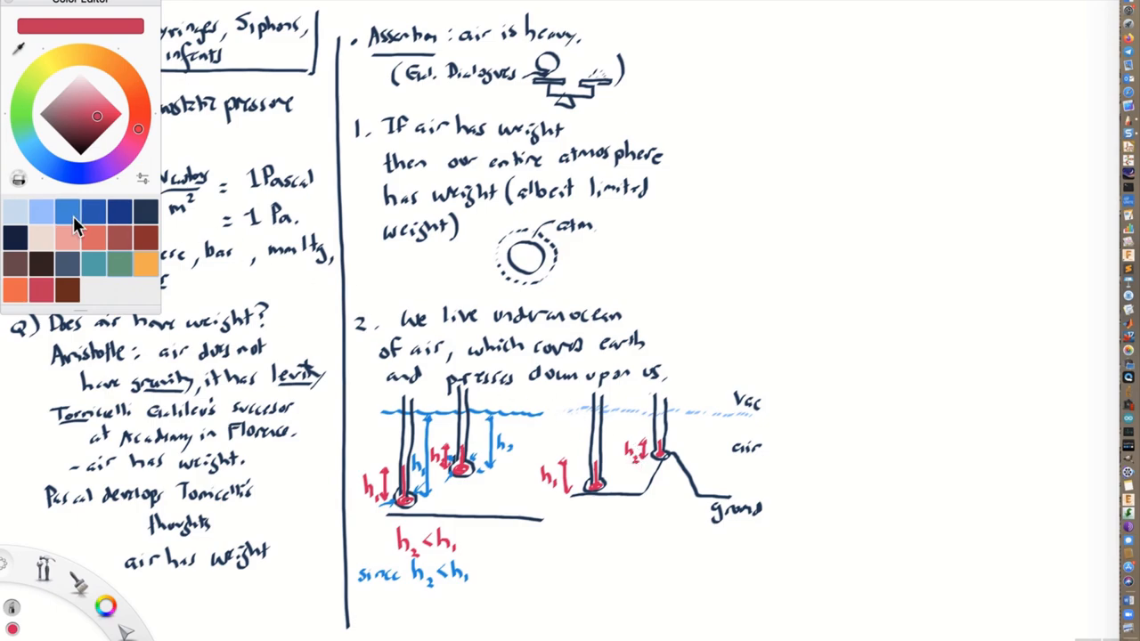
- Draw blue height arrows in the tubes, write red 'h2 < h1' and blue 'since h2 < h1'
click(67, 210)
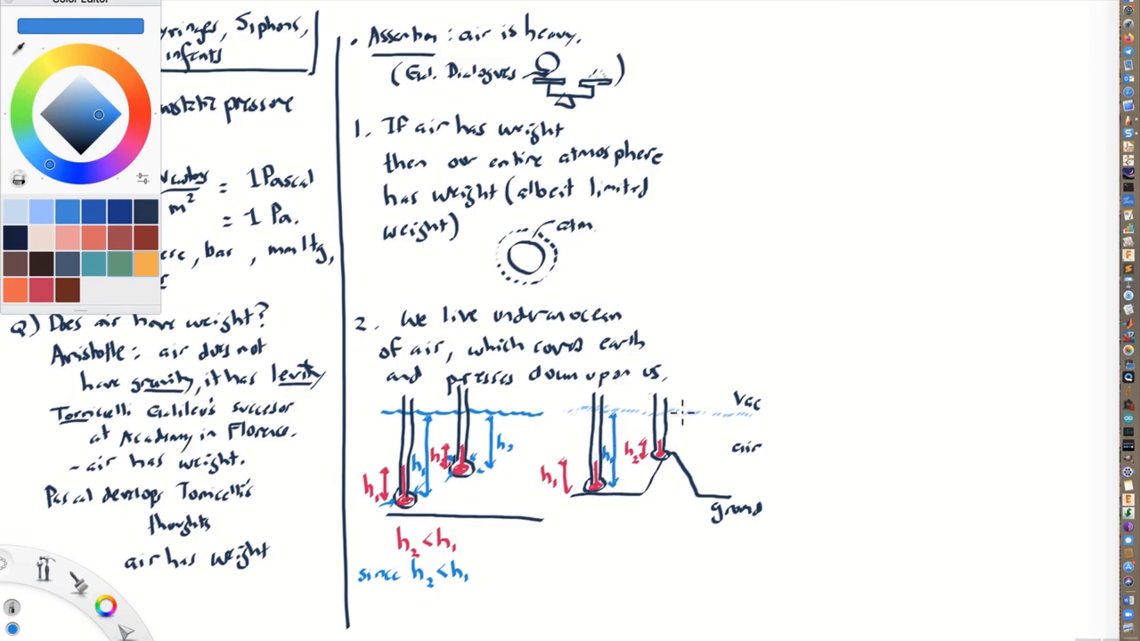
drag(680, 413, 680, 459)
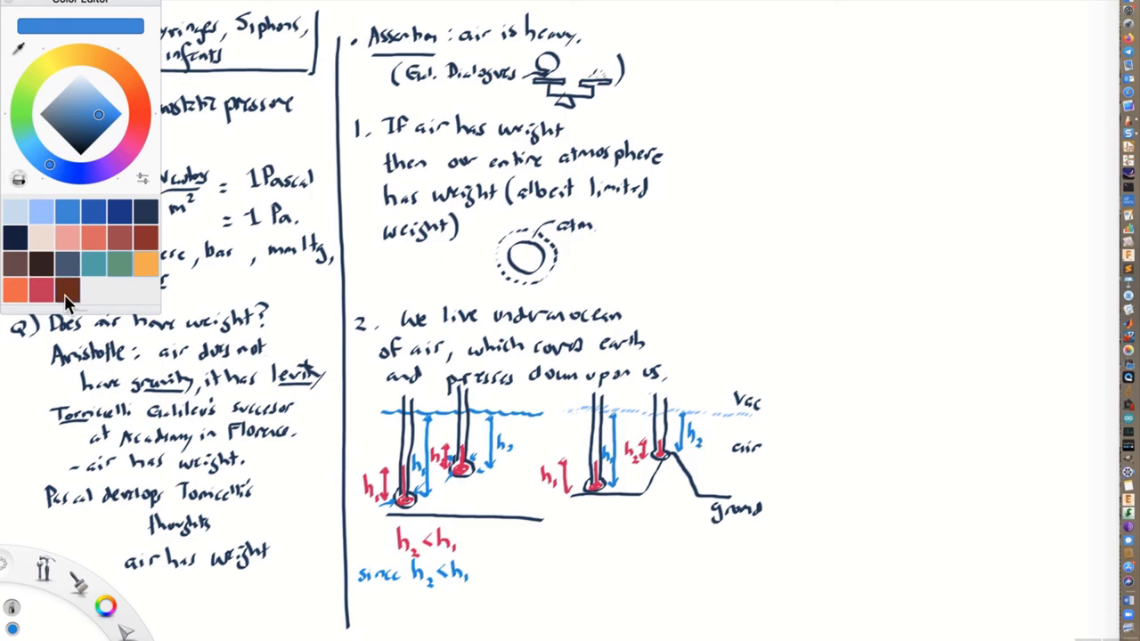
click(67, 289)
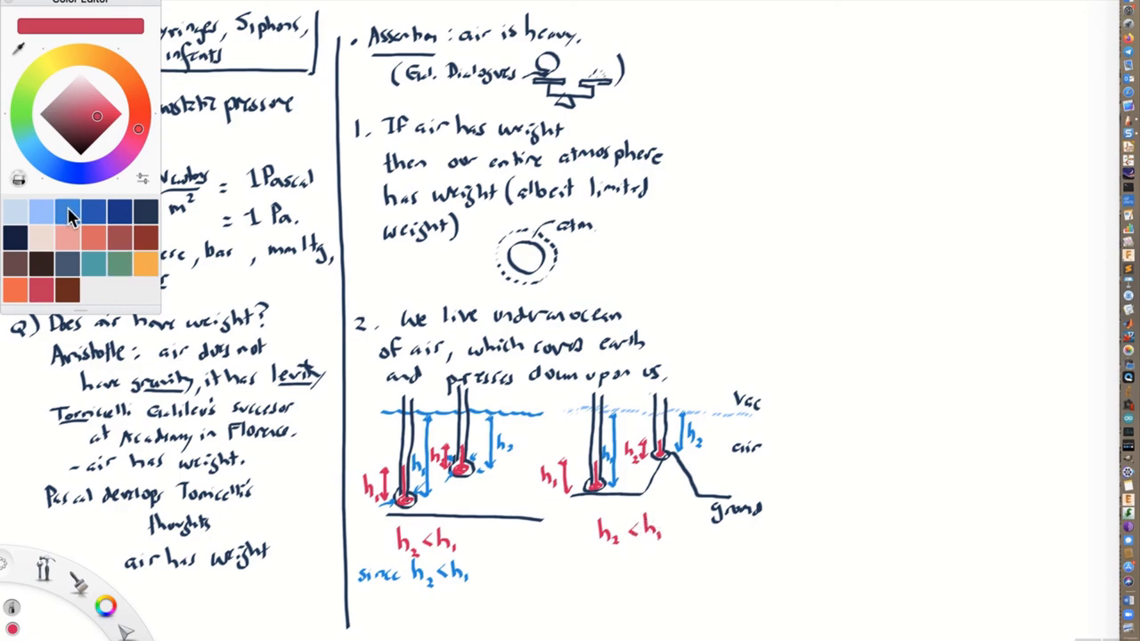
click(67, 210)
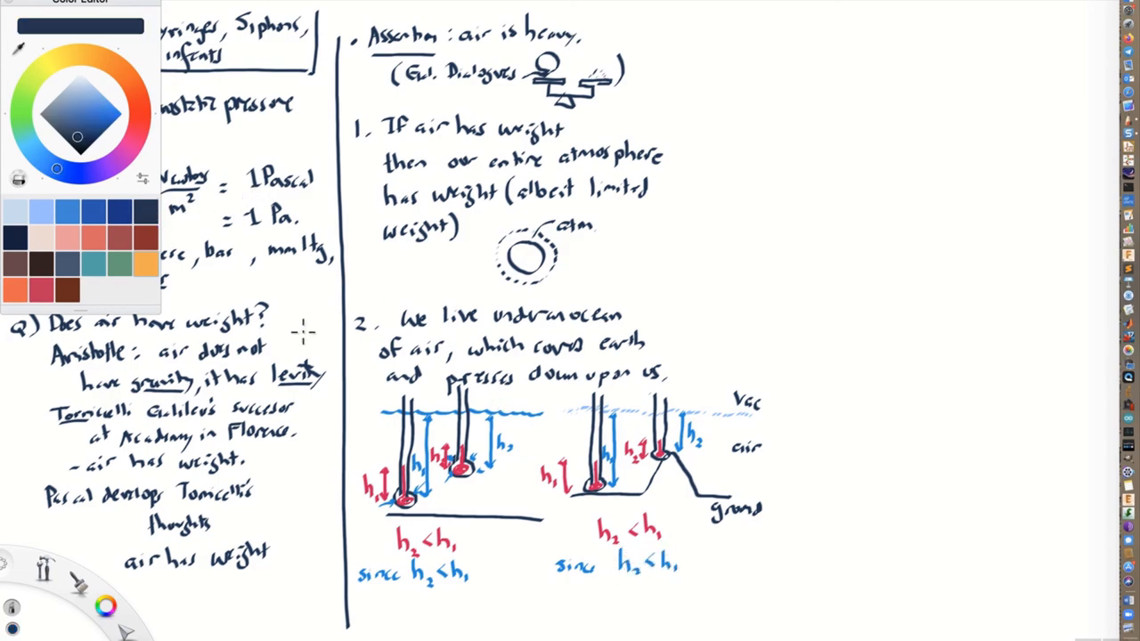
mouse_move(514, 456)
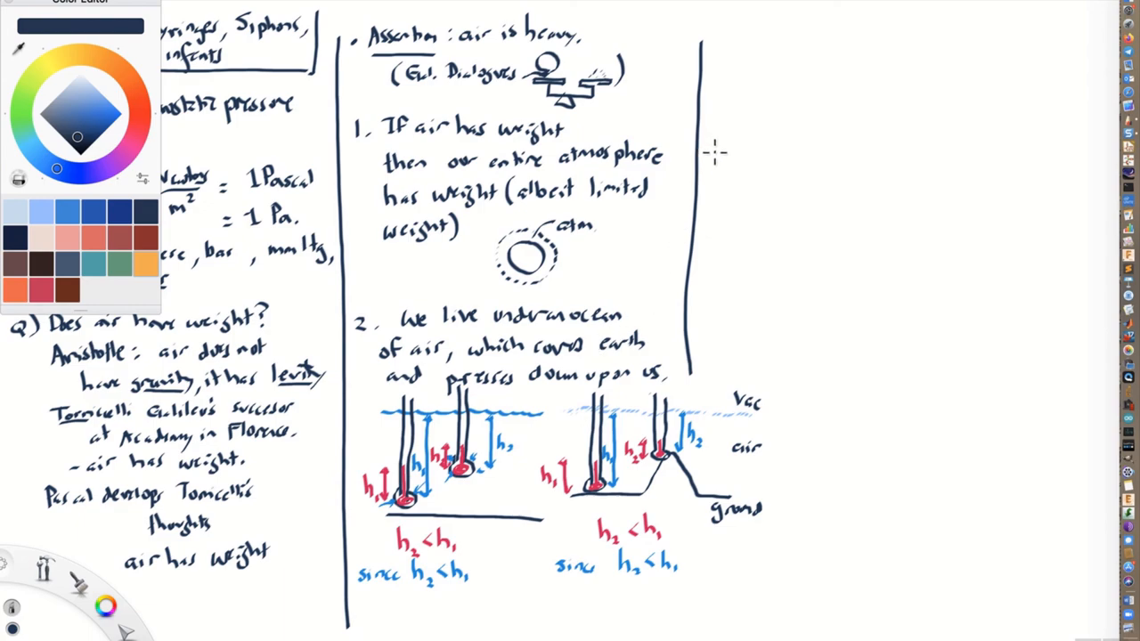
mouse_move(441, 296)
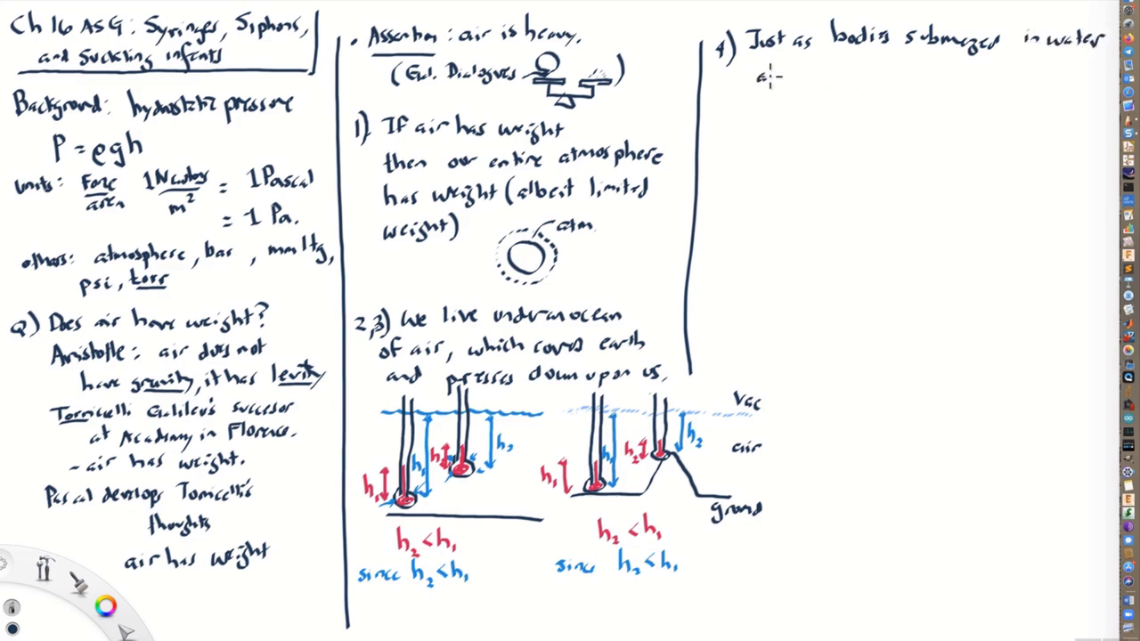
- Handwrite point 4: bodies in water are pressed on all sides, so too bodies in air
text(are prss)
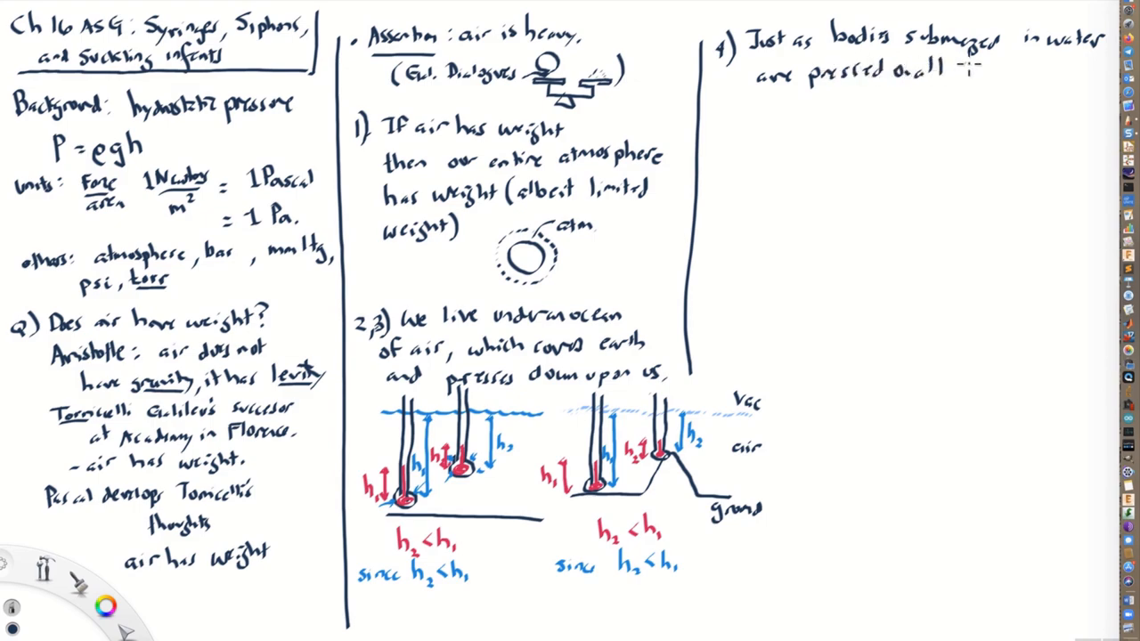
text(sides)
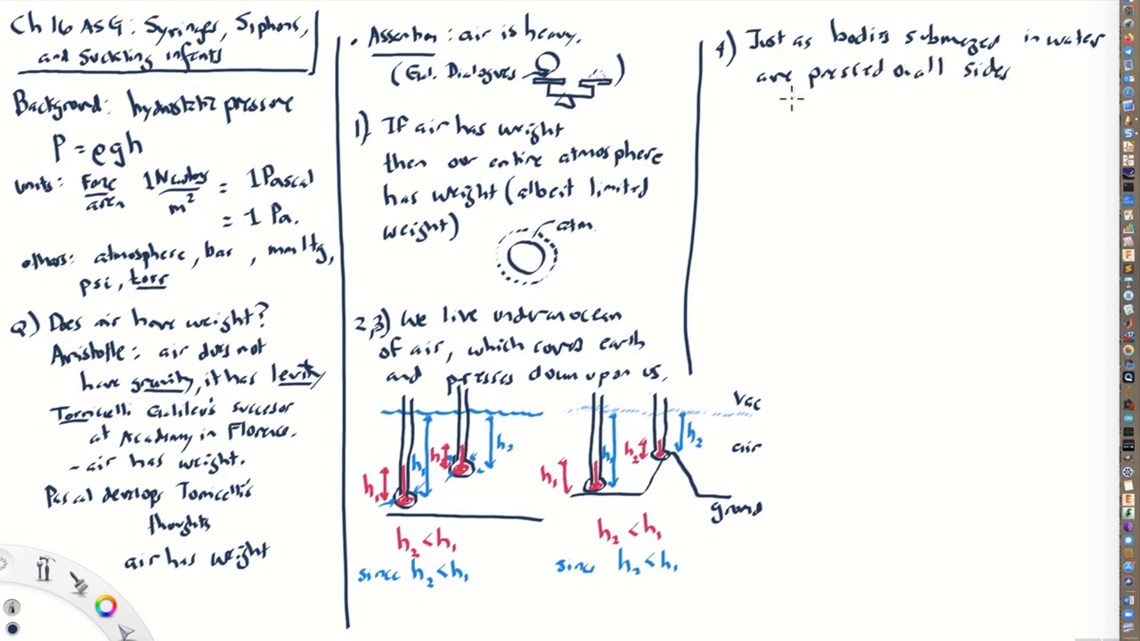
text(So too, bodies submerged in air)
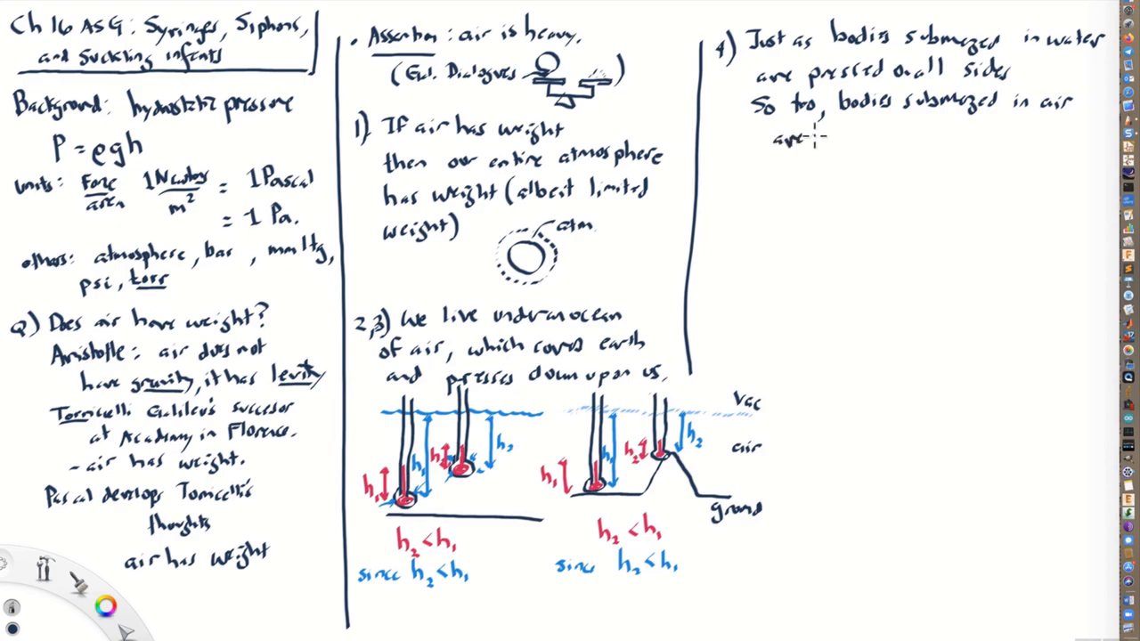
text(pressi)
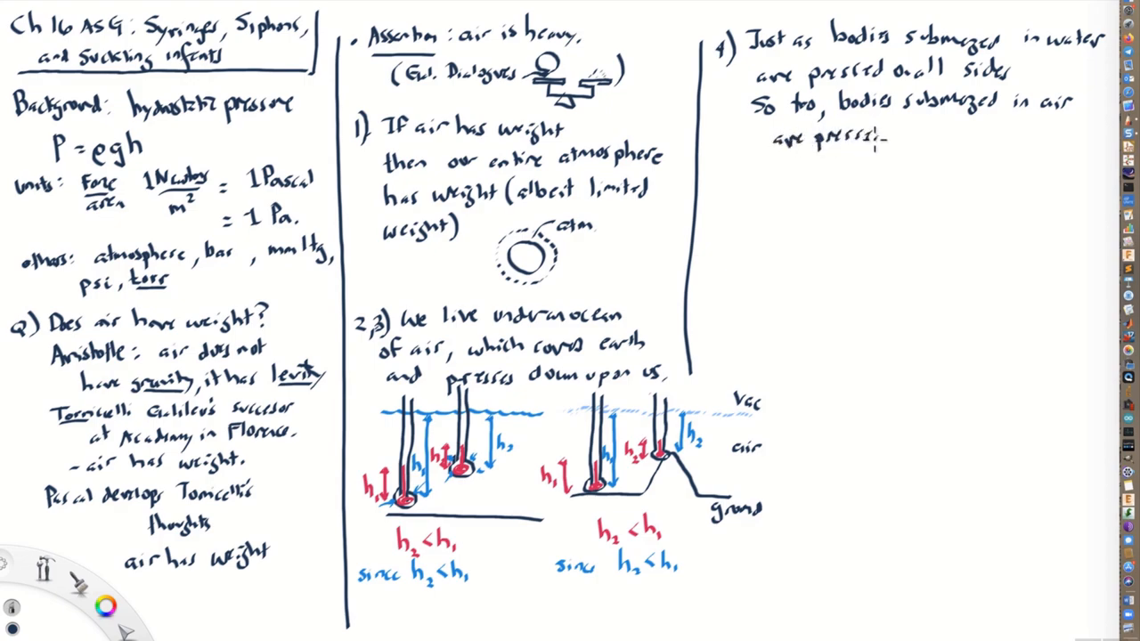
text(on alti)
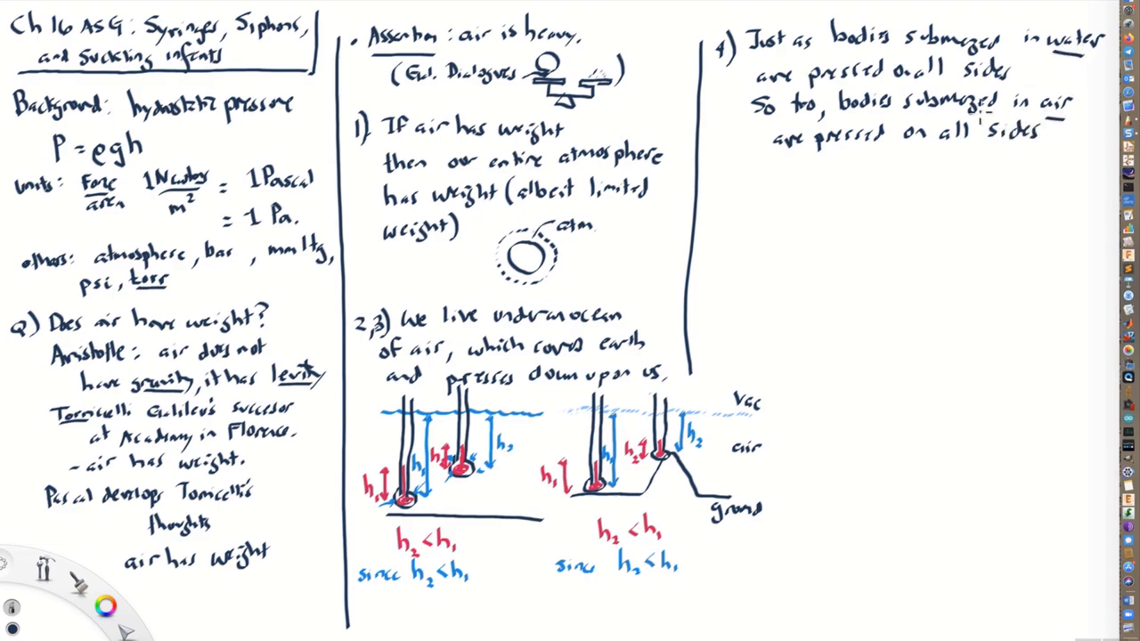
mouse_move(720, 179)
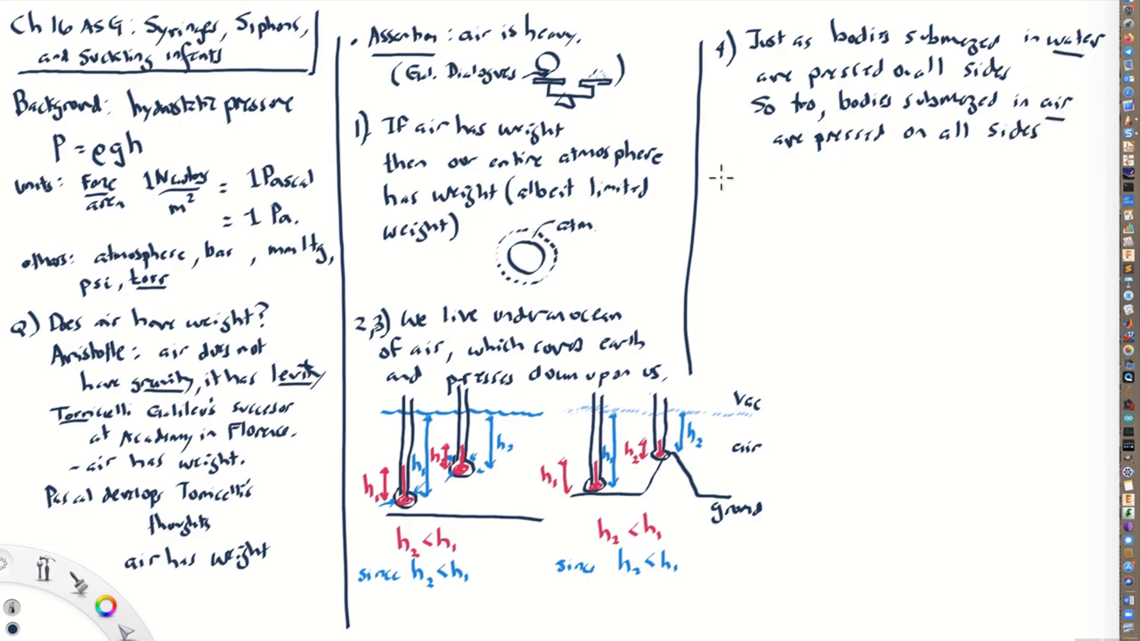
- Handwrite point 5's first half: sea animals feel no pain from the weight of water
text(5))
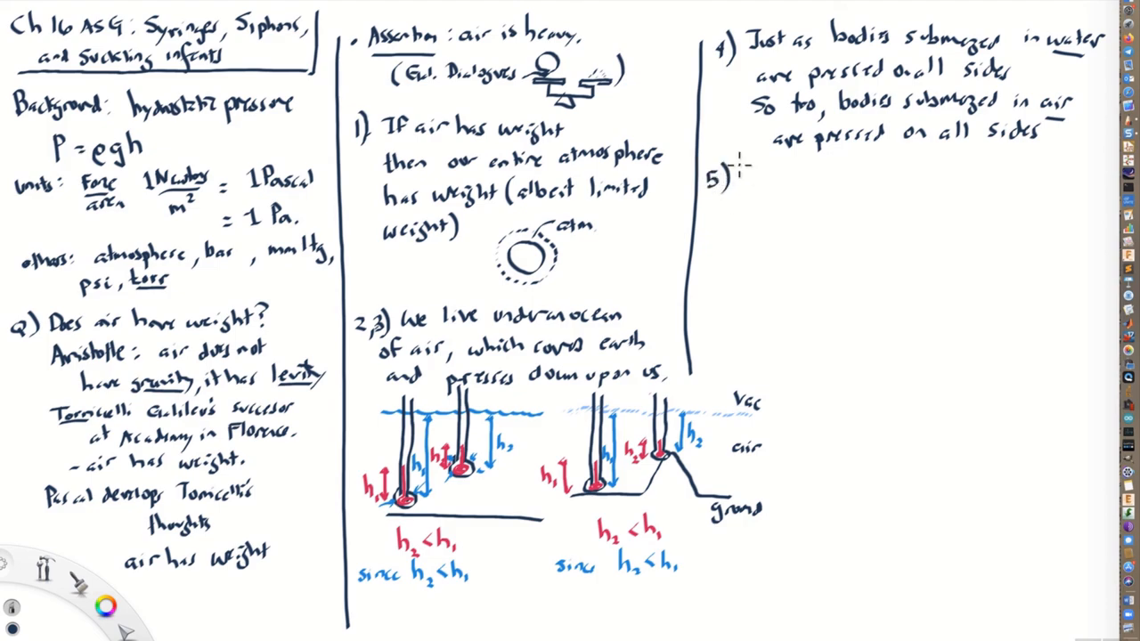
text(Just as)
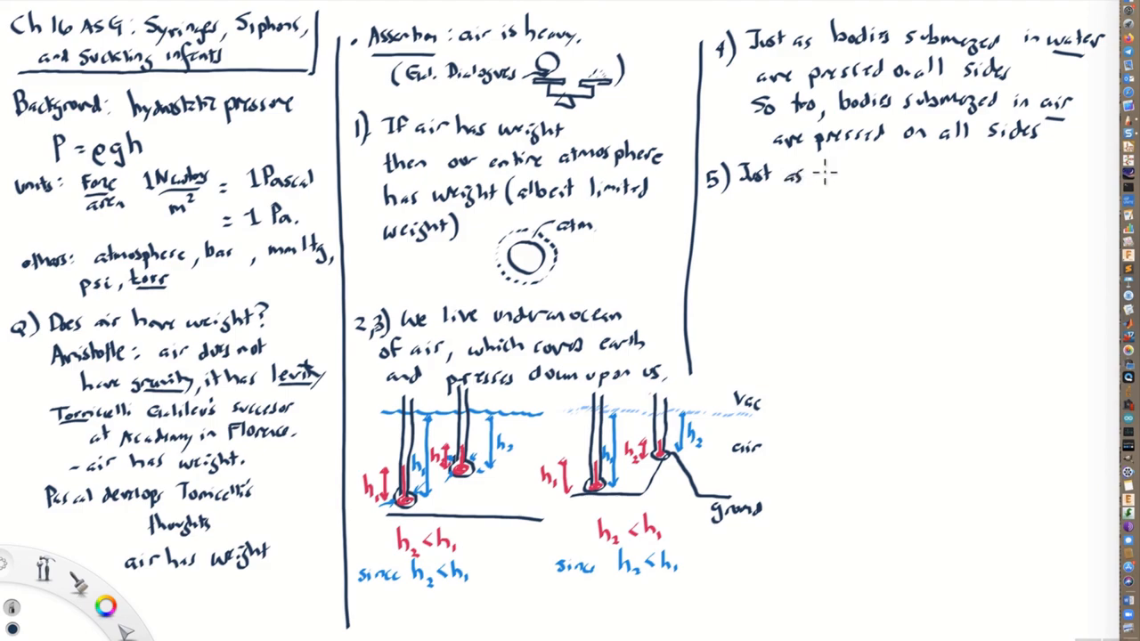
text(animals)
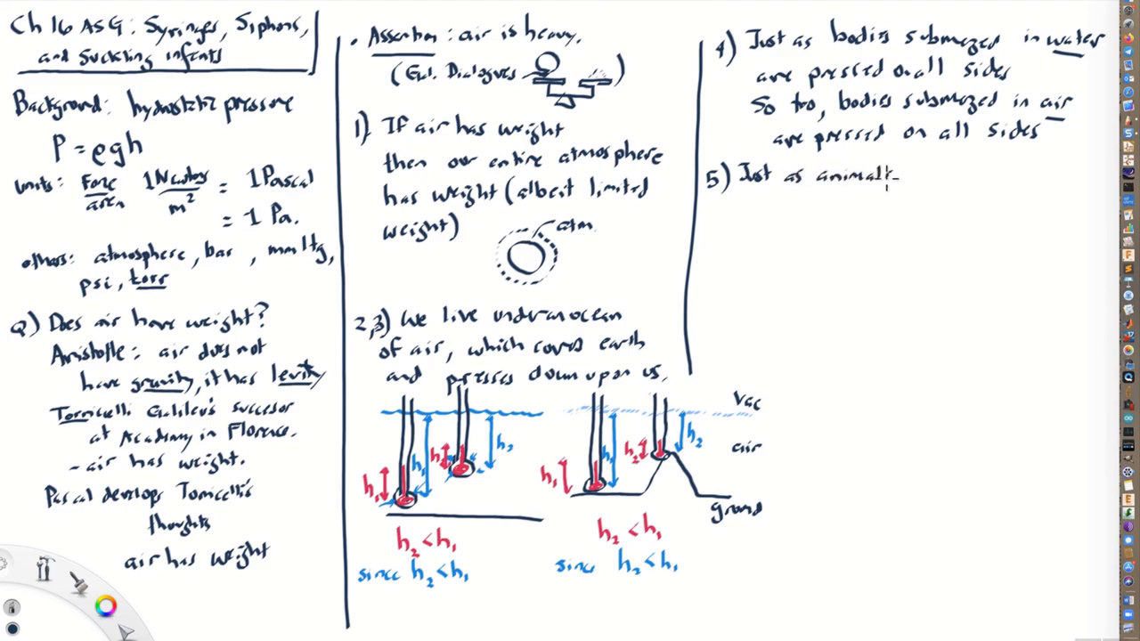
text(submerged in sea)
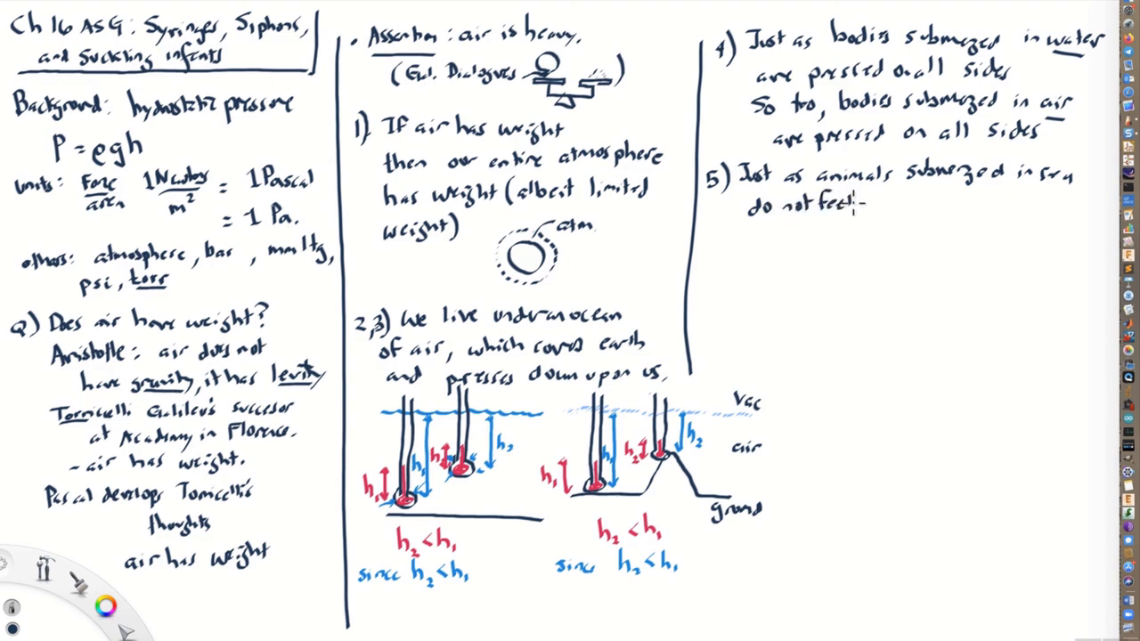
text(pain)
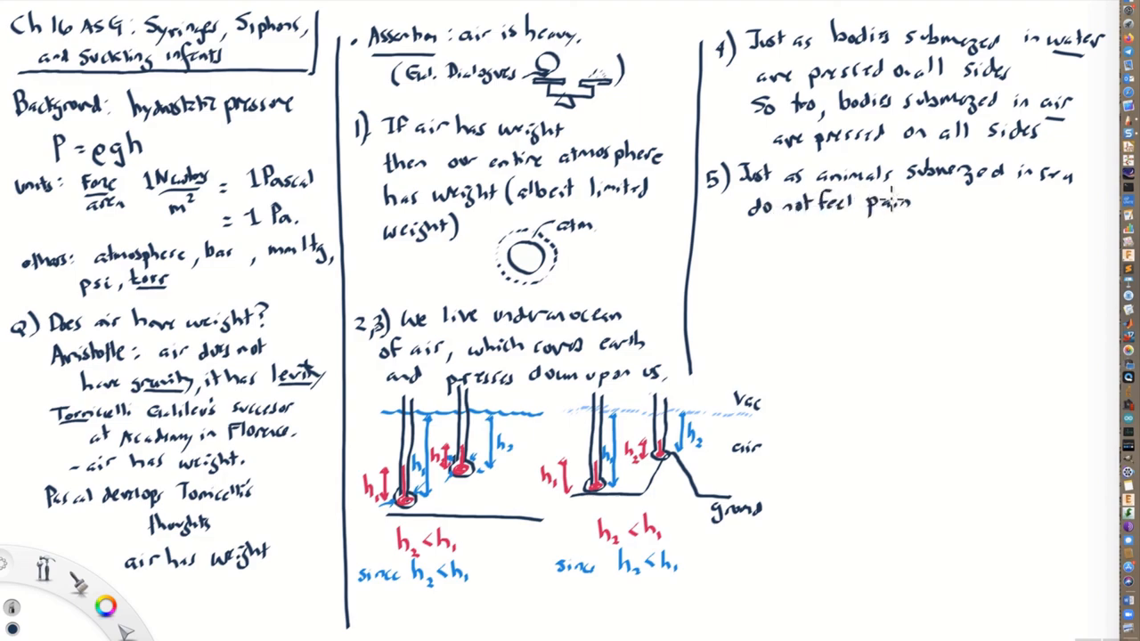
text(de)
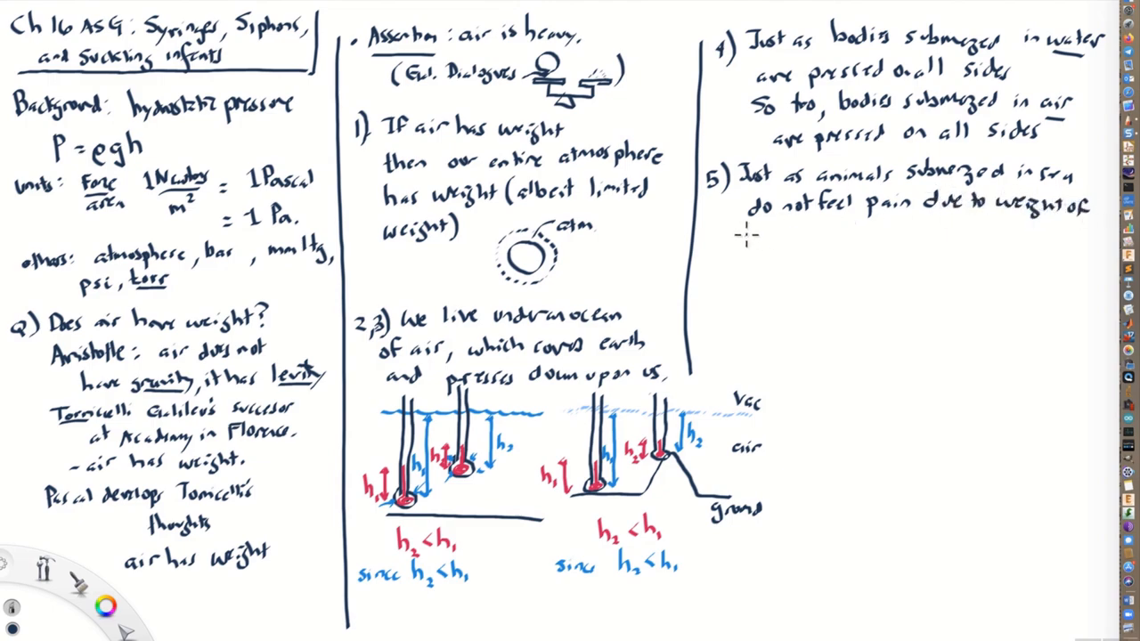
text(water,)
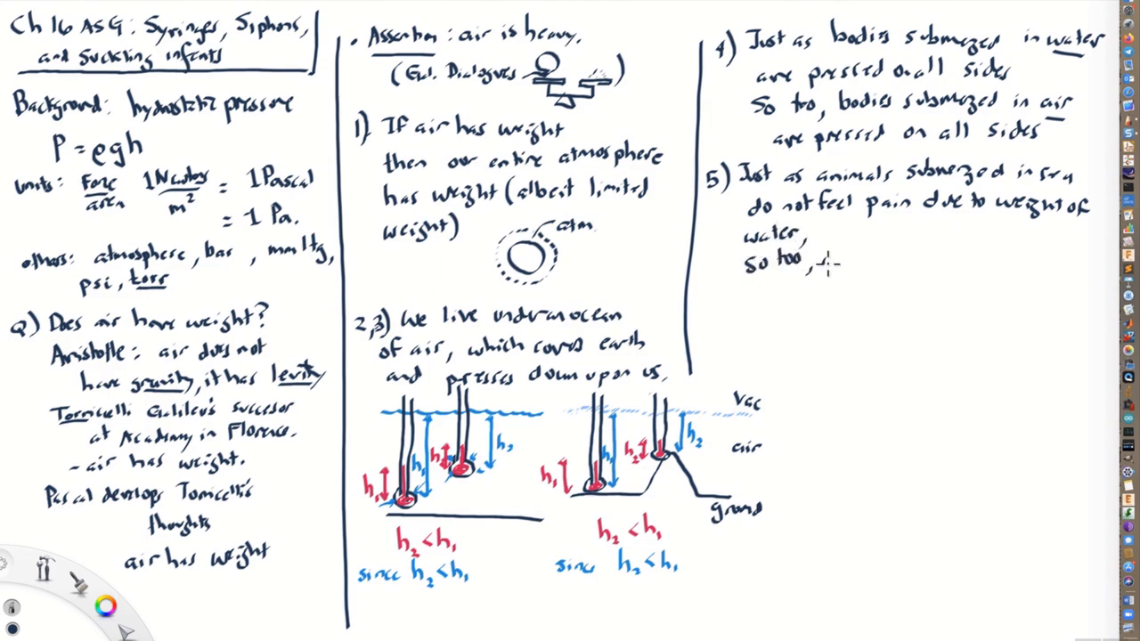
- Finish point 5: we submerged in air do not feel the weight of air
text(we submerged in air)
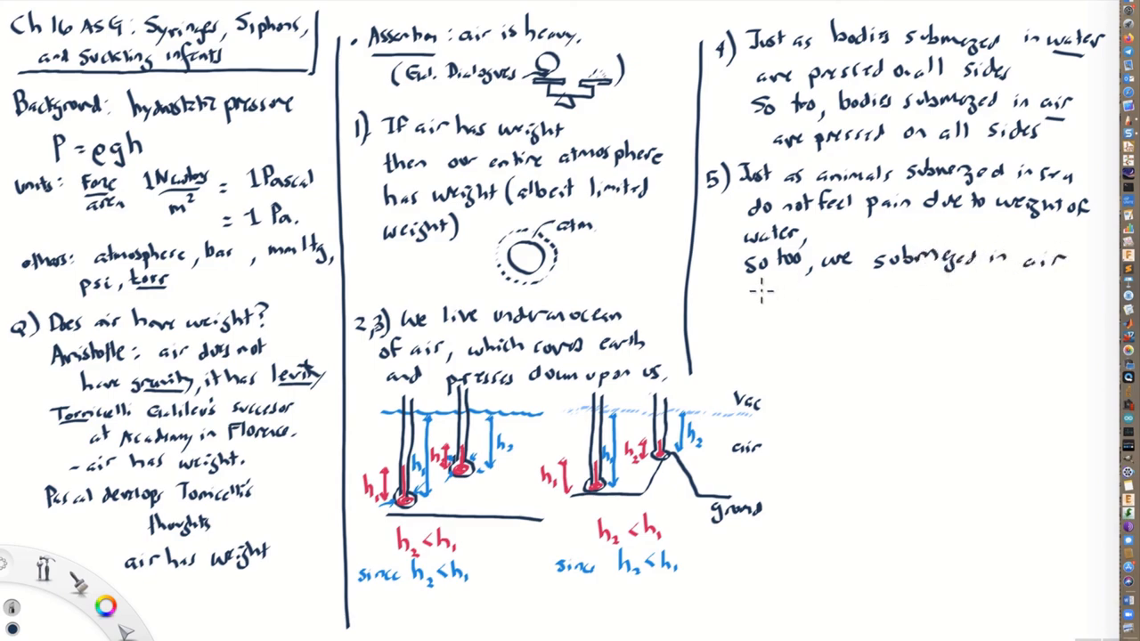
text(do not feel pain due to)
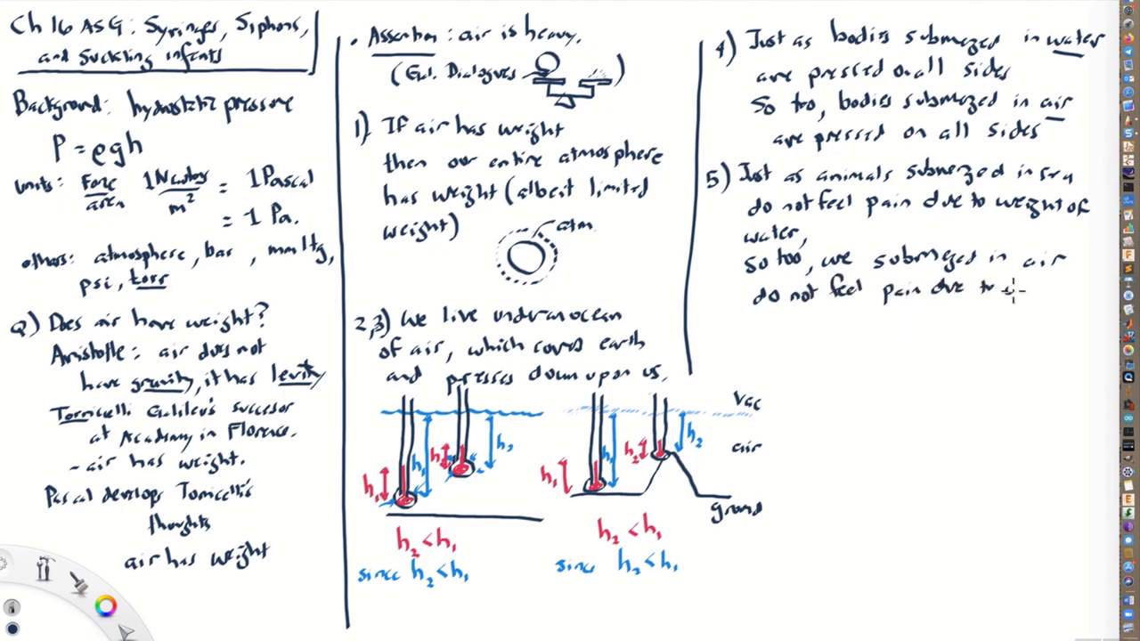
text(weight)
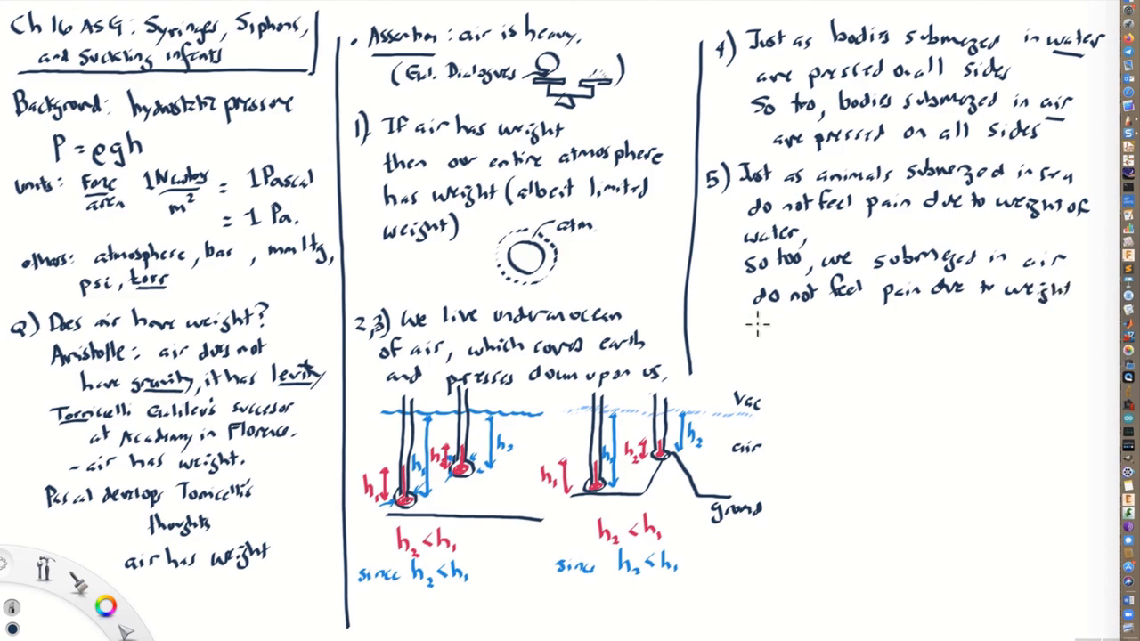
text(of air.)
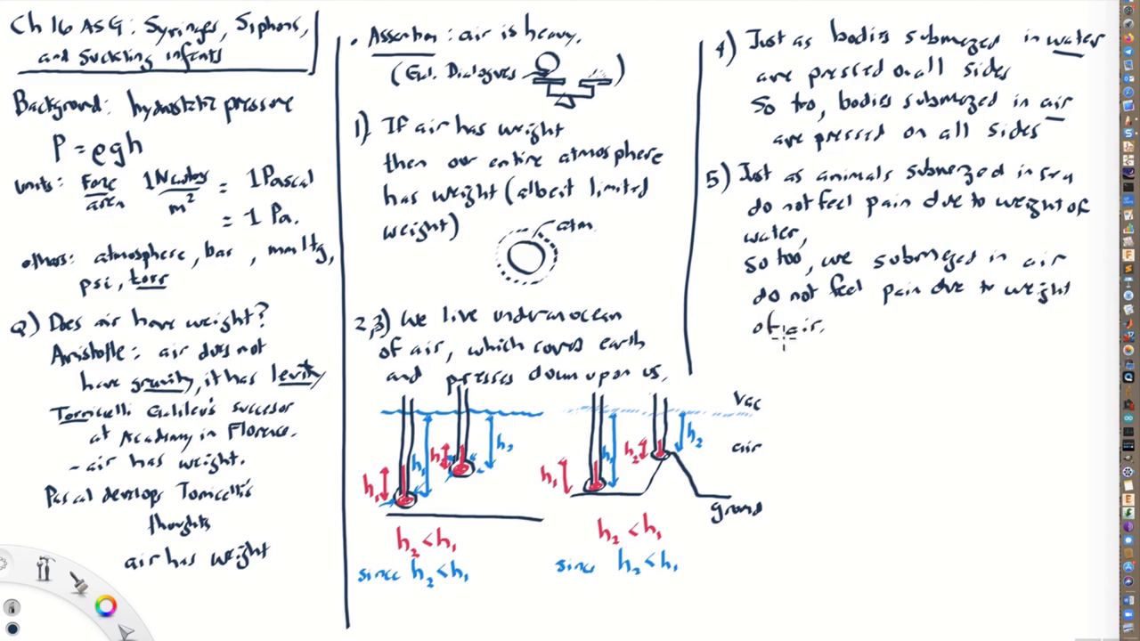
mouse_move(789, 377)
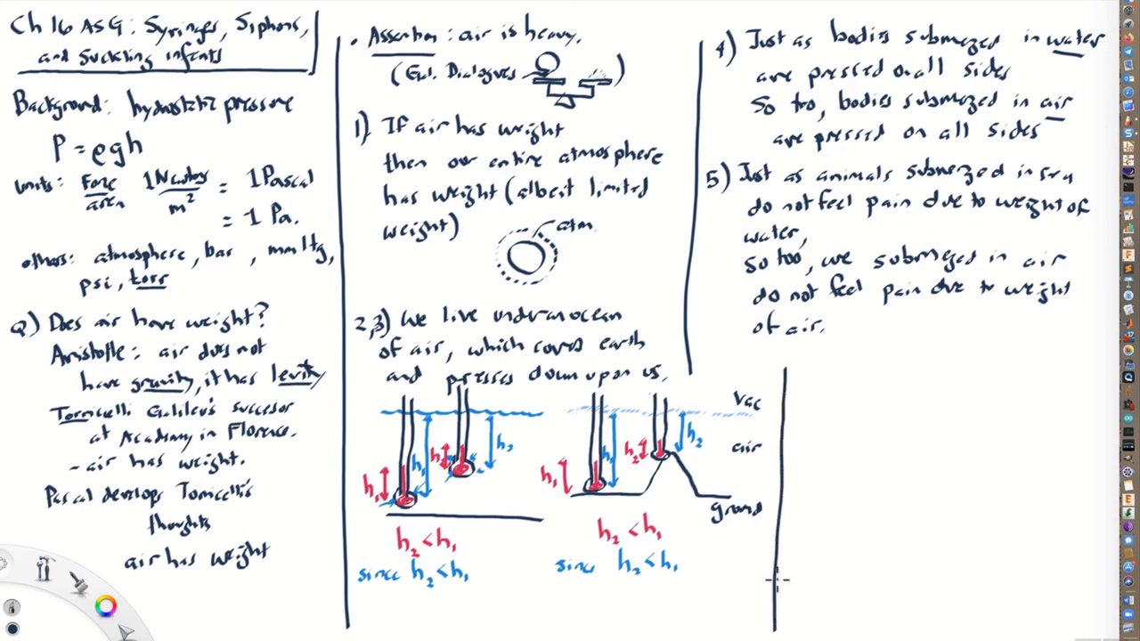
- Handwrite point 6's opening: air is compressible, like a pile of wool
text(6) a)
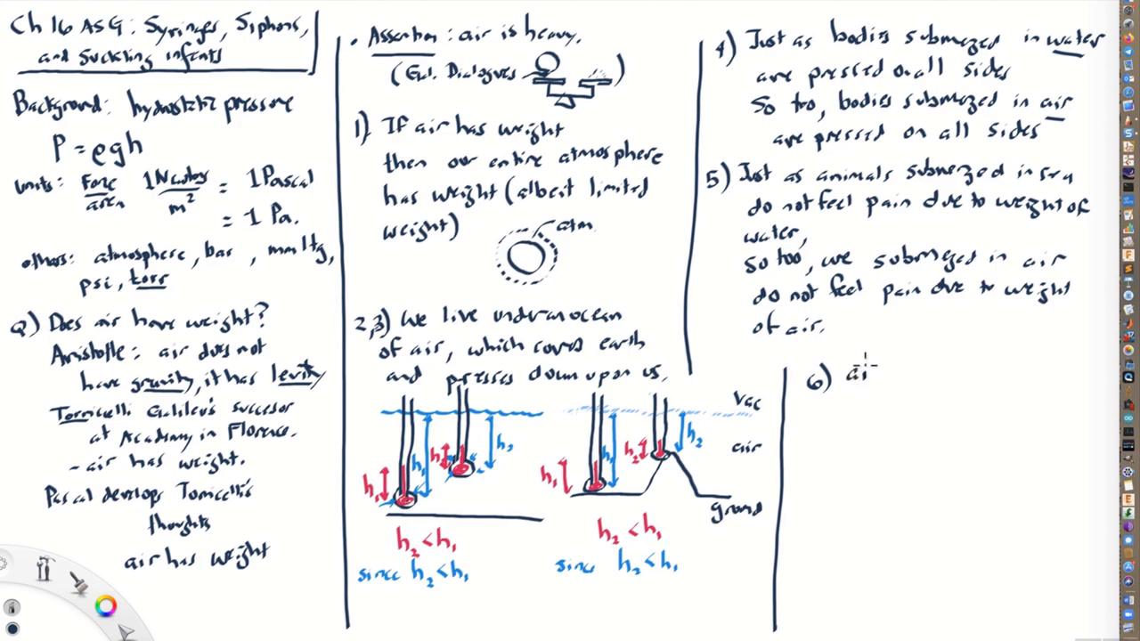
text(is compressible)
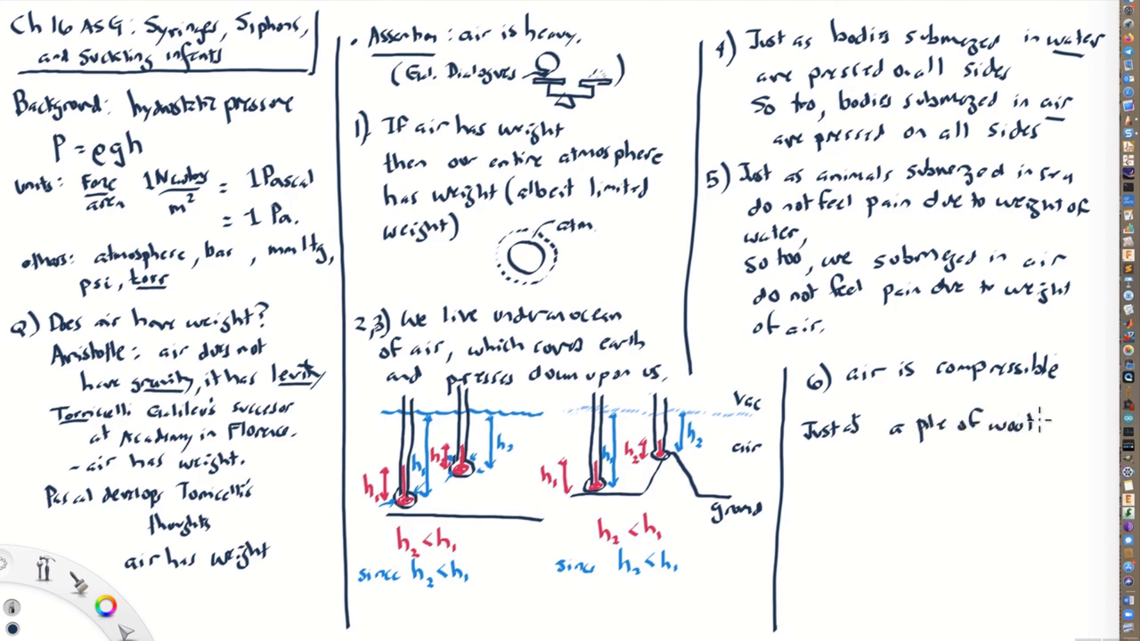
text(has)
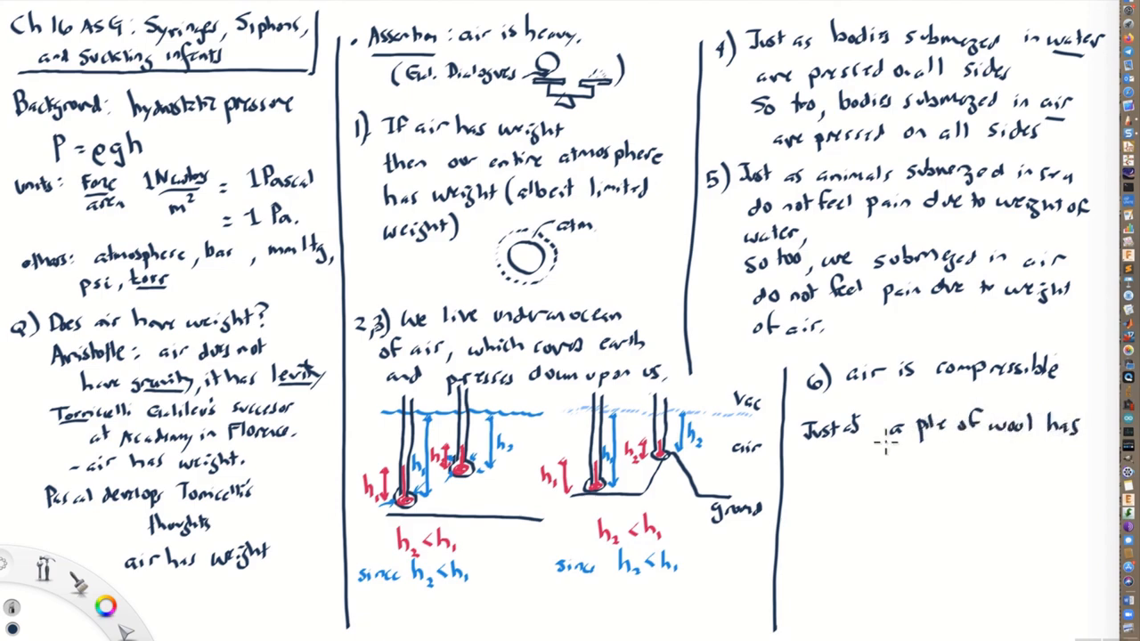
text(a high-)
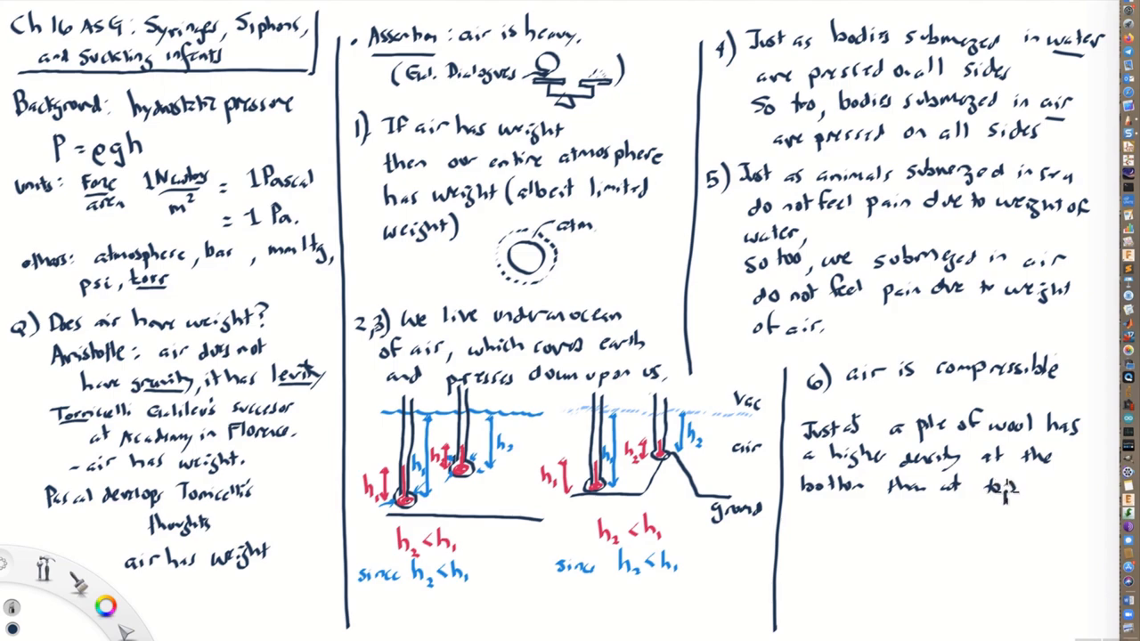
- Conclude point 6: so the density of air is higher at sea level than on mountains
text(So too)
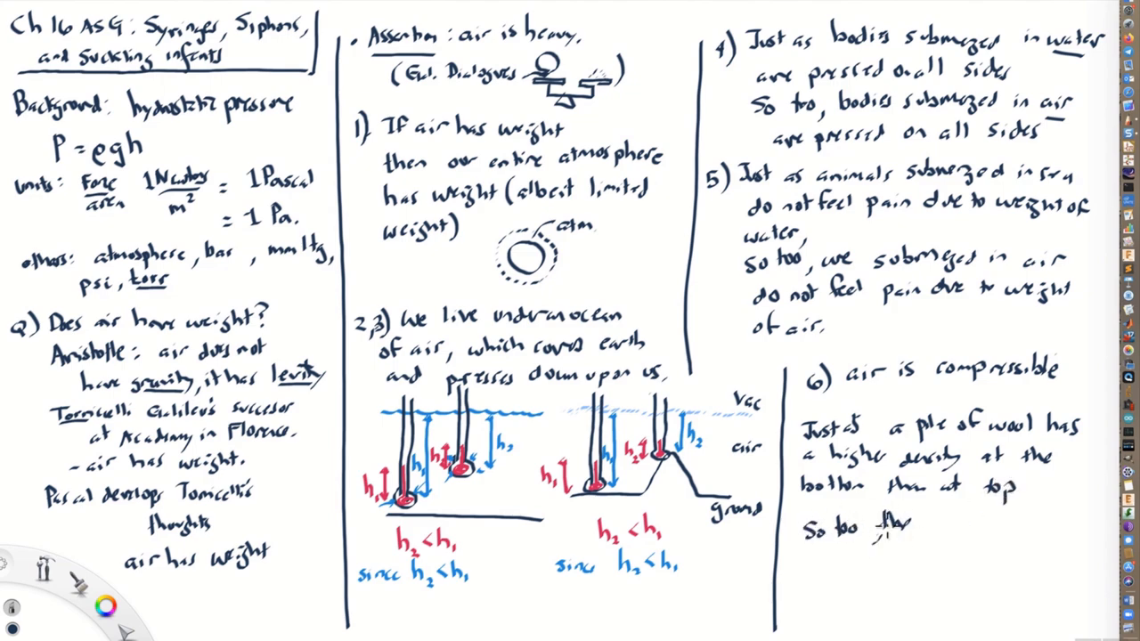
text(the density of air)
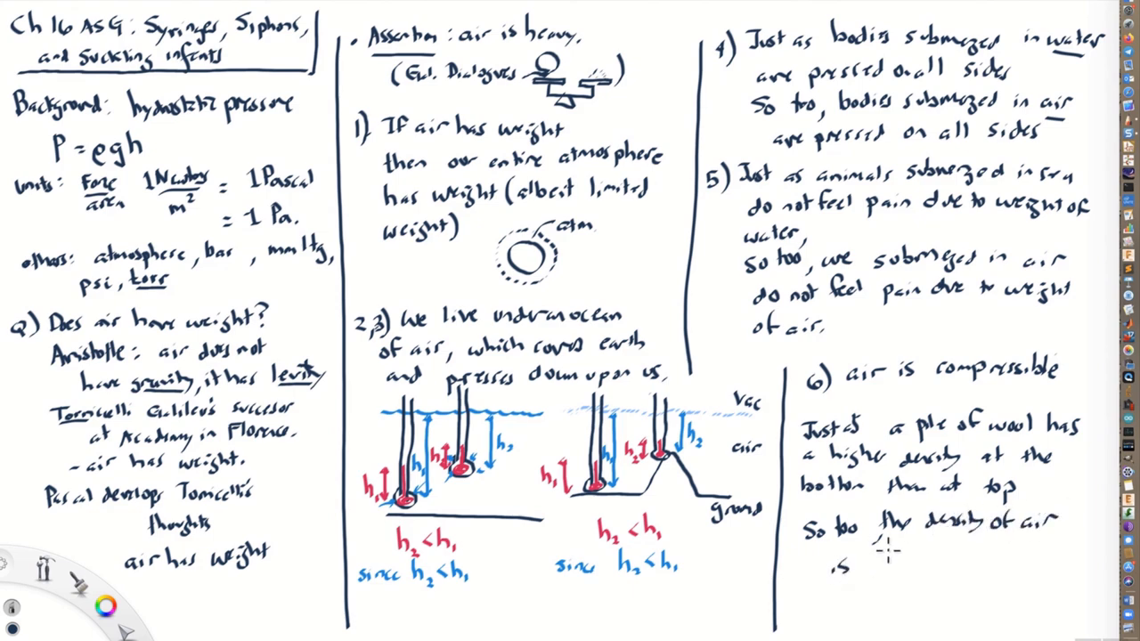
text(higher)
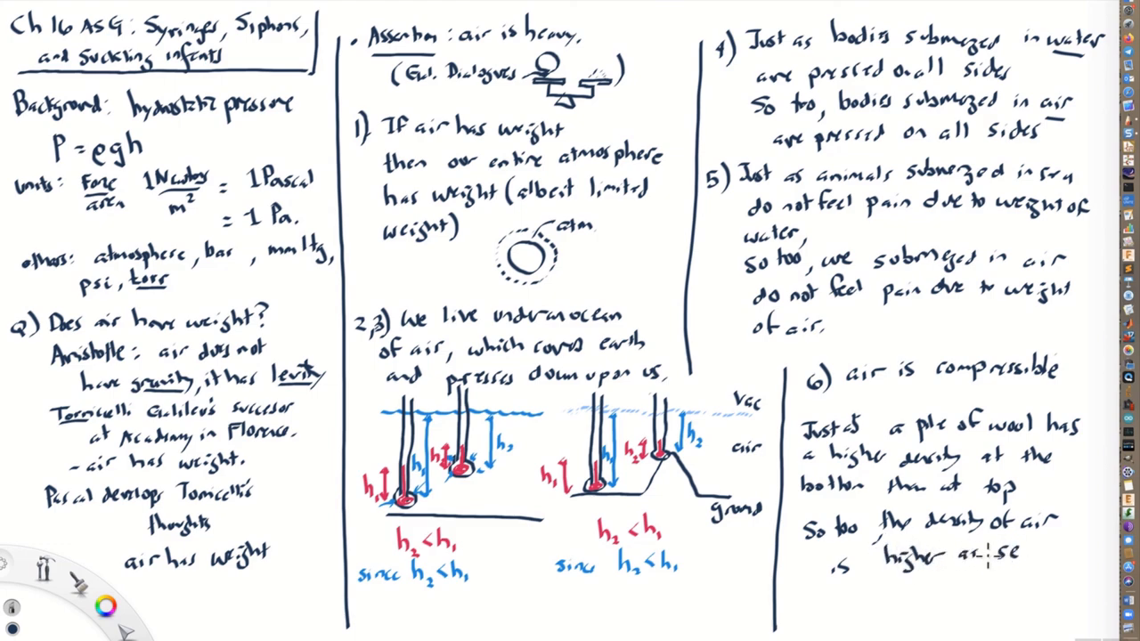
text(at sea-)
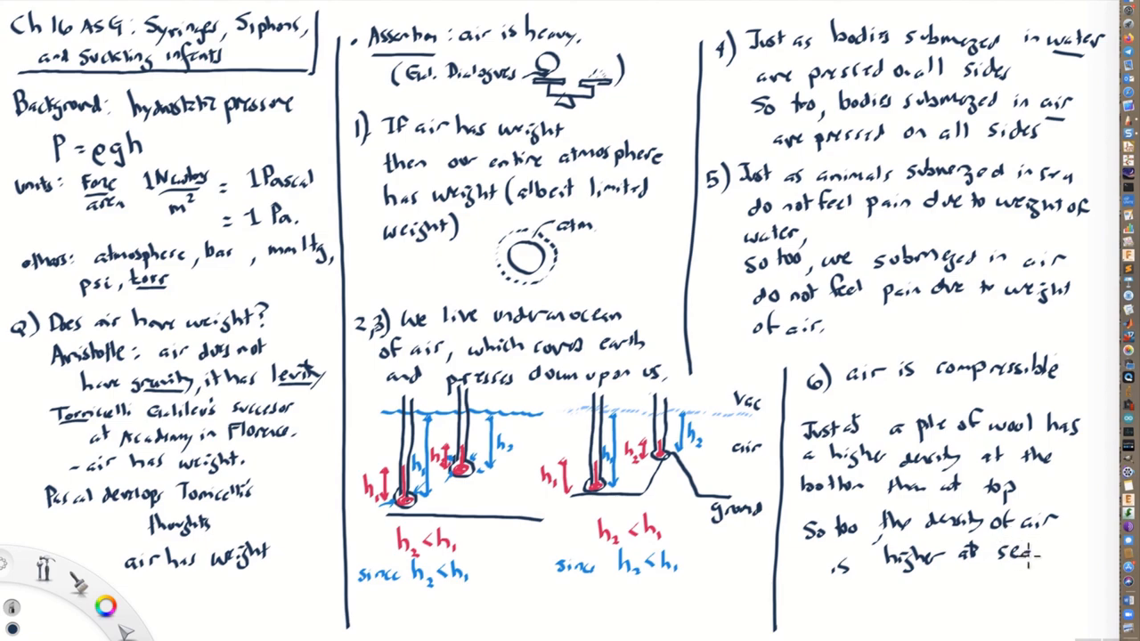
text(level)
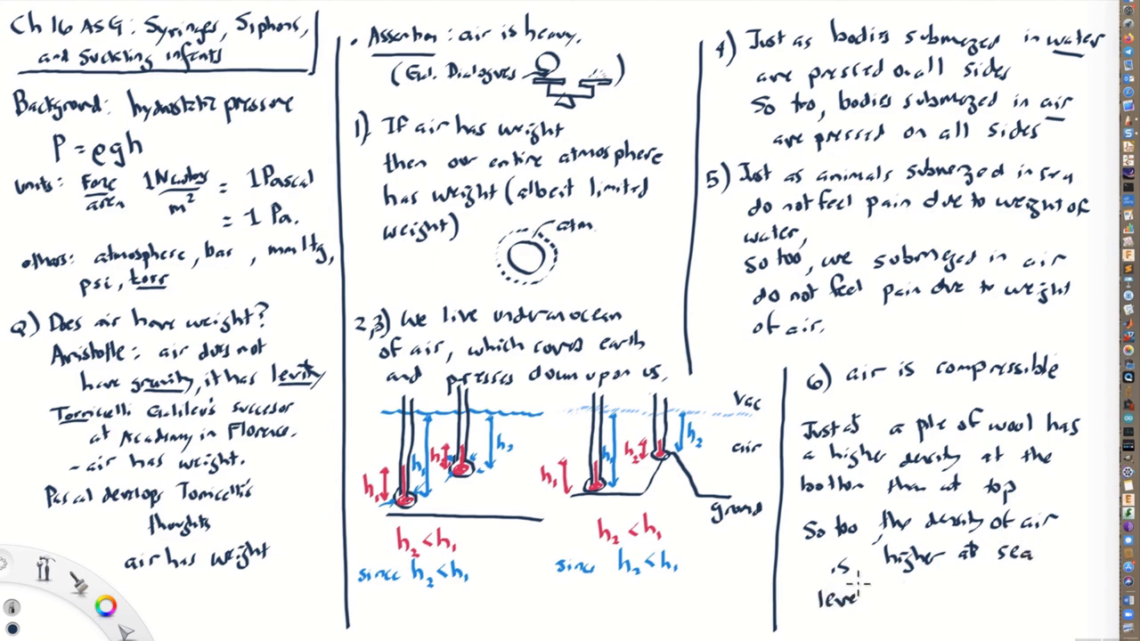
text(level that)
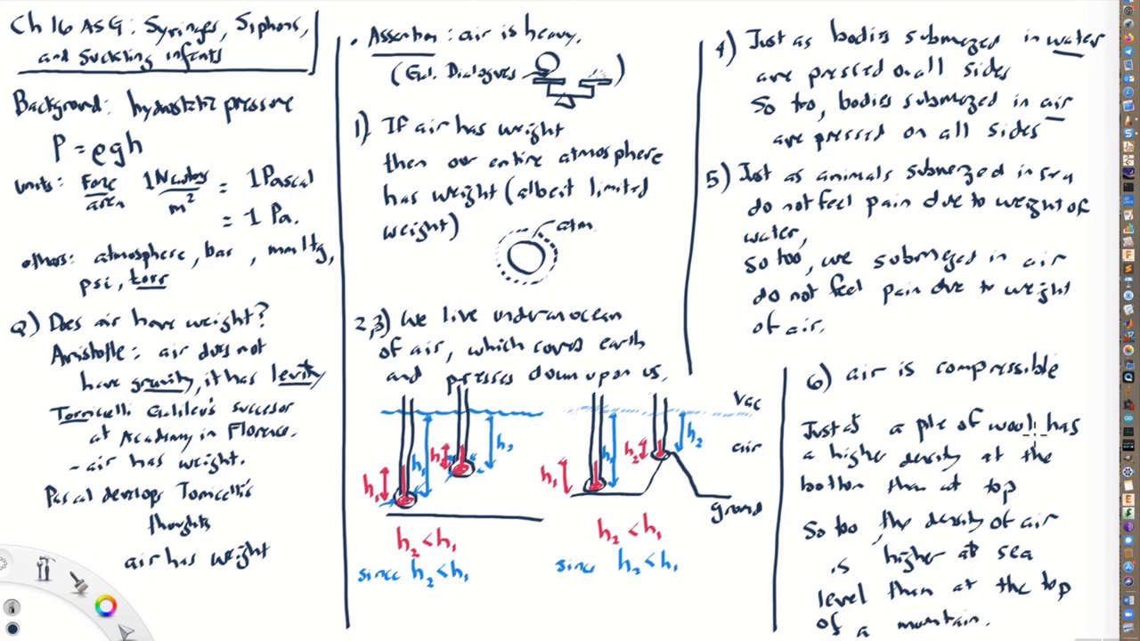
mouse_move(1077, 507)
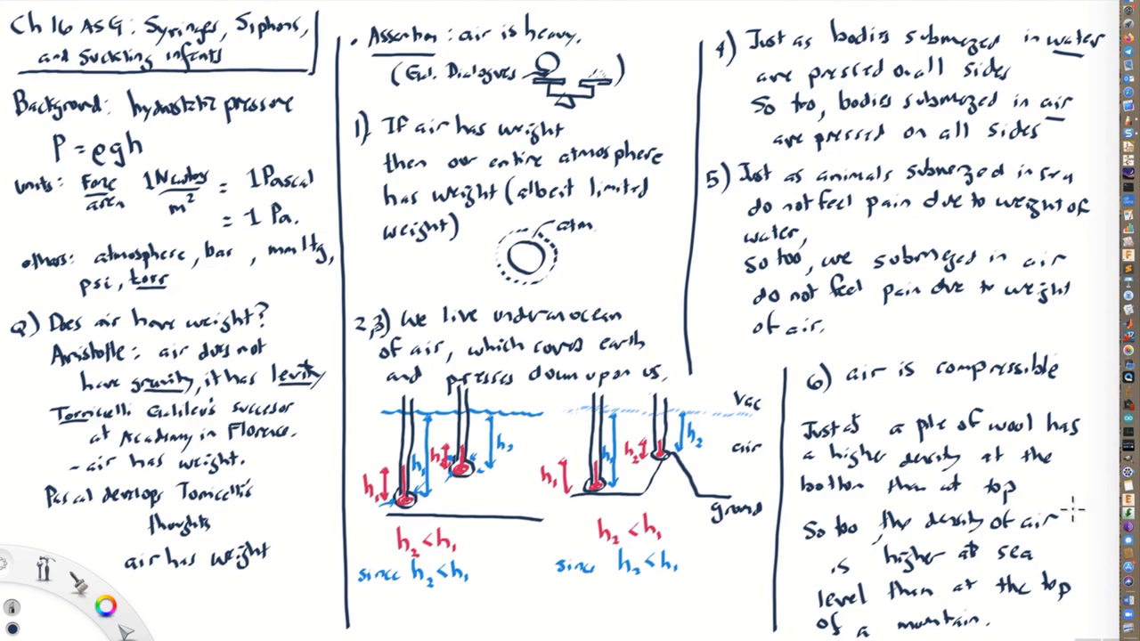
mouse_move(1079, 498)
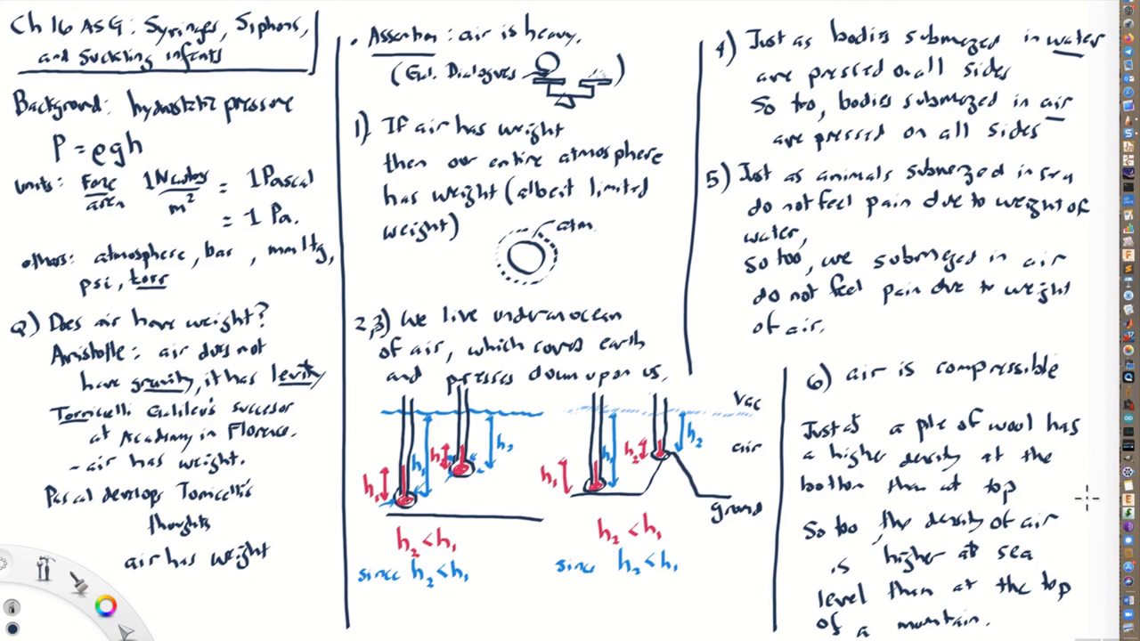
mouse_move(1093, 577)
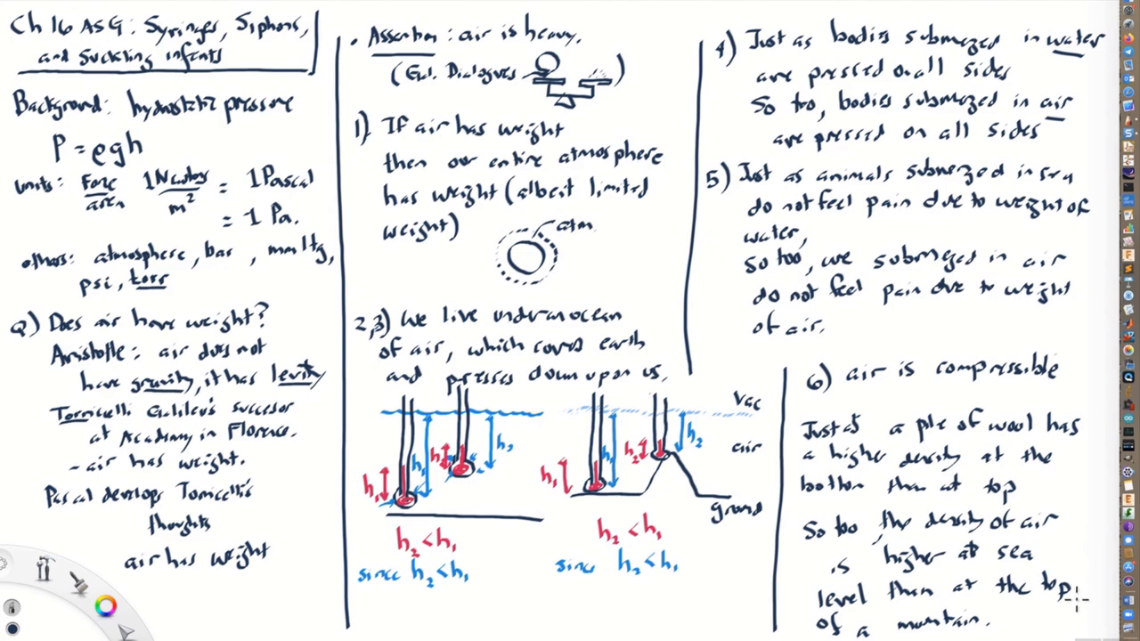
mouse_move(1049, 625)
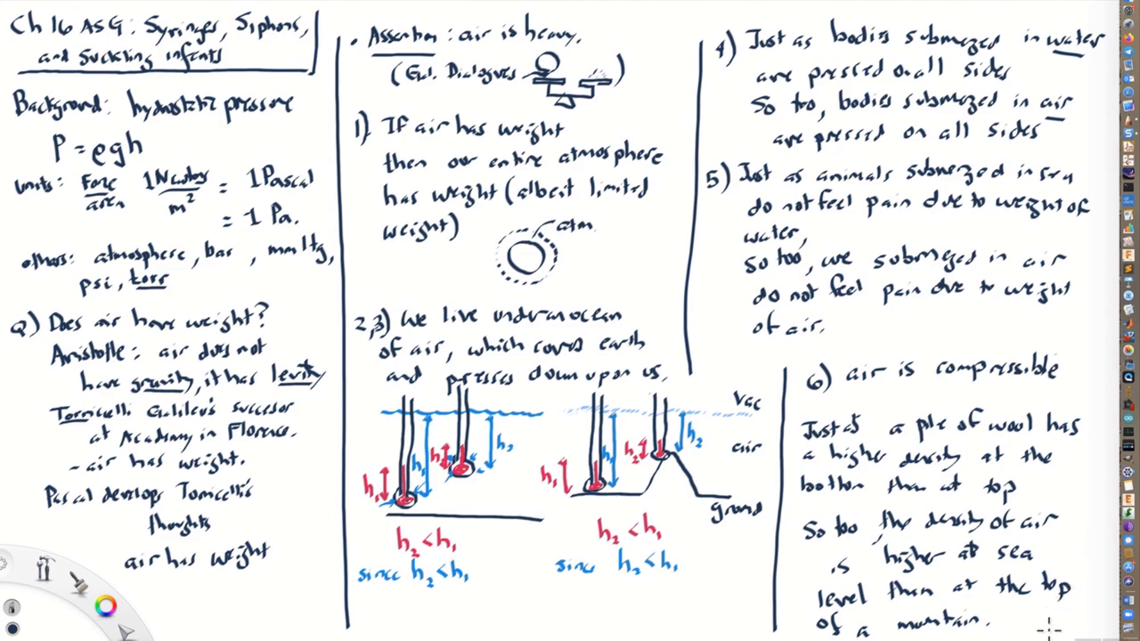